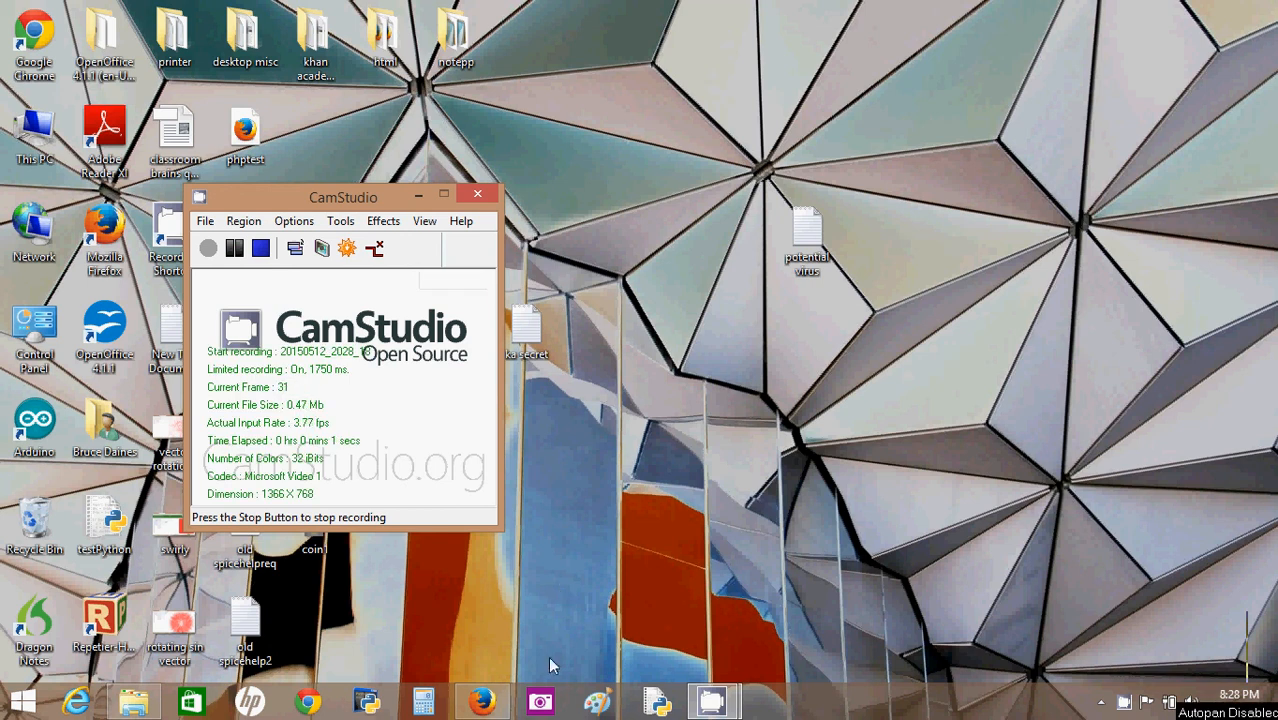
# - Switch to Firefox showing the Khan Academy new program page with its empty editor
pyautogui.click(481, 700)
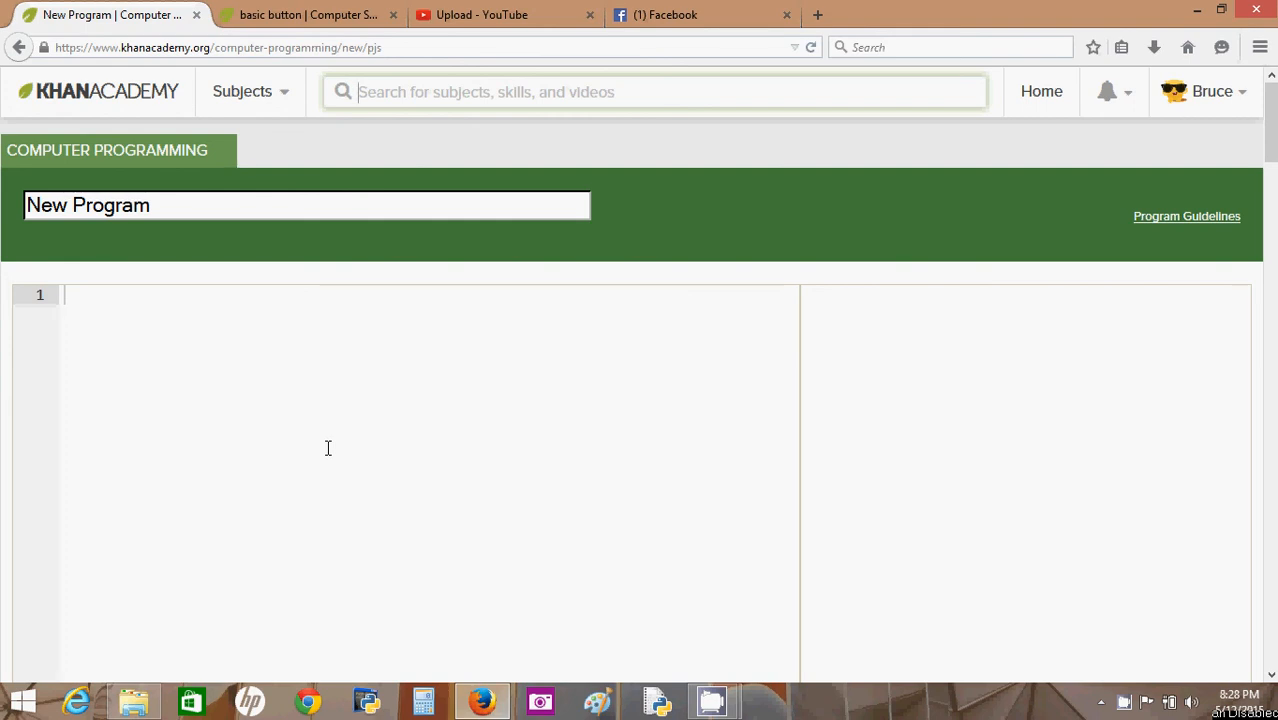
pyautogui.moveTo(145, 147)
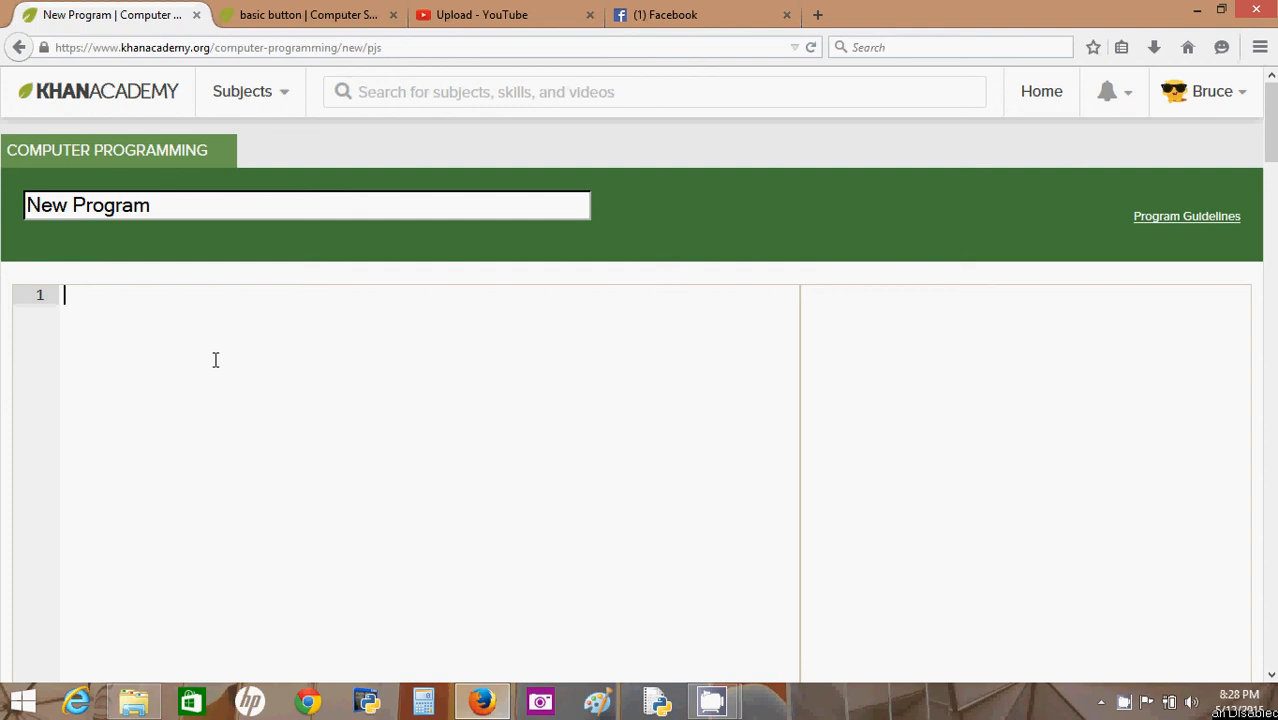
pyautogui.moveTo(210, 483)
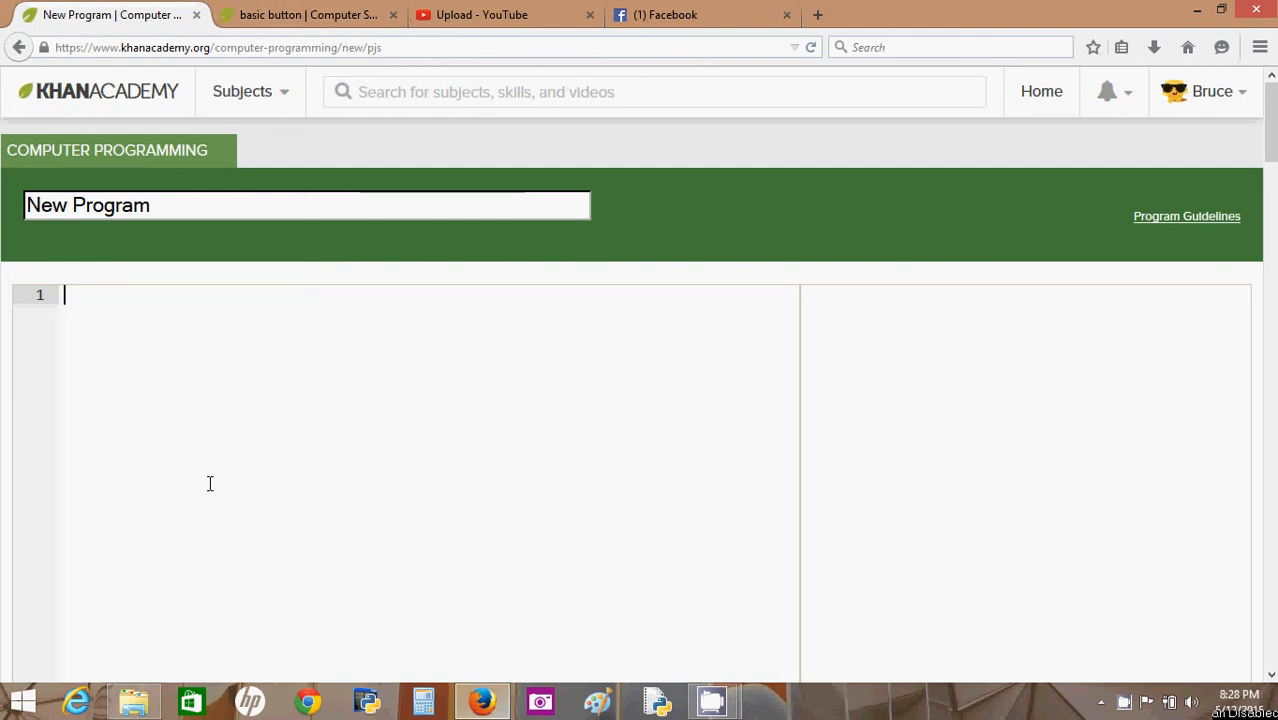
# - Title the program 'game from scratch' and put the cursor in the empty code editor
pyautogui.write('gam')
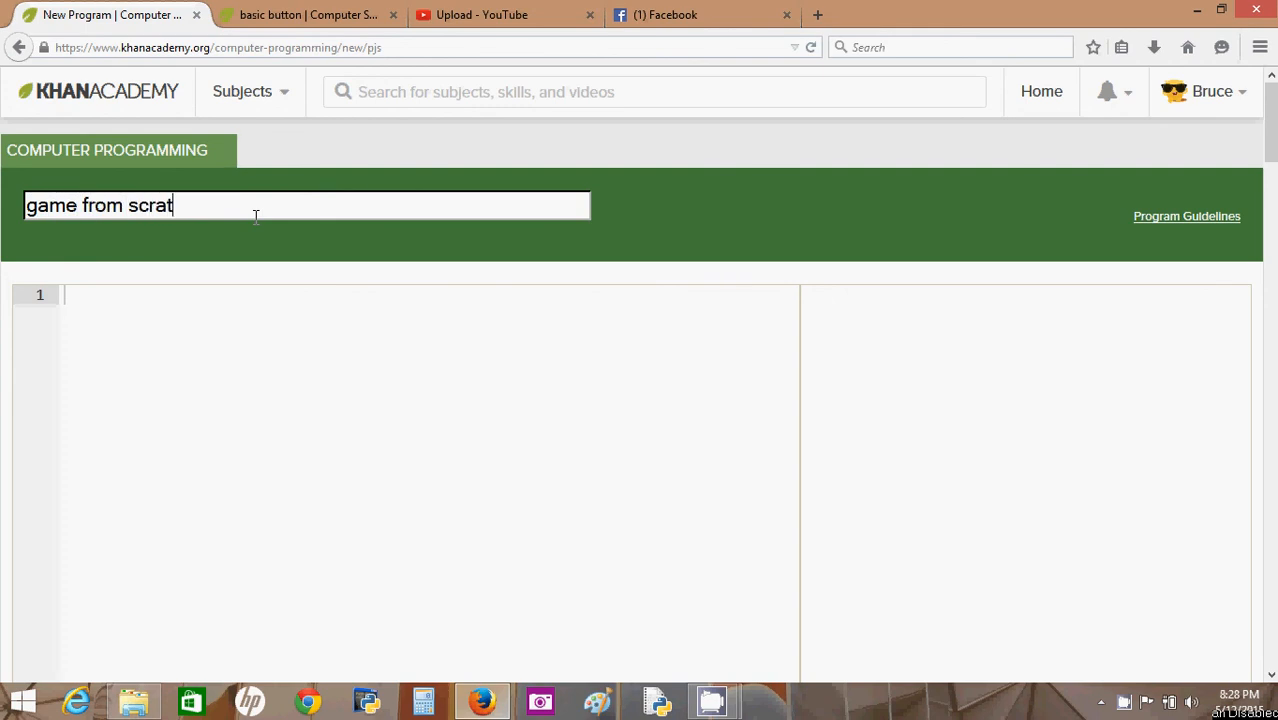
pyautogui.write('ch')
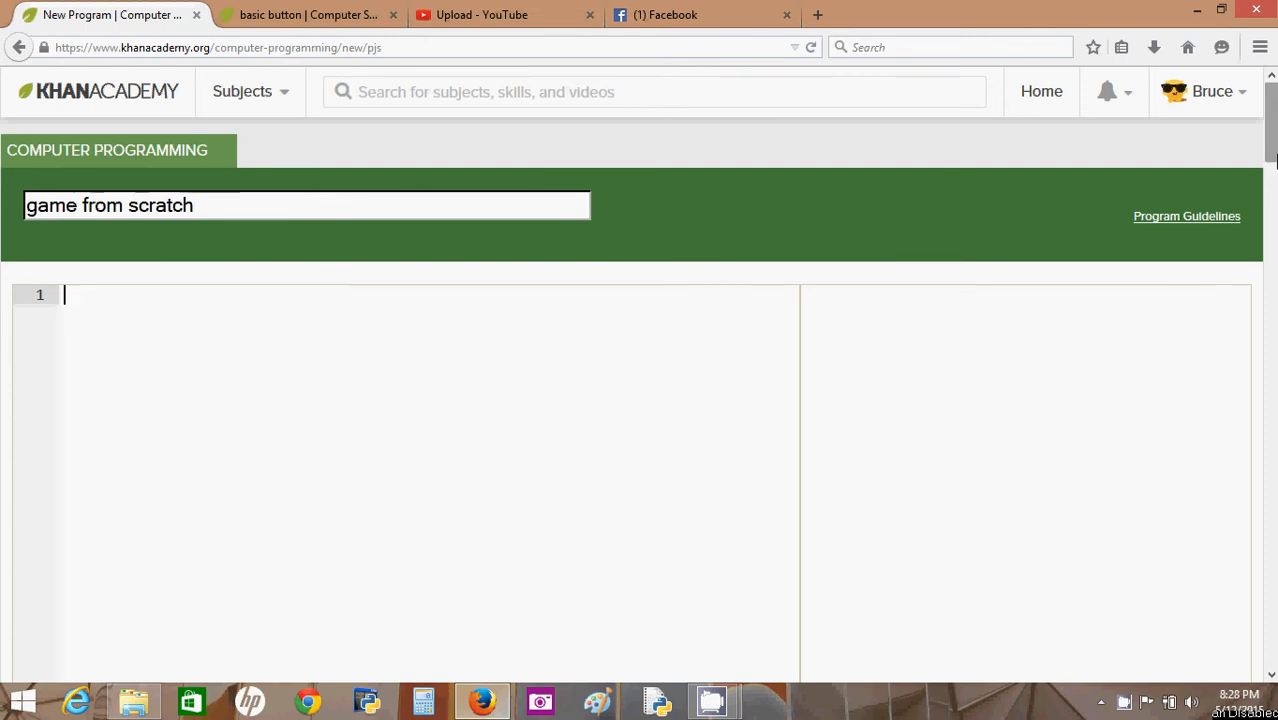
pyautogui.scroll(-3)
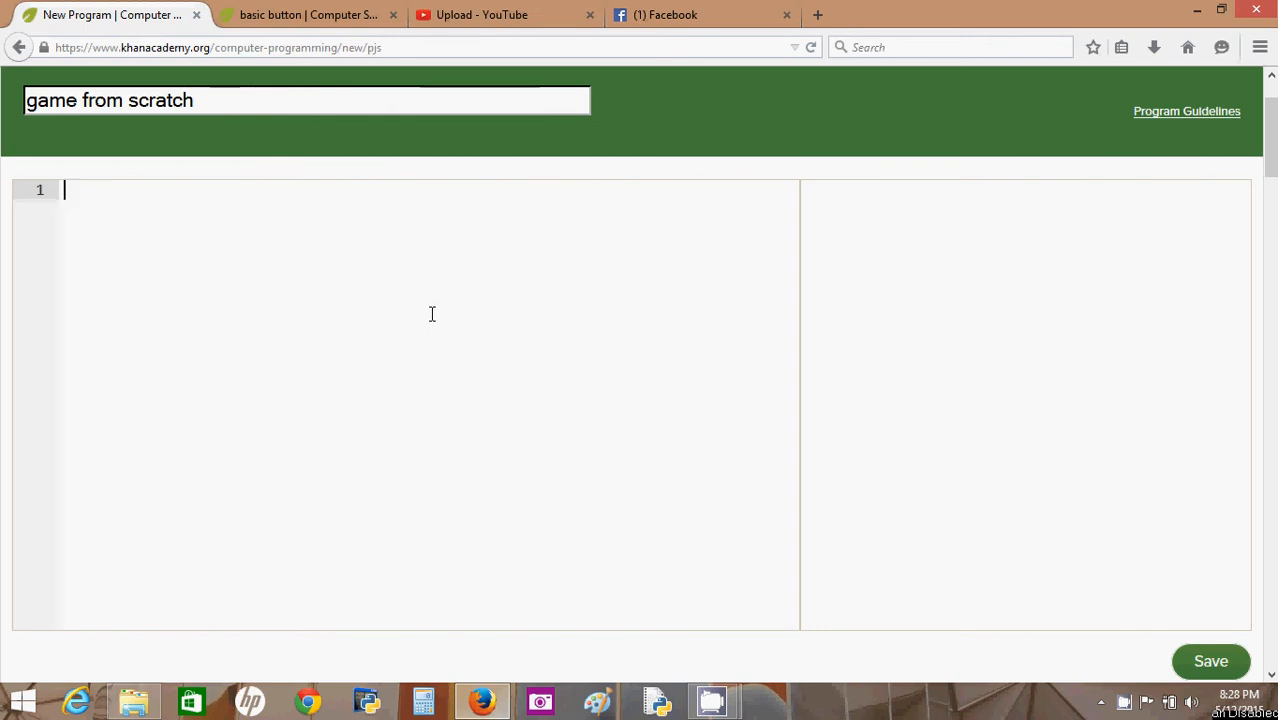
pyautogui.moveTo(914, 364)
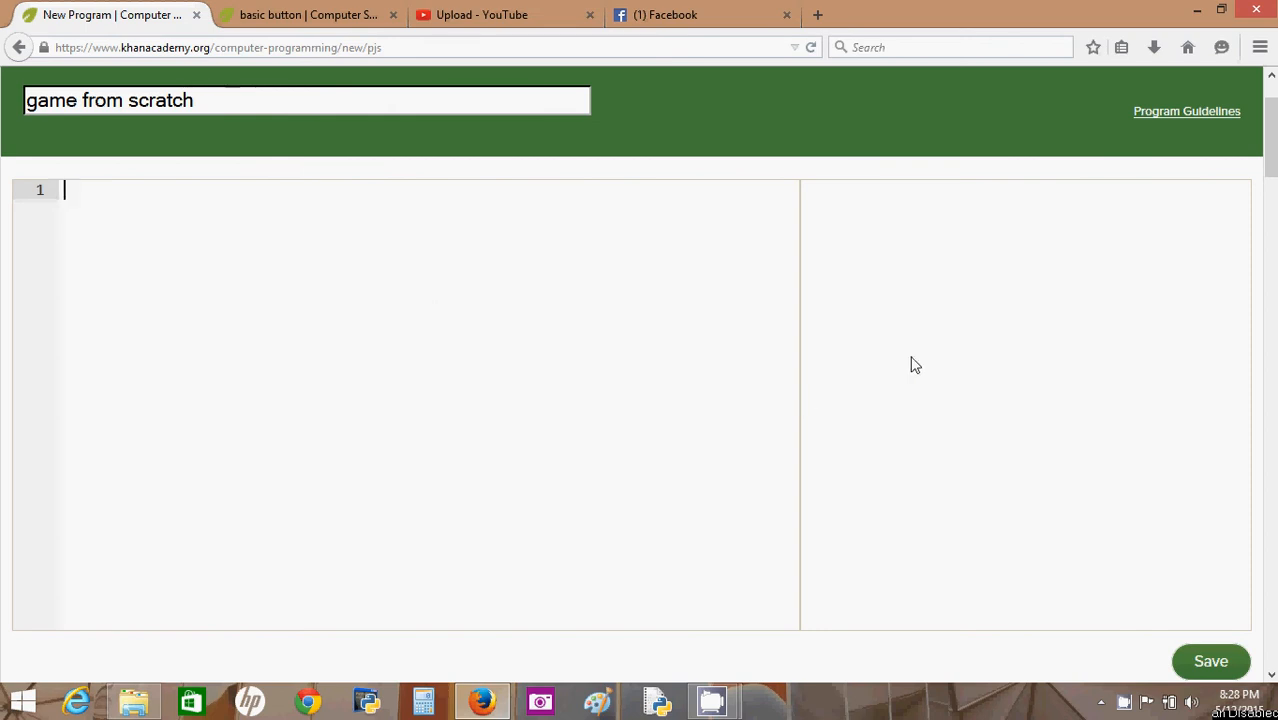
pyautogui.moveTo(929, 364)
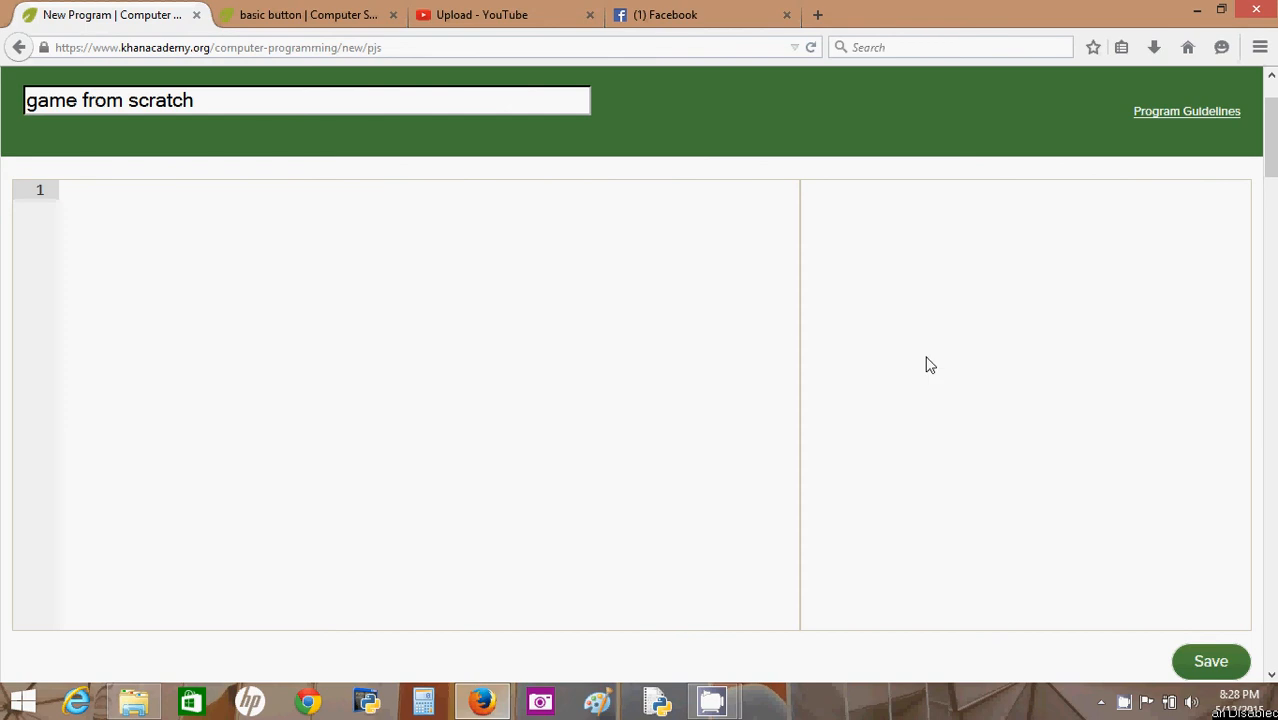
pyautogui.click(388, 343)
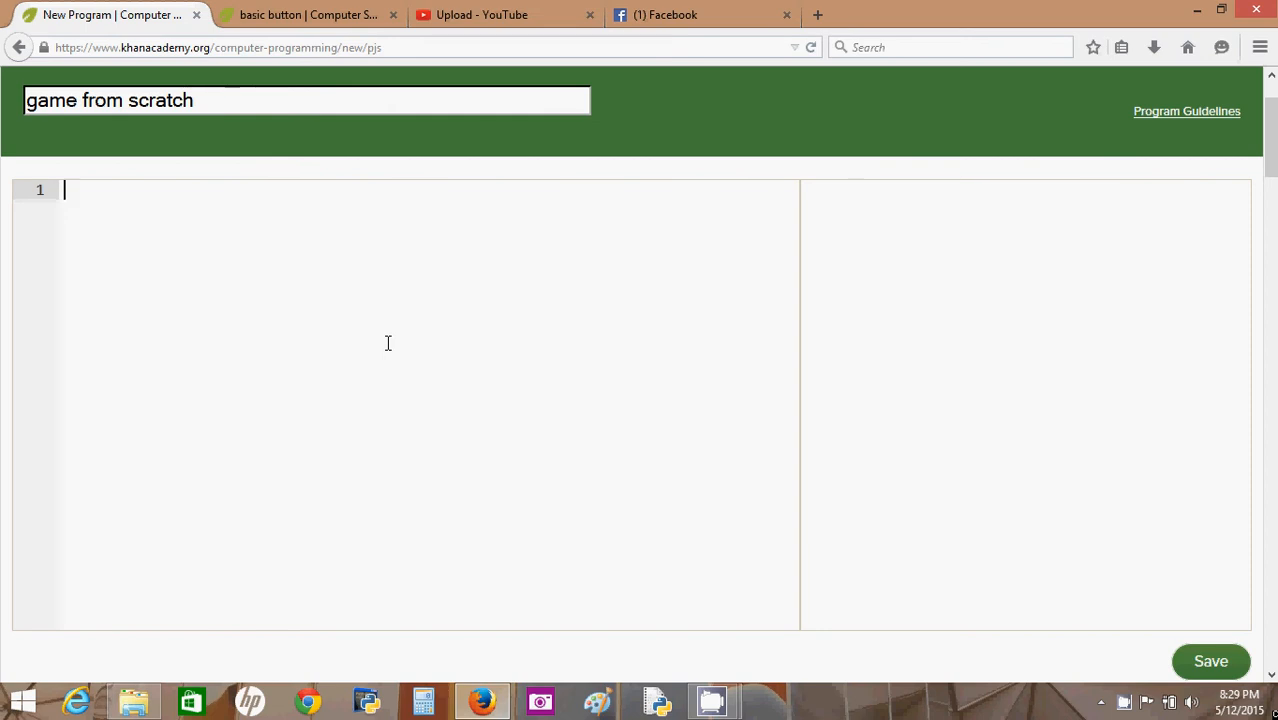
# - Declare var boy = getImage("avatars/mr-pants"); on line 1, choosing mr-pants from the image picker
pyautogui.write('var')
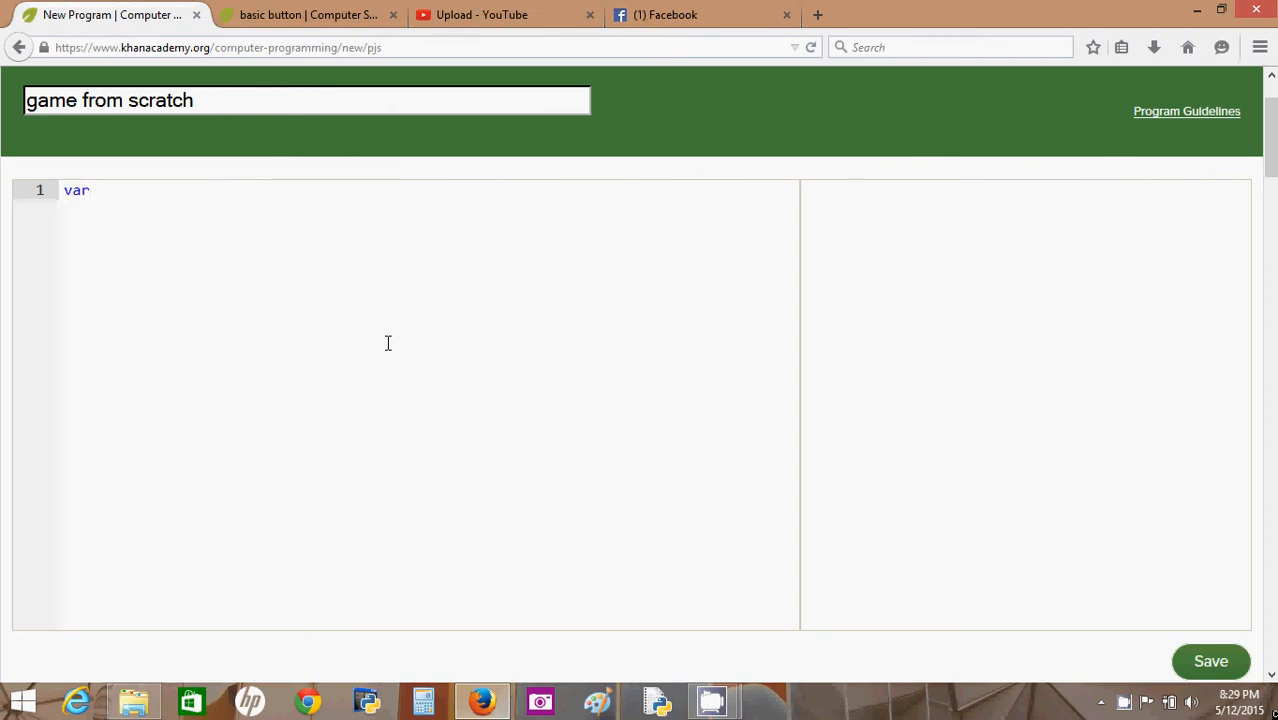
pyautogui.write('boy')
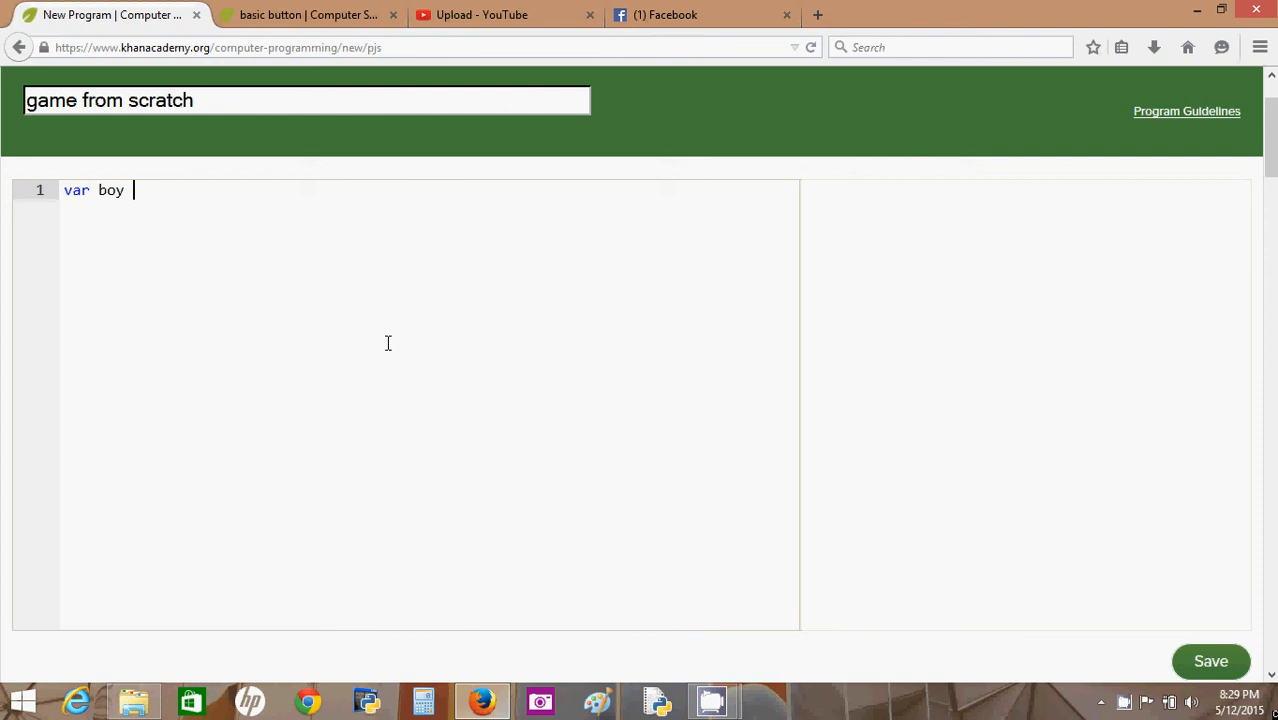
pyautogui.write('getI')
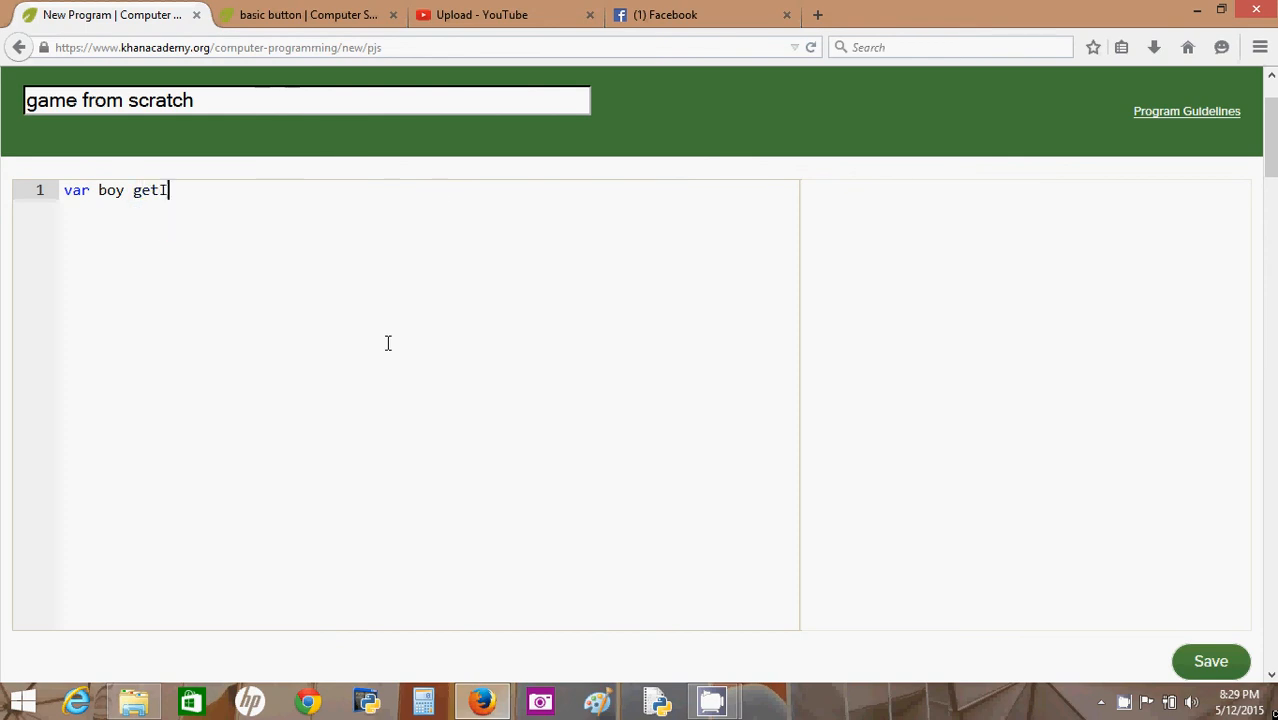
pyautogui.write('mage("cute/None");')
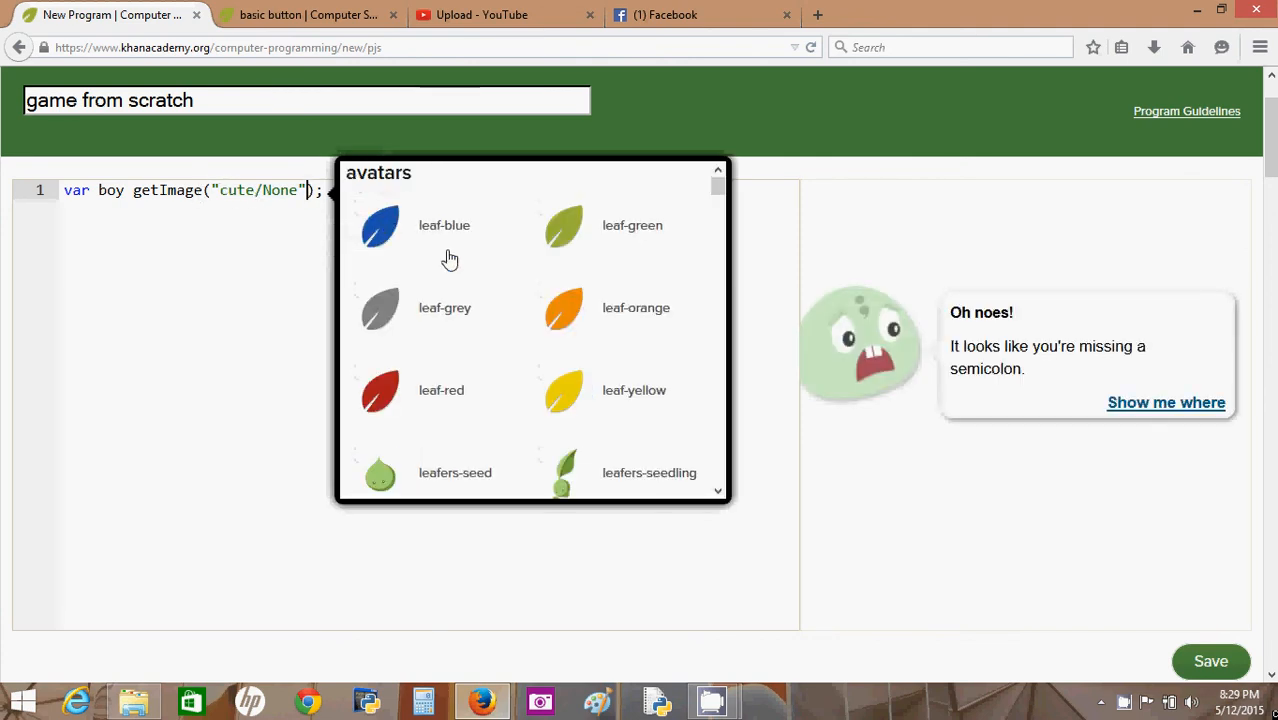
pyautogui.scroll(-3)
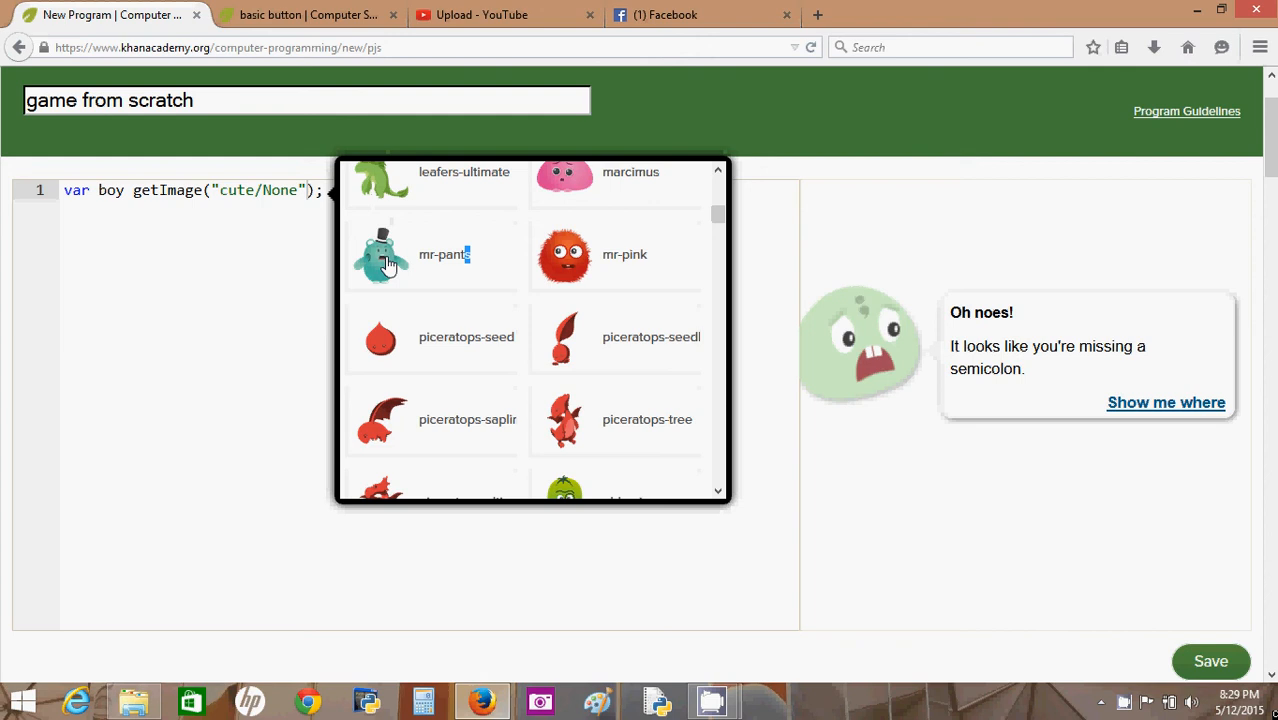
pyautogui.click(381, 254)
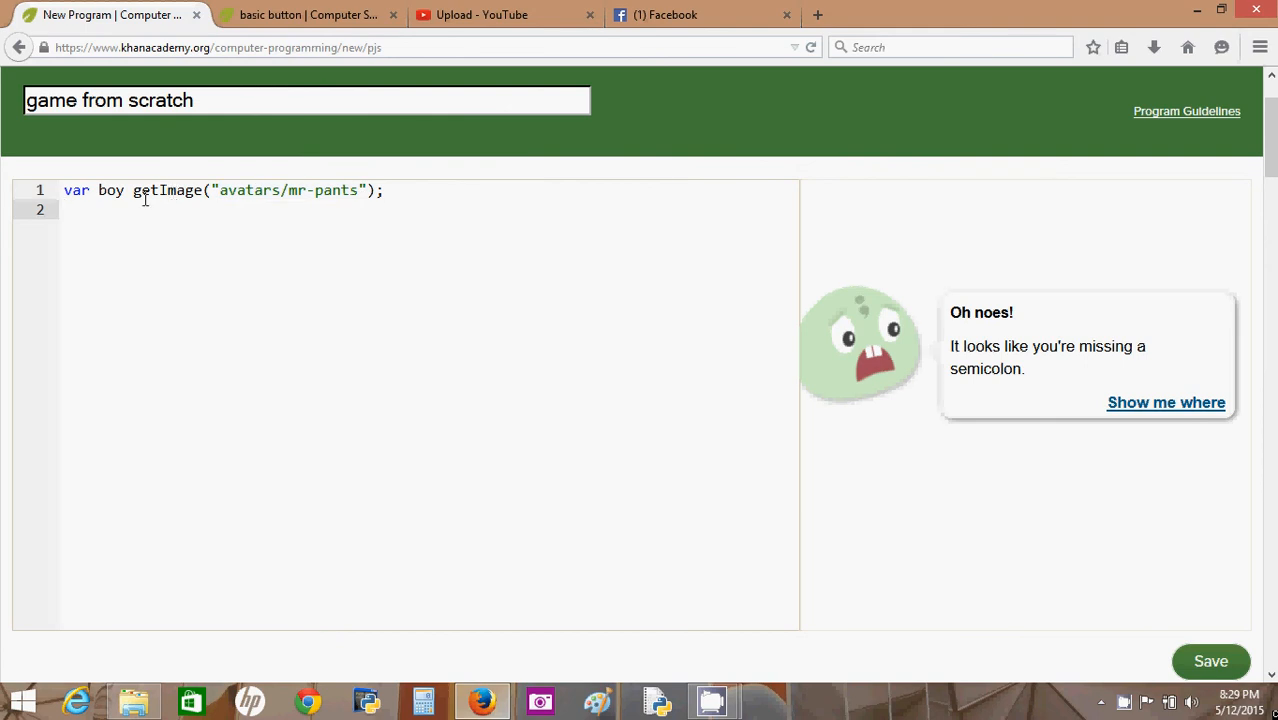
pyautogui.moveTo(311, 197)
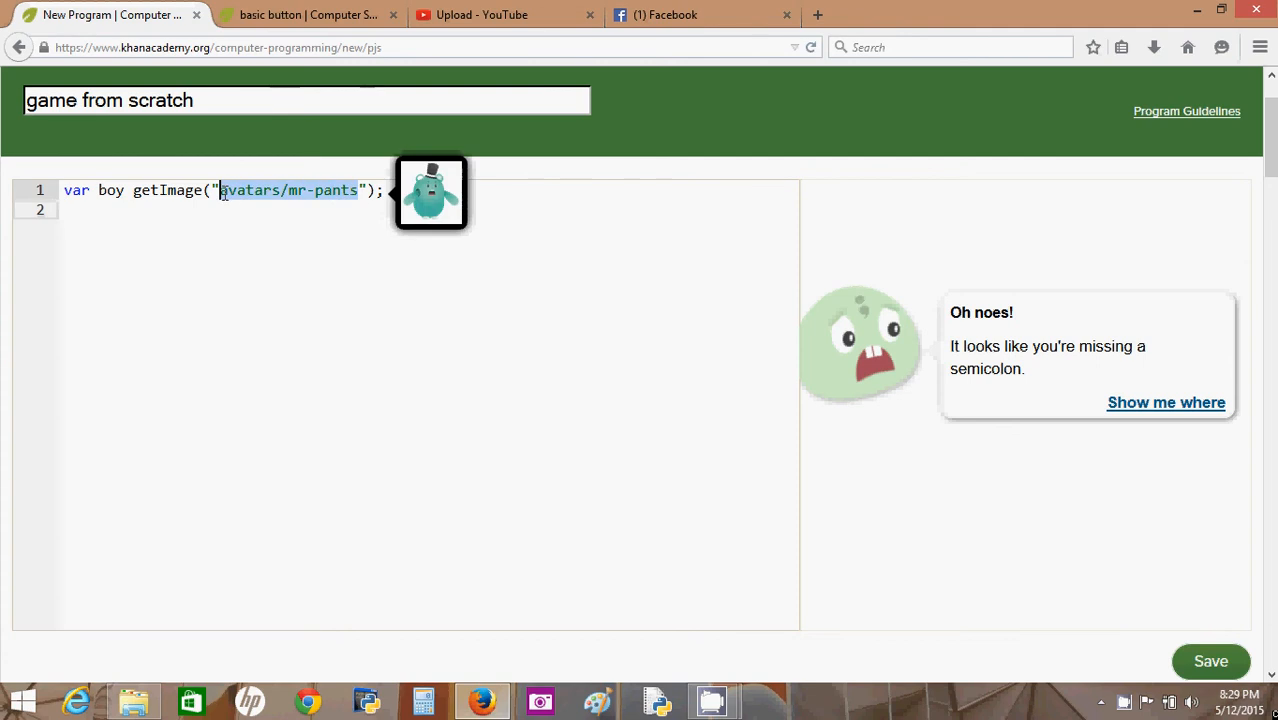
pyautogui.click(65, 209)
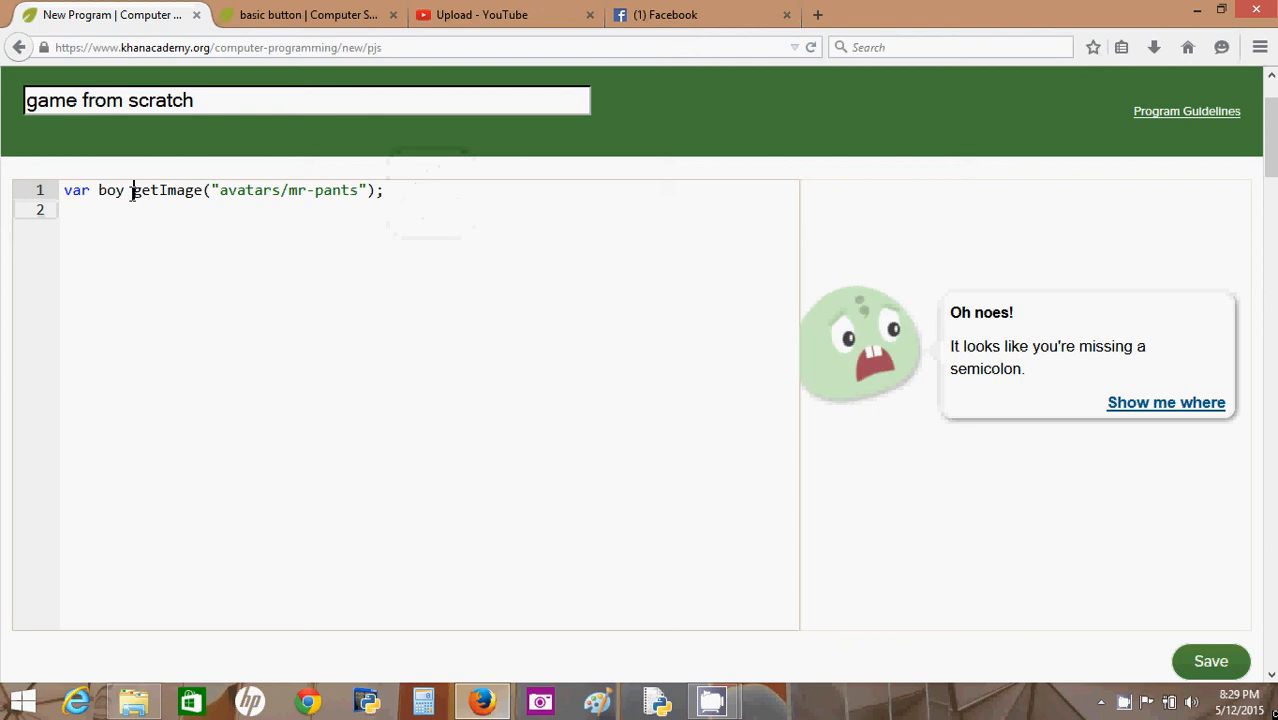
pyautogui.write('=')
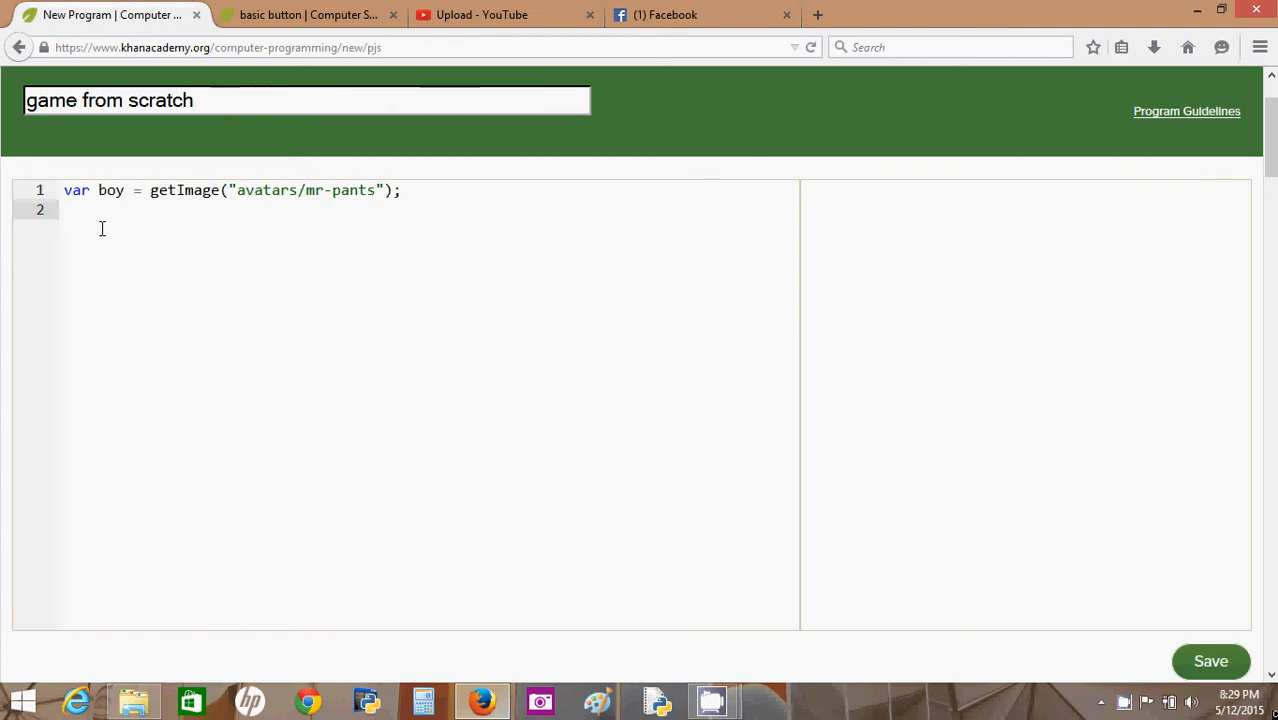
pyautogui.write('imat')
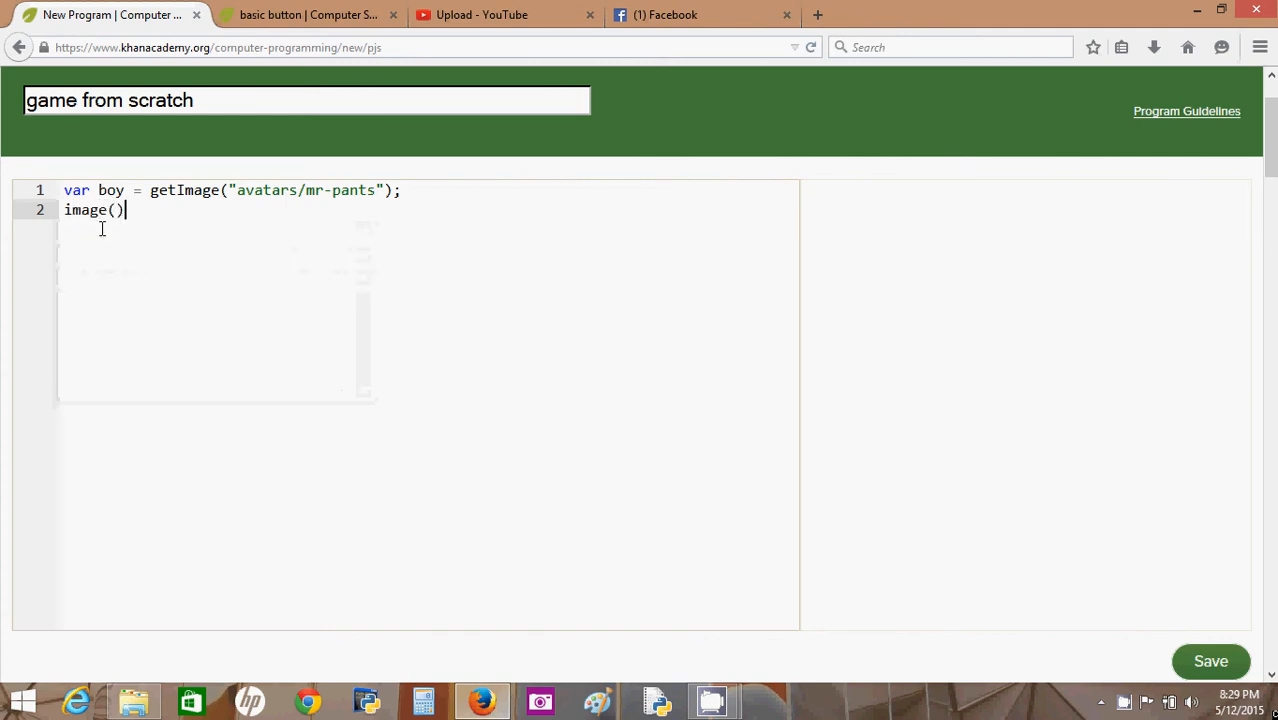
pyautogui.write('boy')
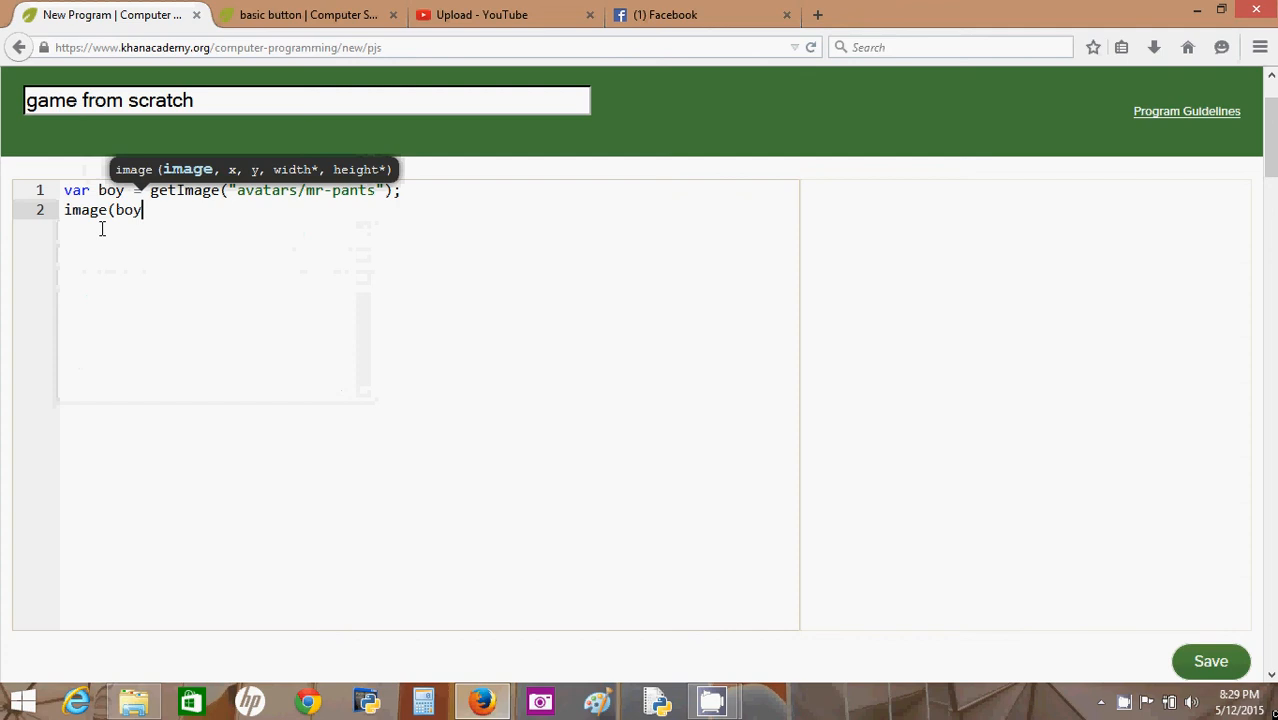
pyautogui.write(',0,0')
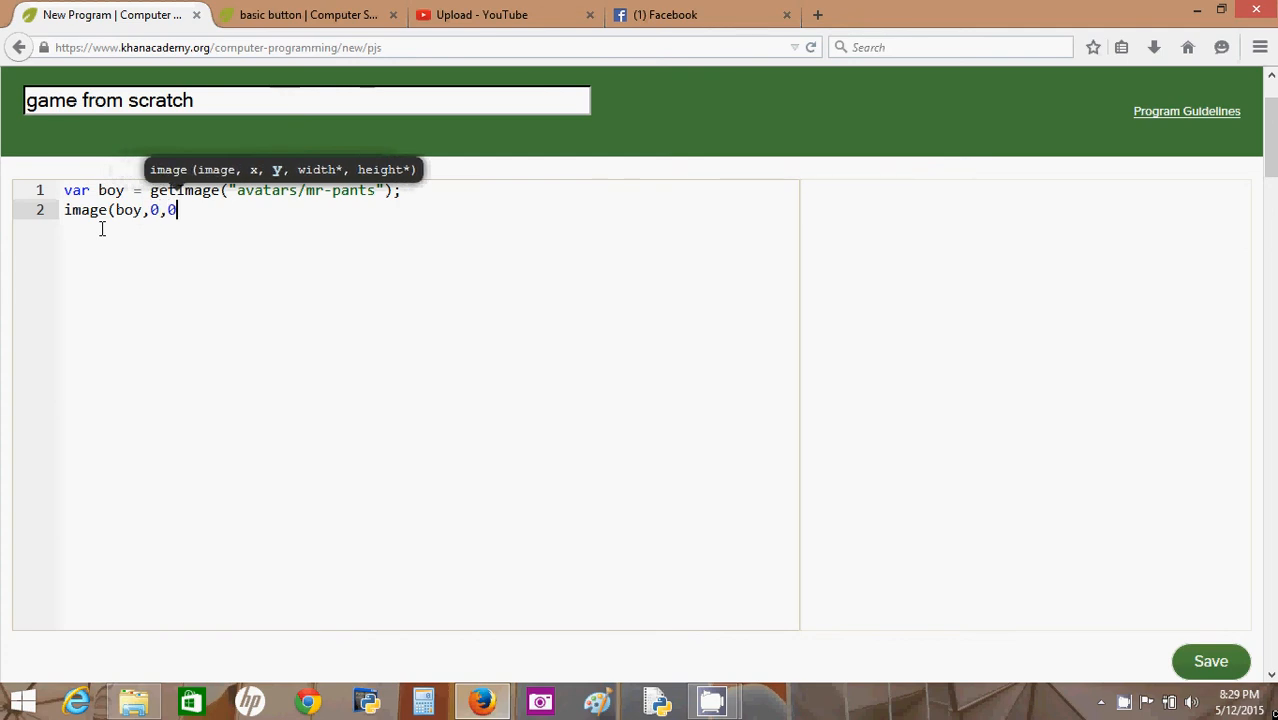
pyautogui.write(');')
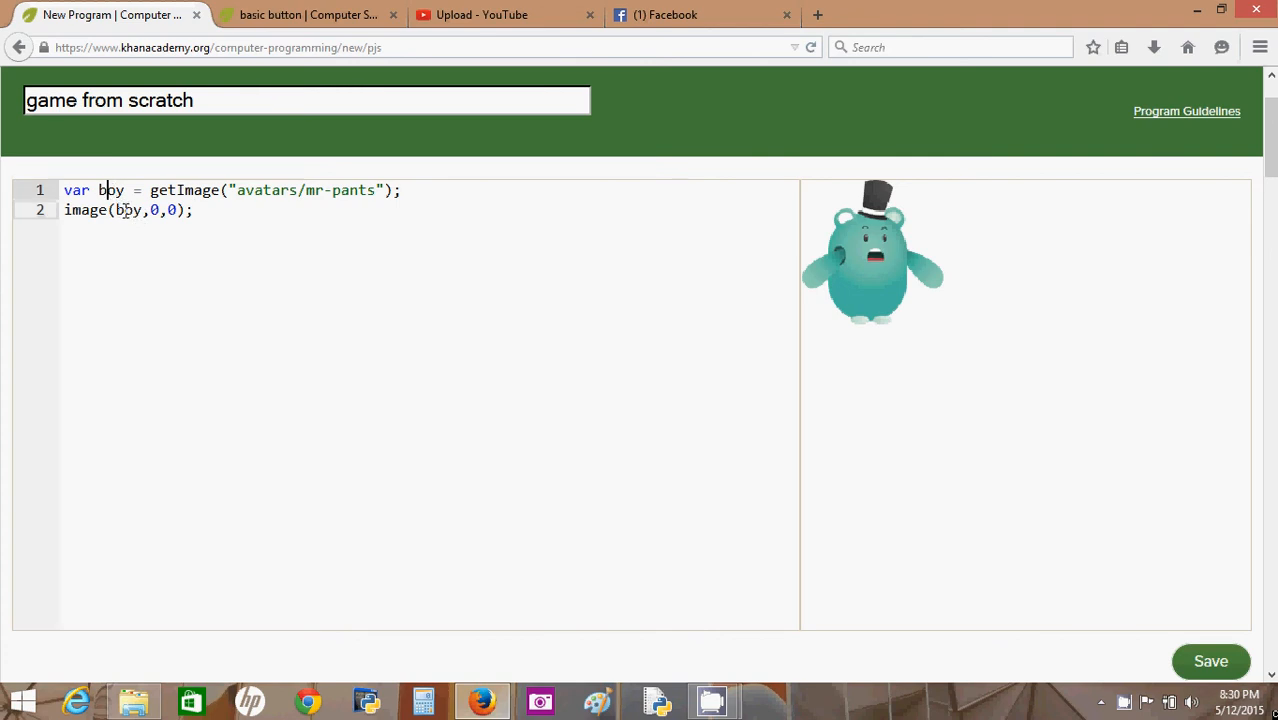
pyautogui.click(127, 210)
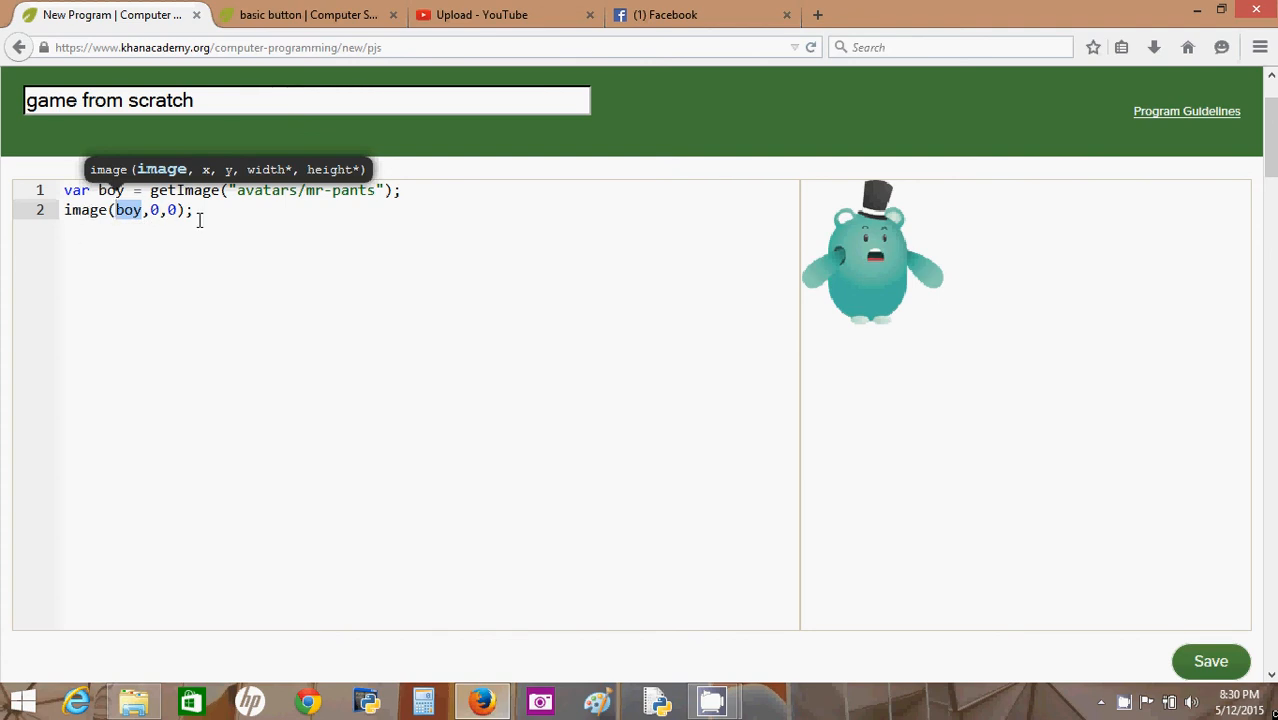
pyautogui.moveTo(997, 294)
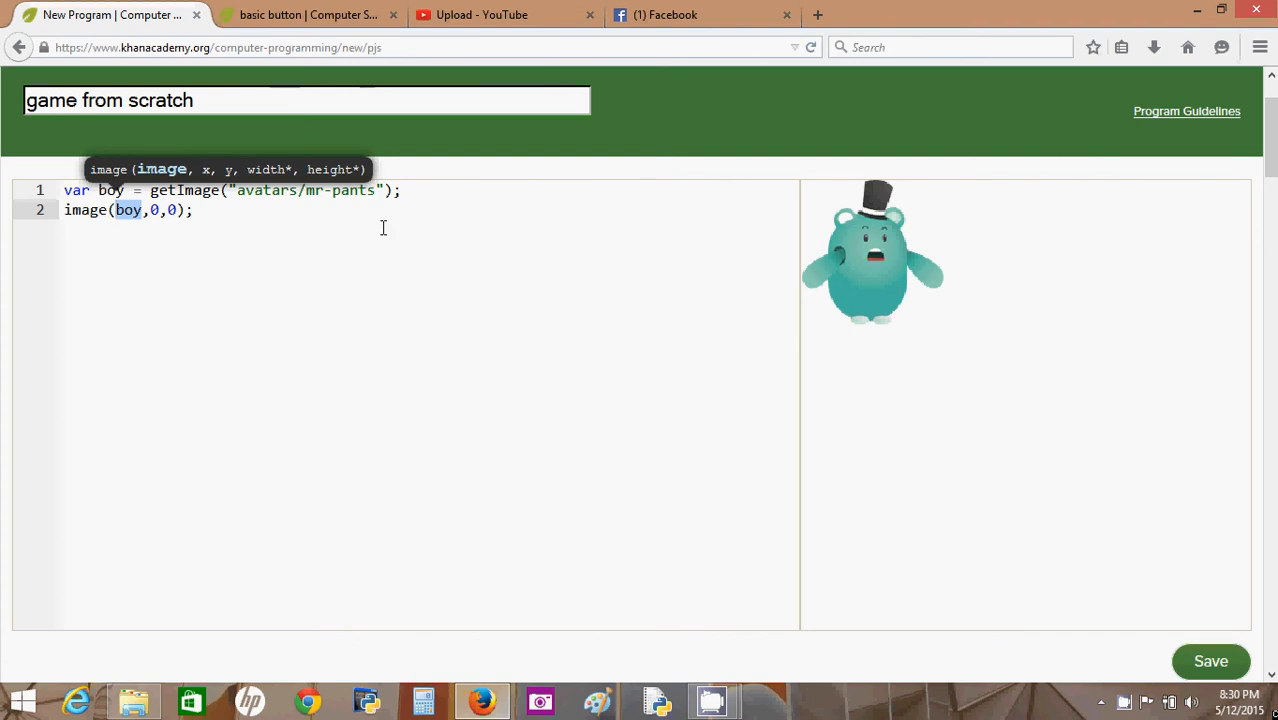
pyautogui.click(191, 210)
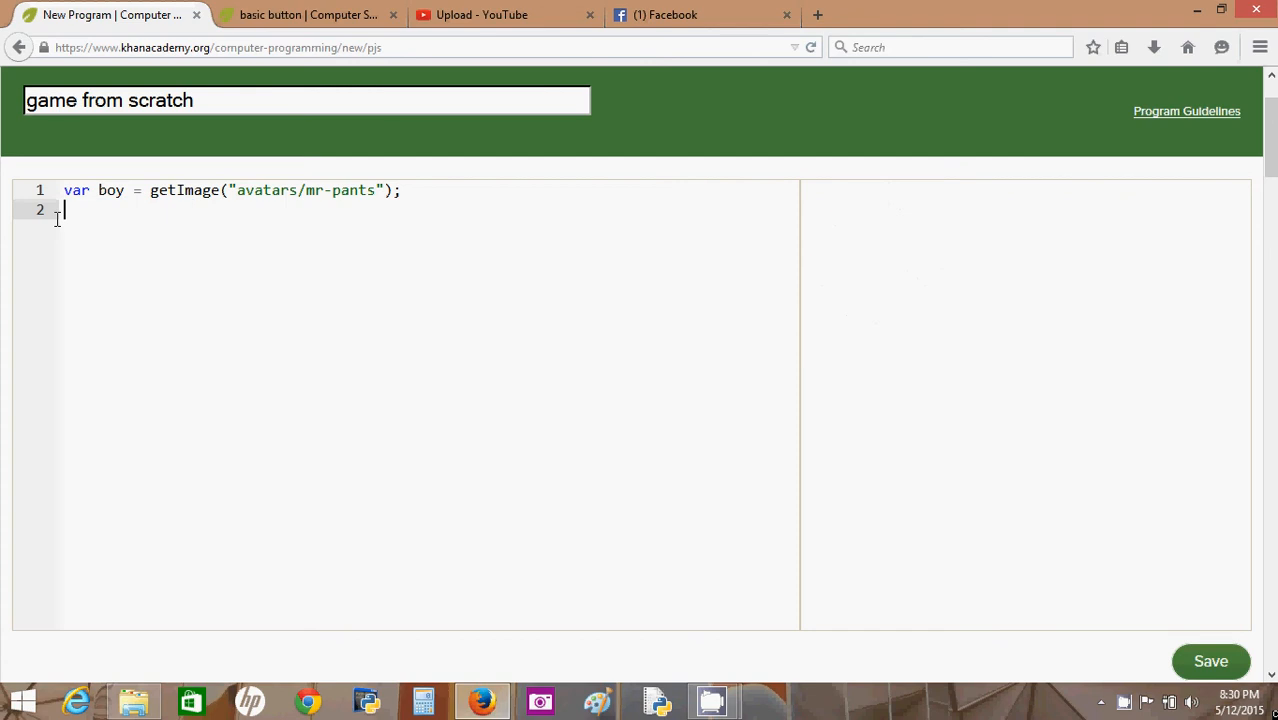
# - Add an empty var draw = function() { }; block below the boy declaration
pyautogui.write('var')
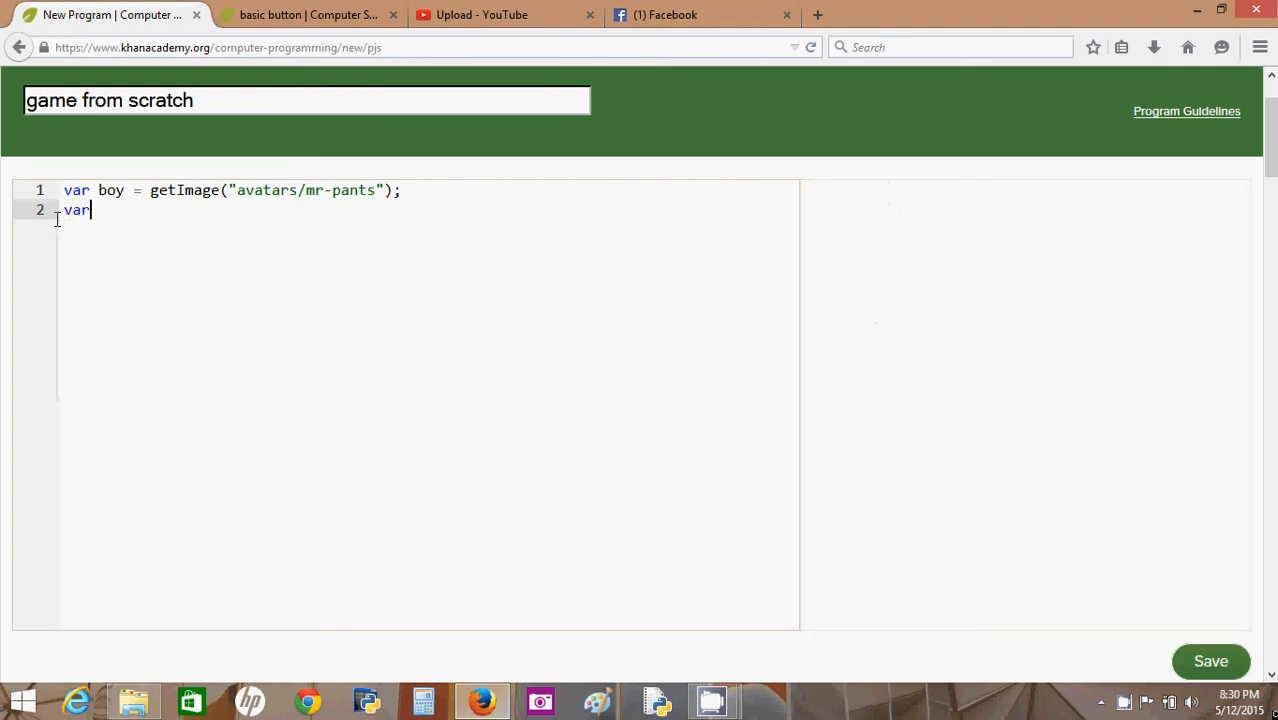
pyautogui.write('d')
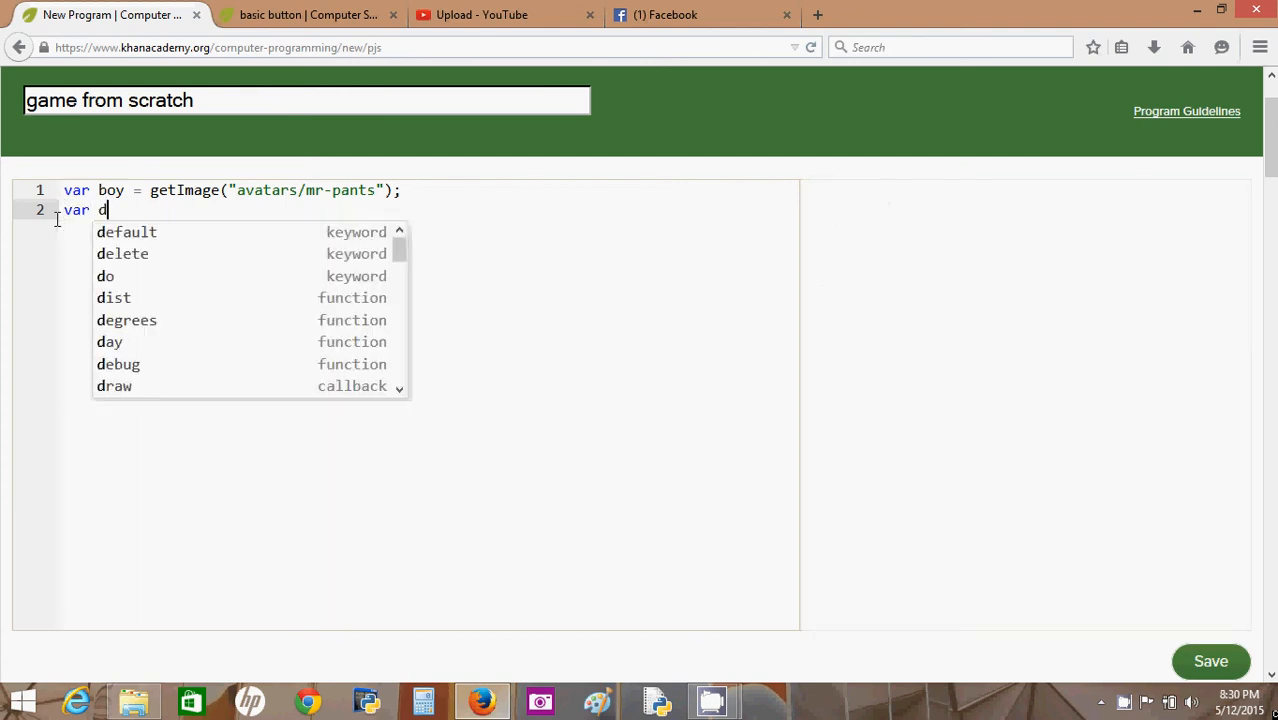
pyautogui.write('raw')
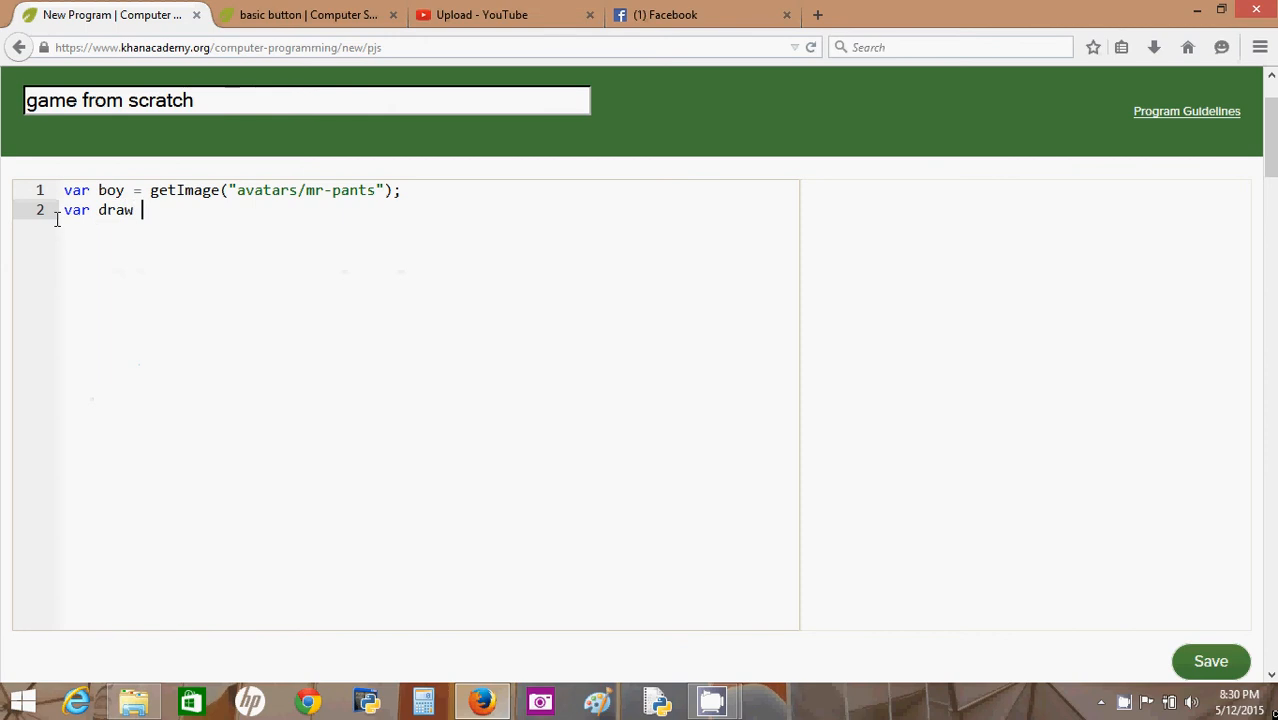
pyautogui.write('= function() {')
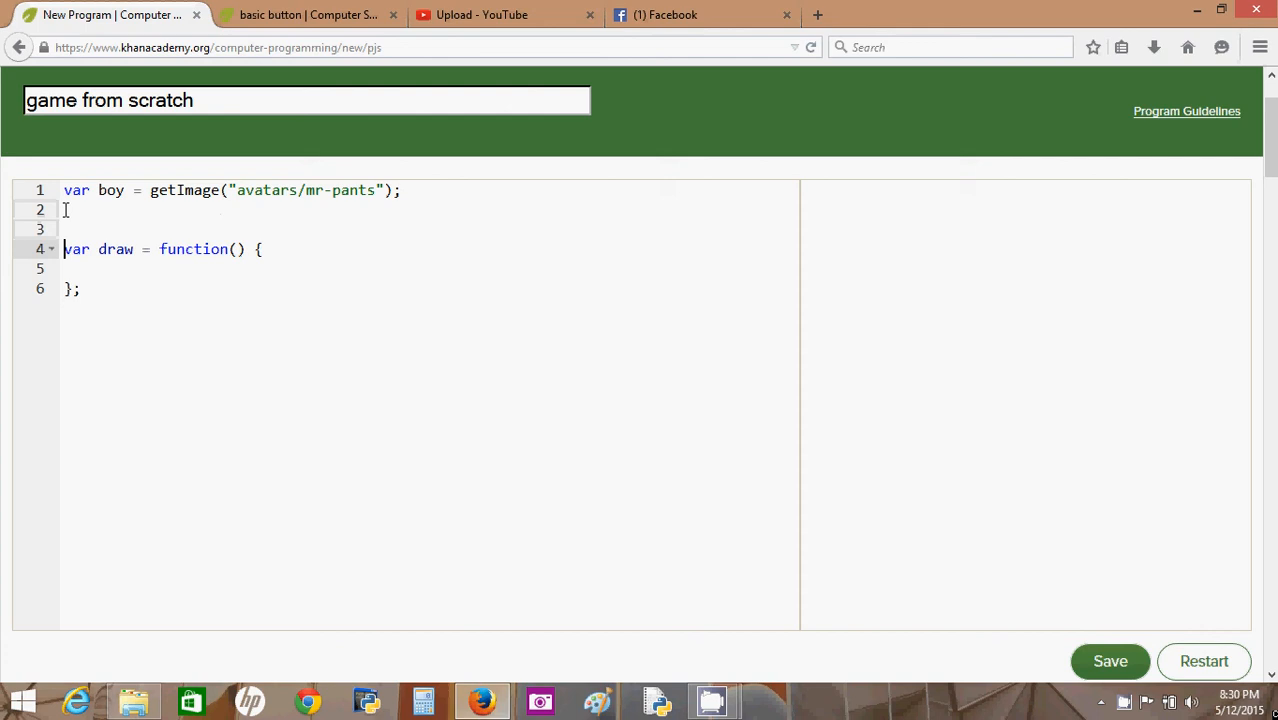
pyautogui.press('Enter')
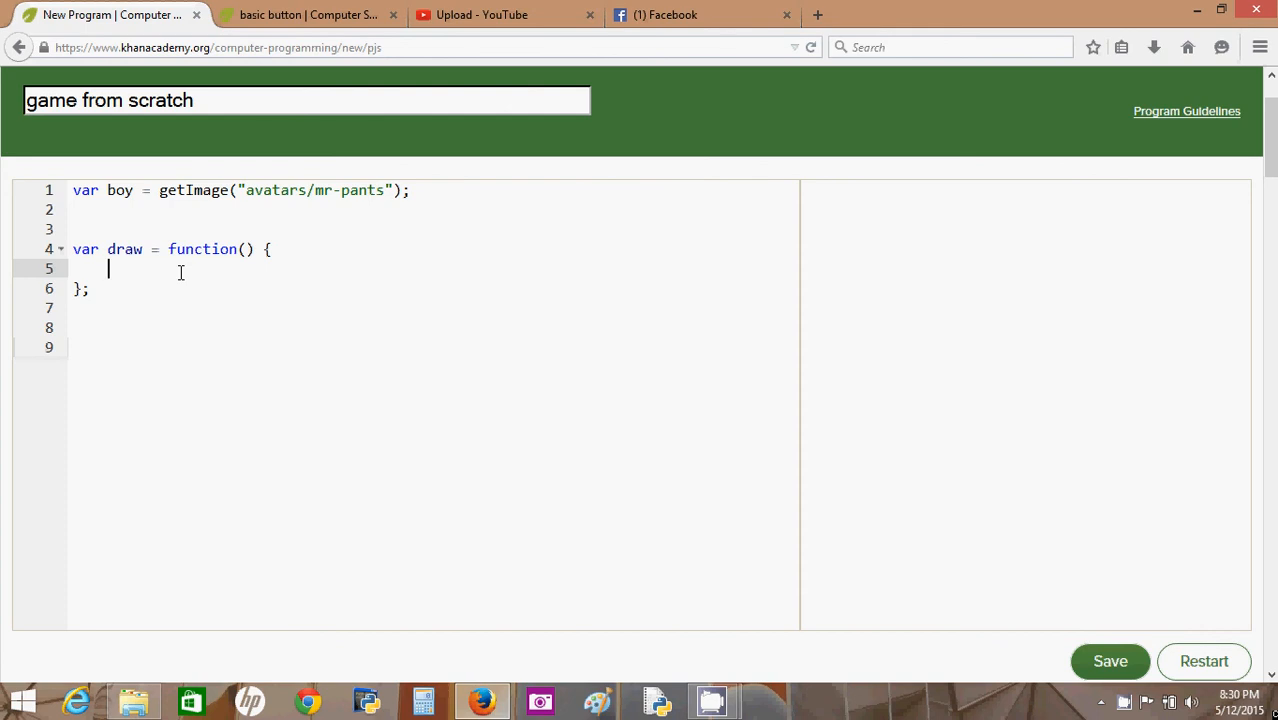
# - Make draw call background(171) via the color picker, filling the canvas gray
pyautogui.write('b')
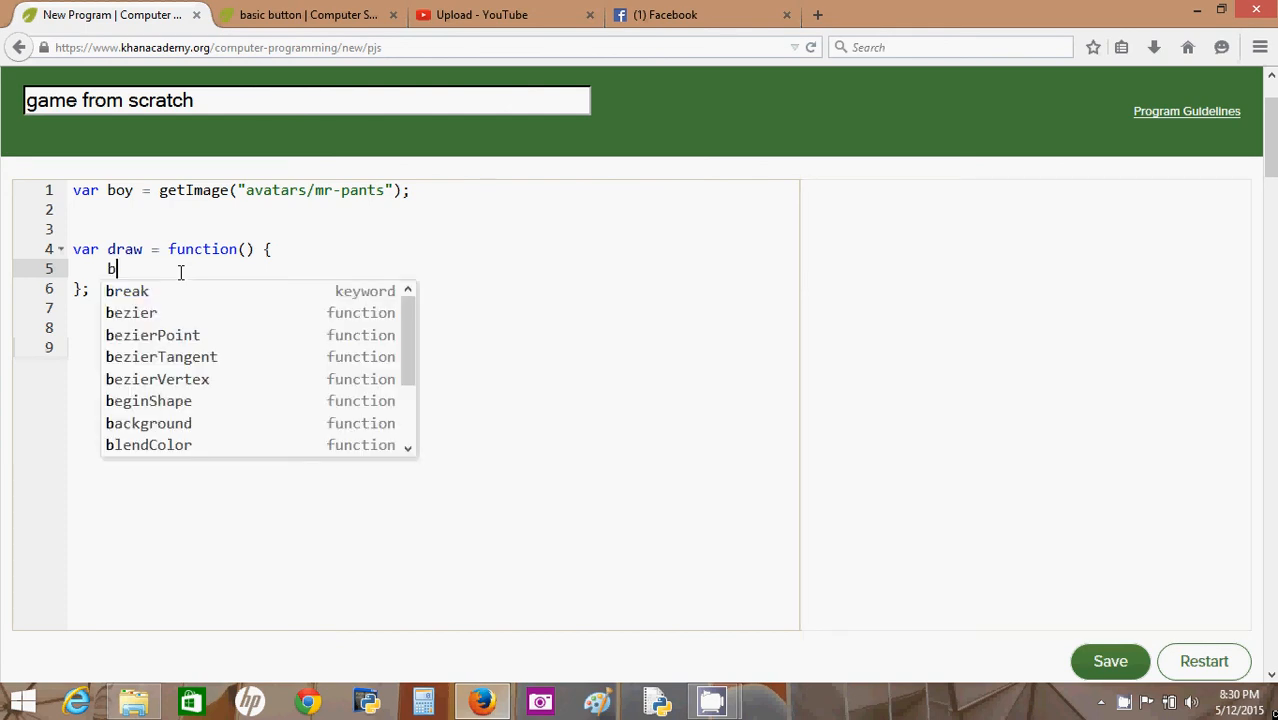
pyautogui.write('a')
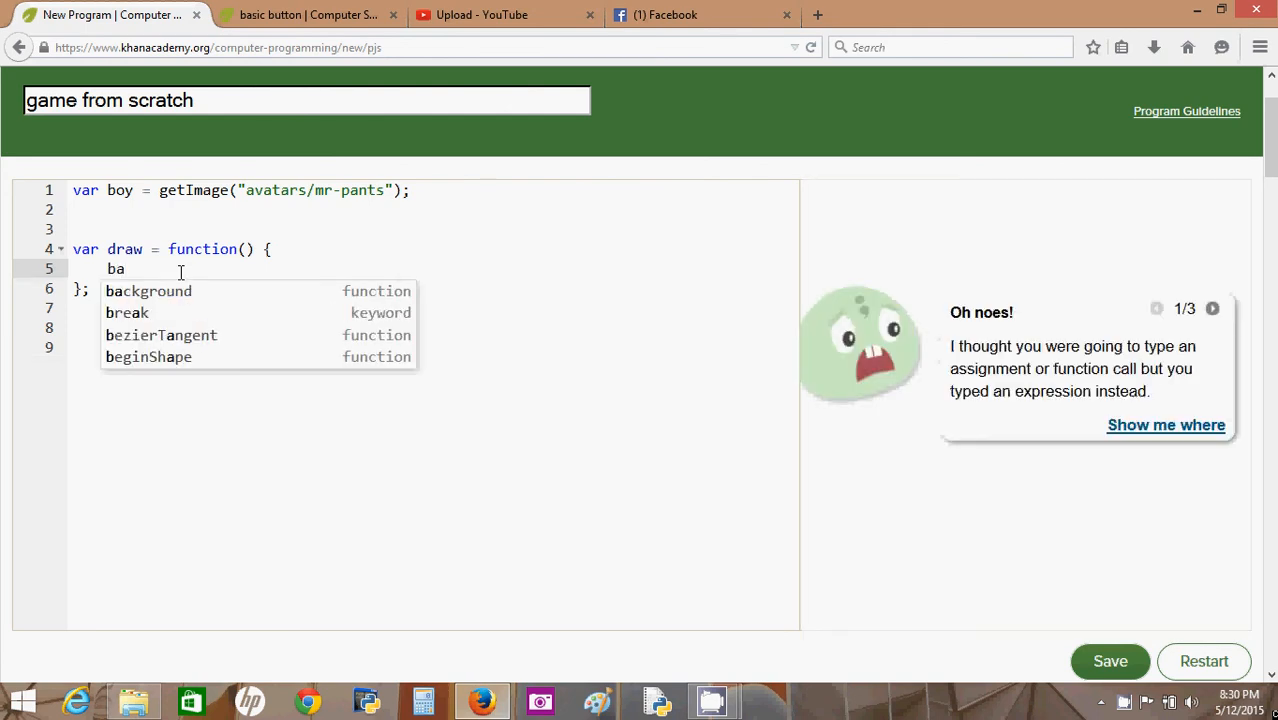
pyautogui.click(148, 291)
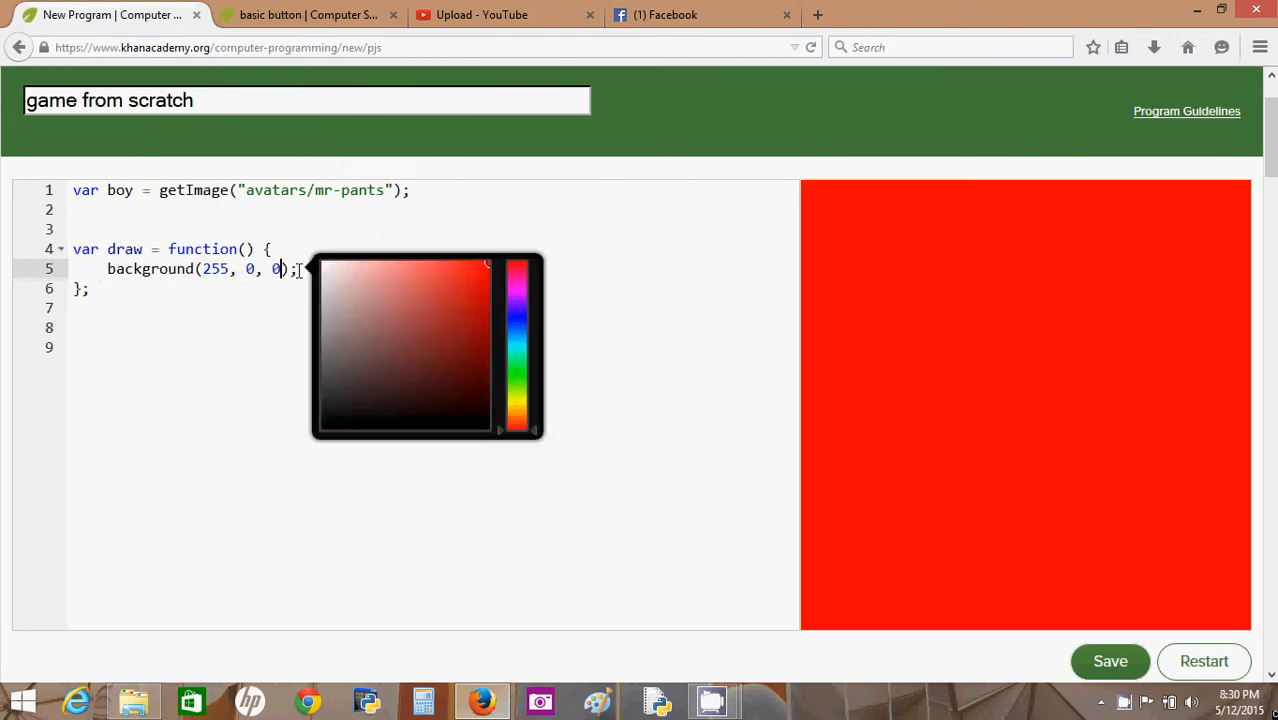
pyautogui.click(255, 269)
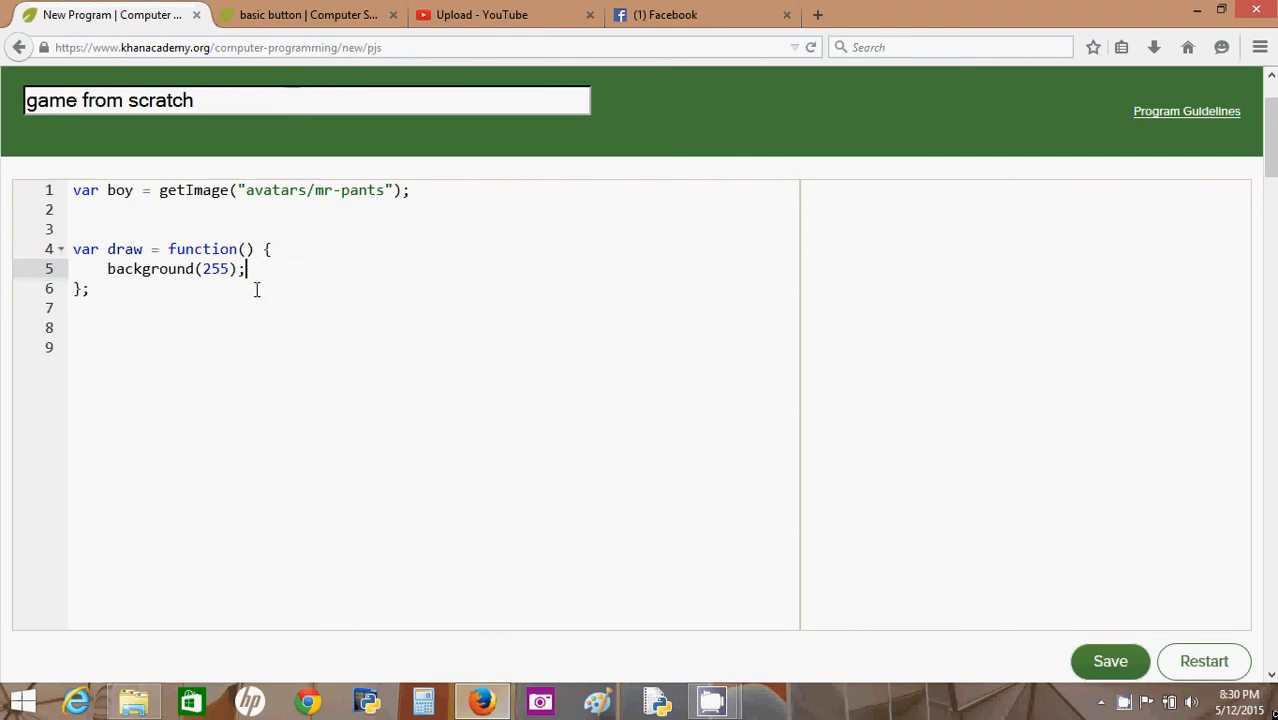
pyautogui.moveTo(227, 268)
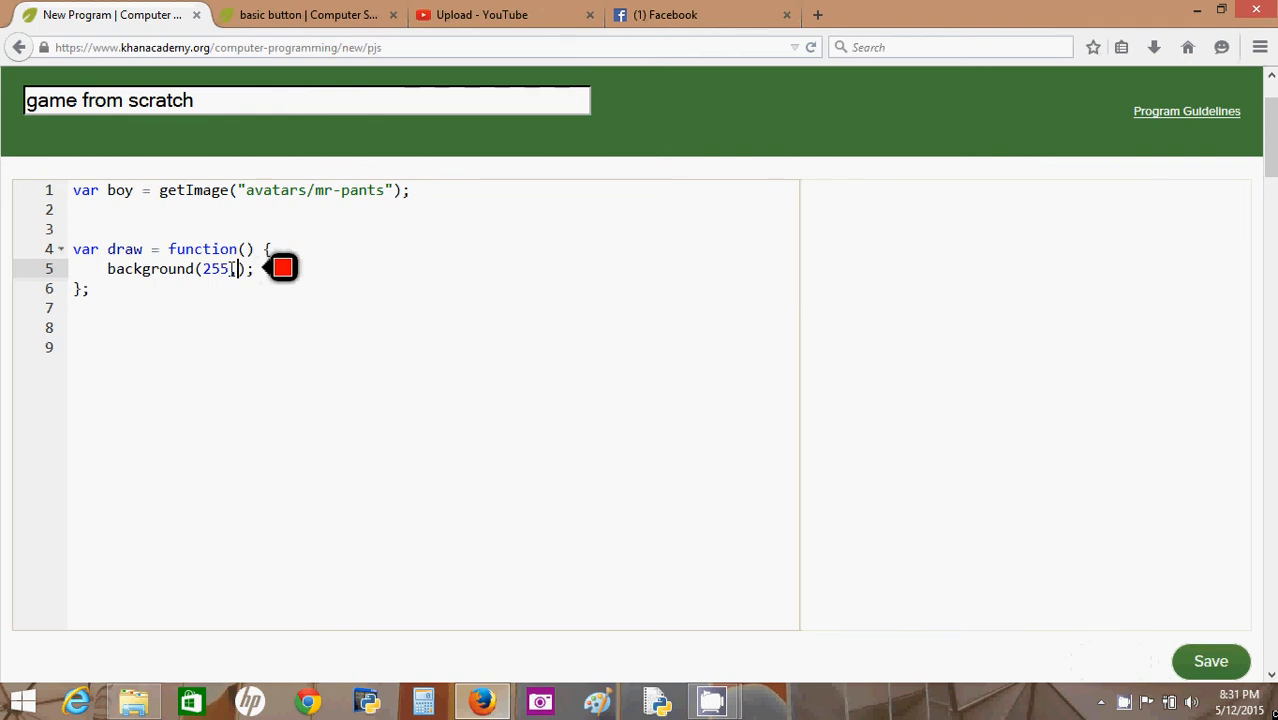
pyautogui.write('255,')
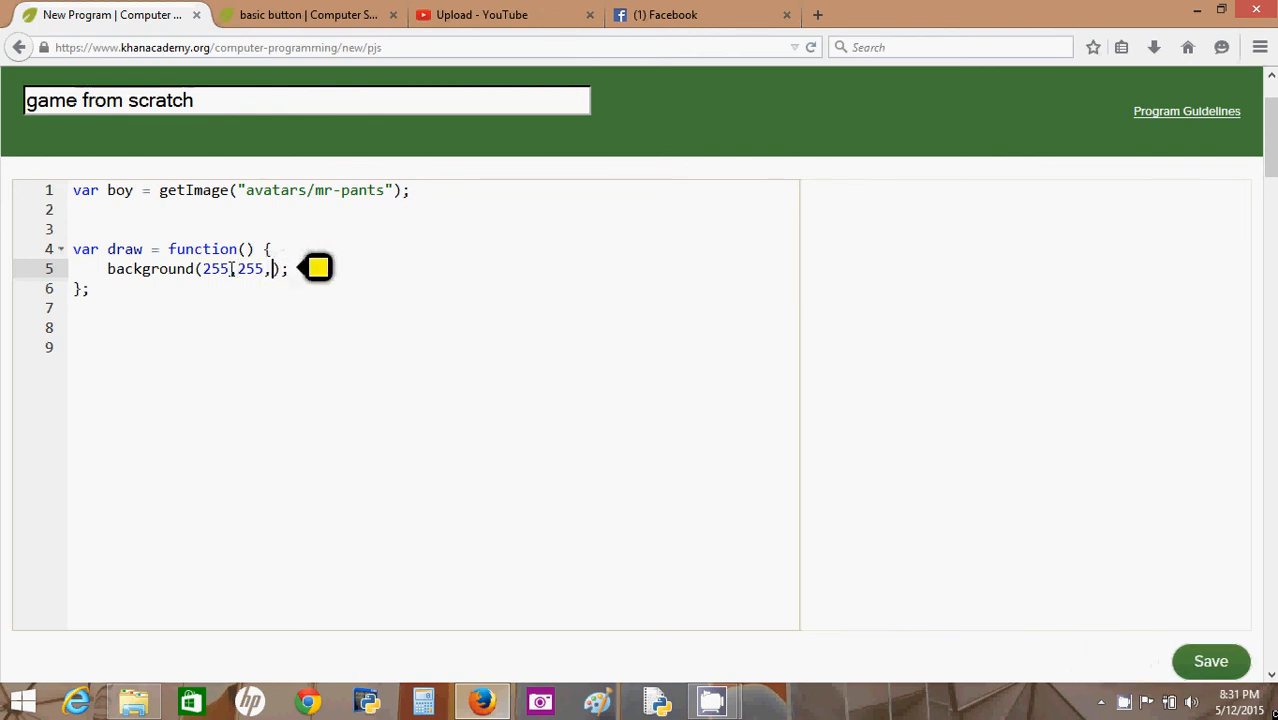
pyautogui.write('255')
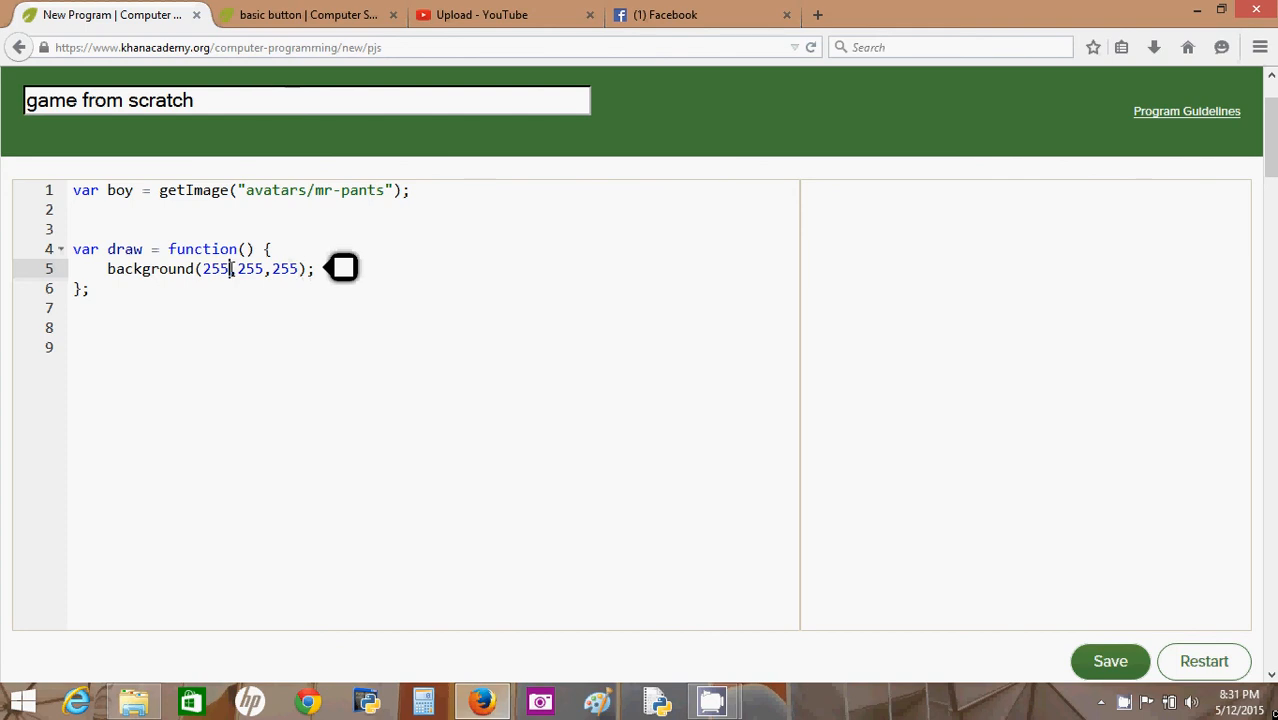
pyautogui.click(342, 268)
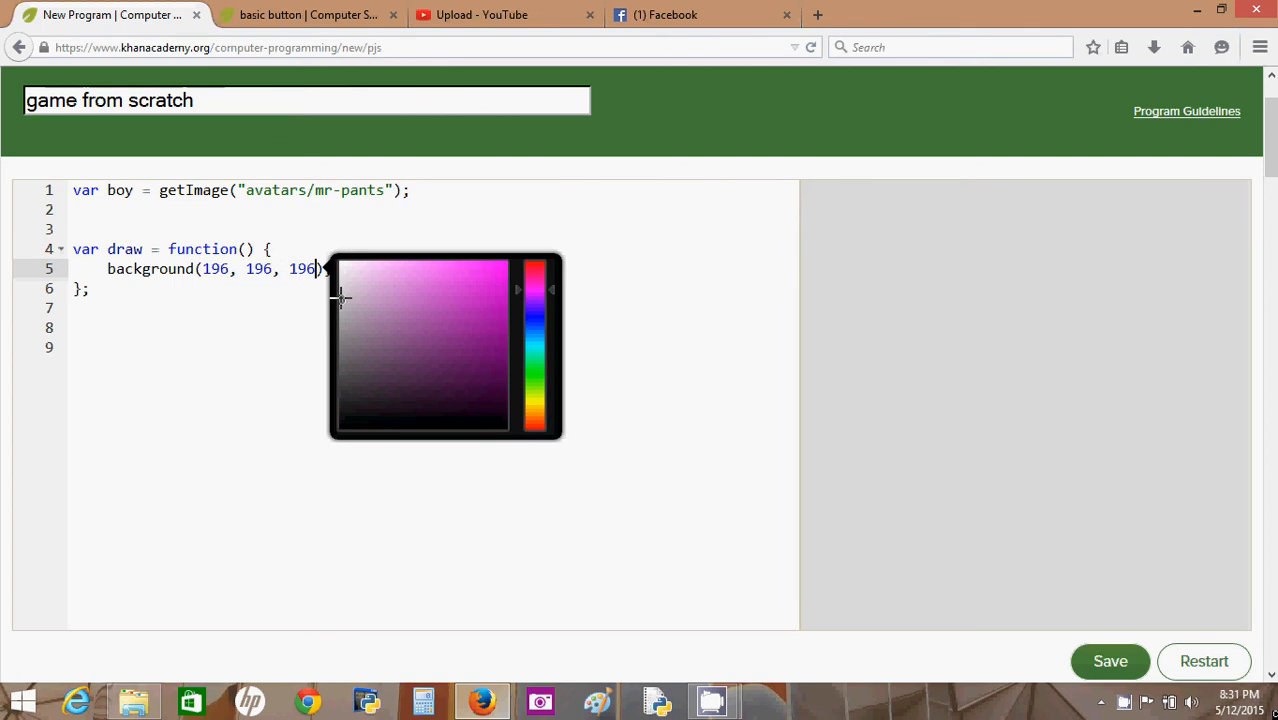
pyautogui.click(340, 320)
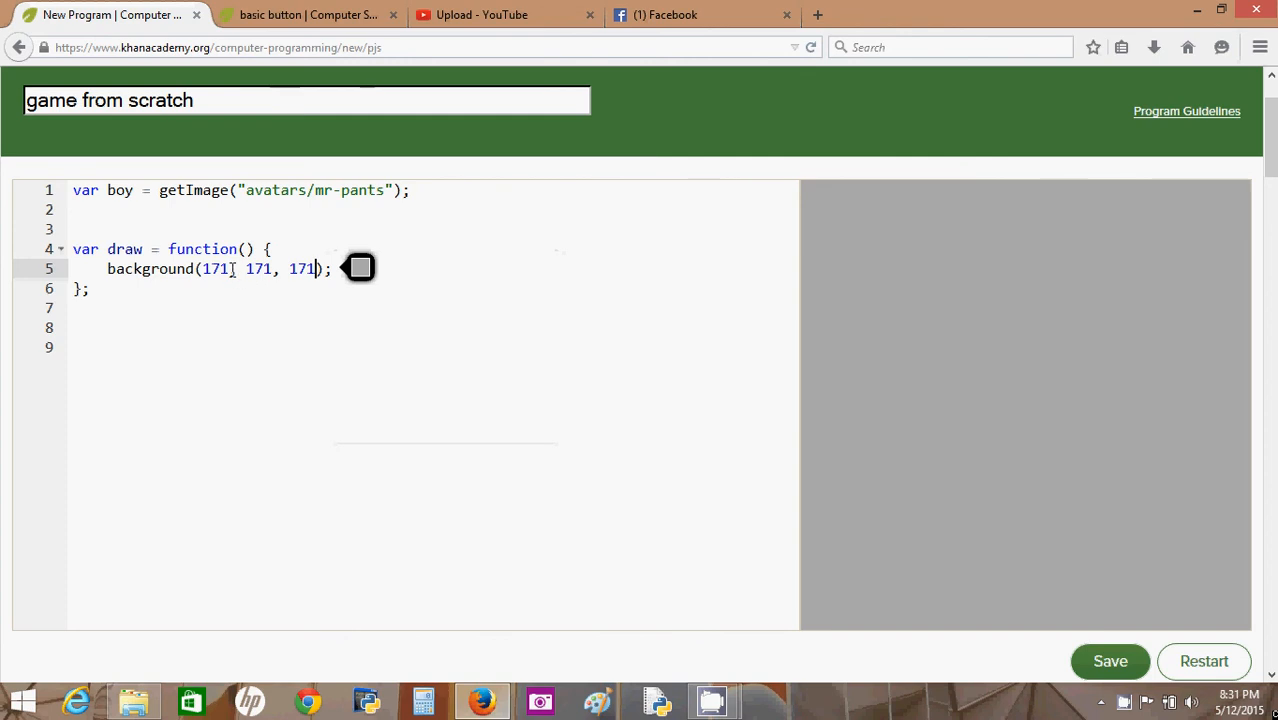
pyautogui.moveTo(230, 269); pyautogui.dragTo(318, 269)
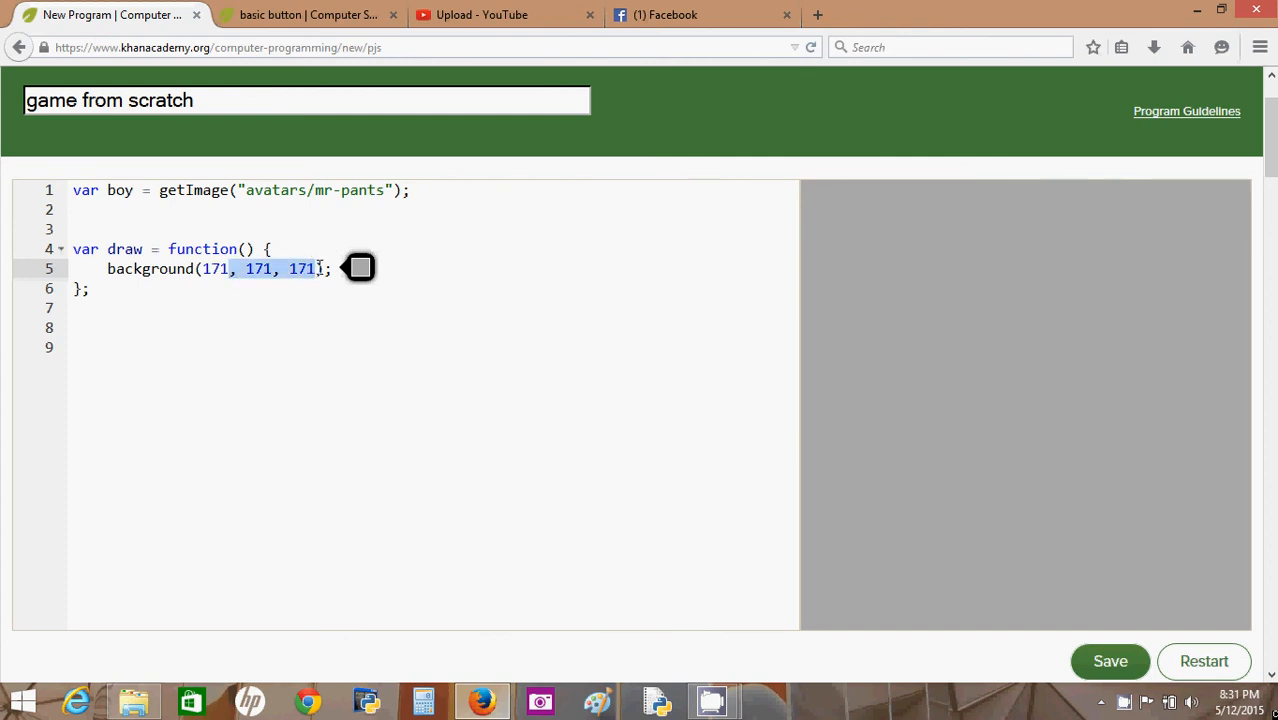
pyautogui.press('Delete')
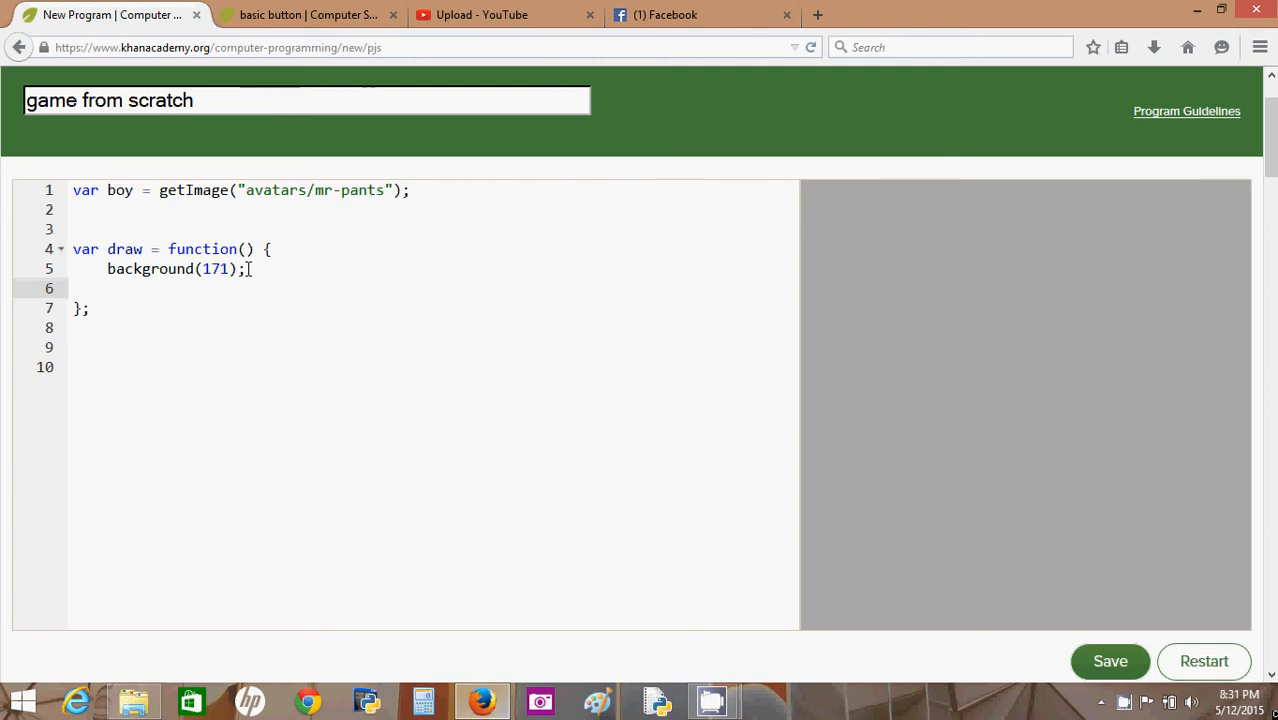
# - Add frameRate(1); on line 3, just above the draw function
pyautogui.doubleClick(124, 249)
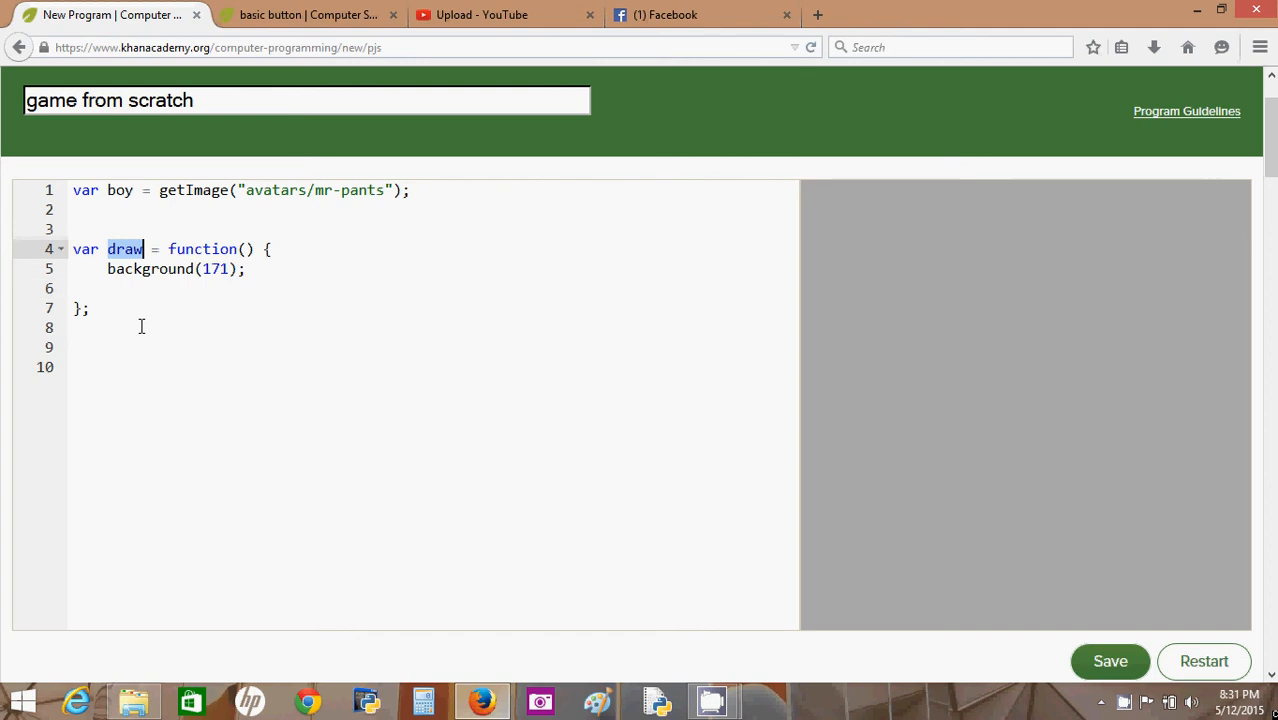
pyautogui.click(190, 47)
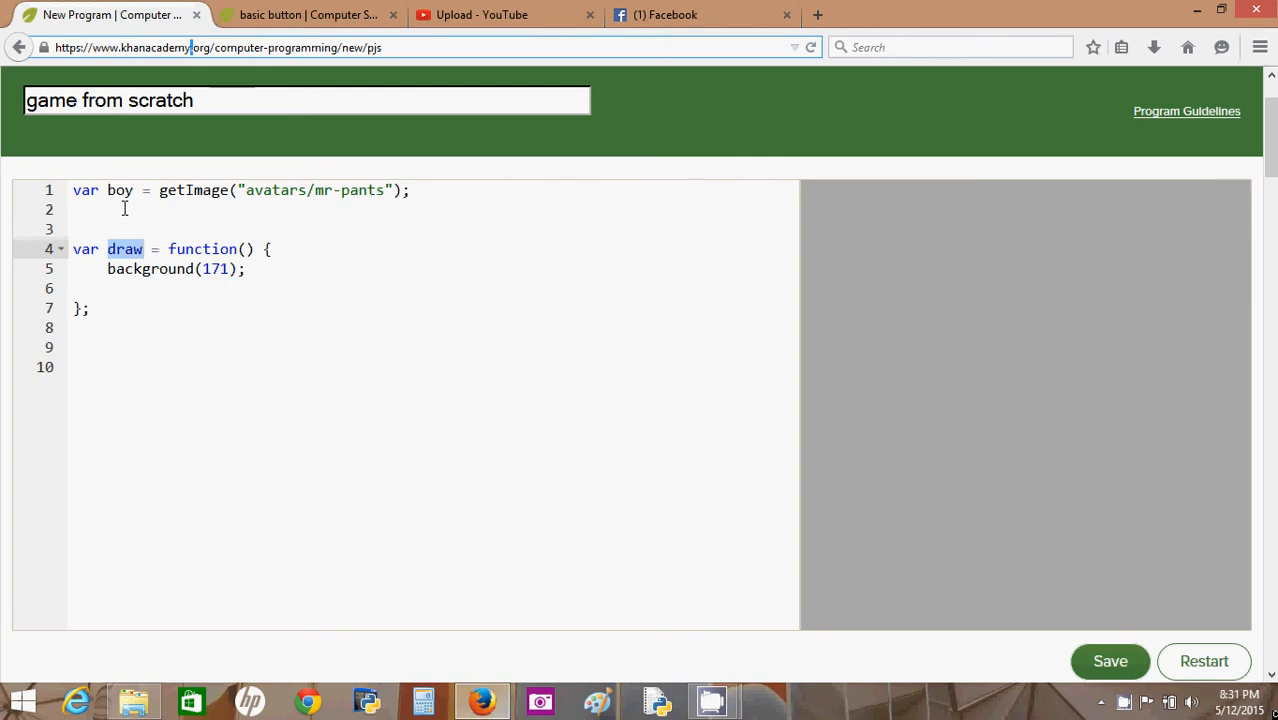
pyautogui.click(75, 229)
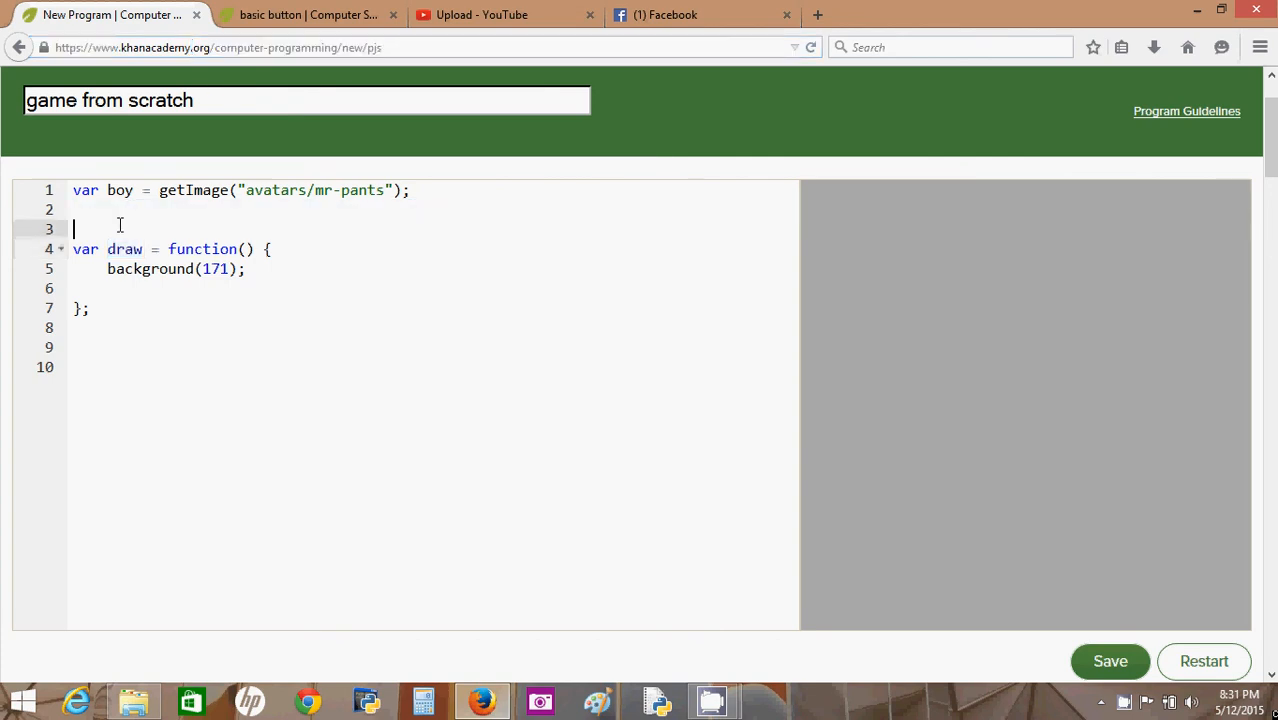
pyautogui.write('fr')
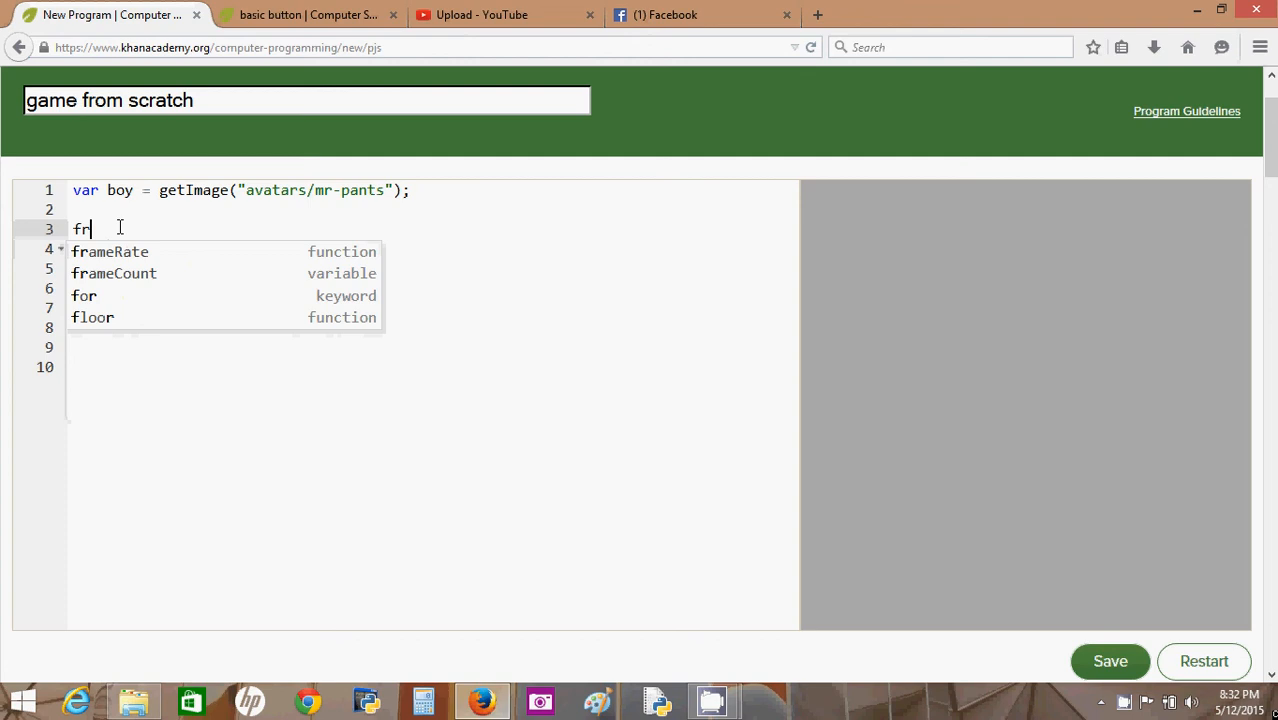
pyautogui.click(109, 251)
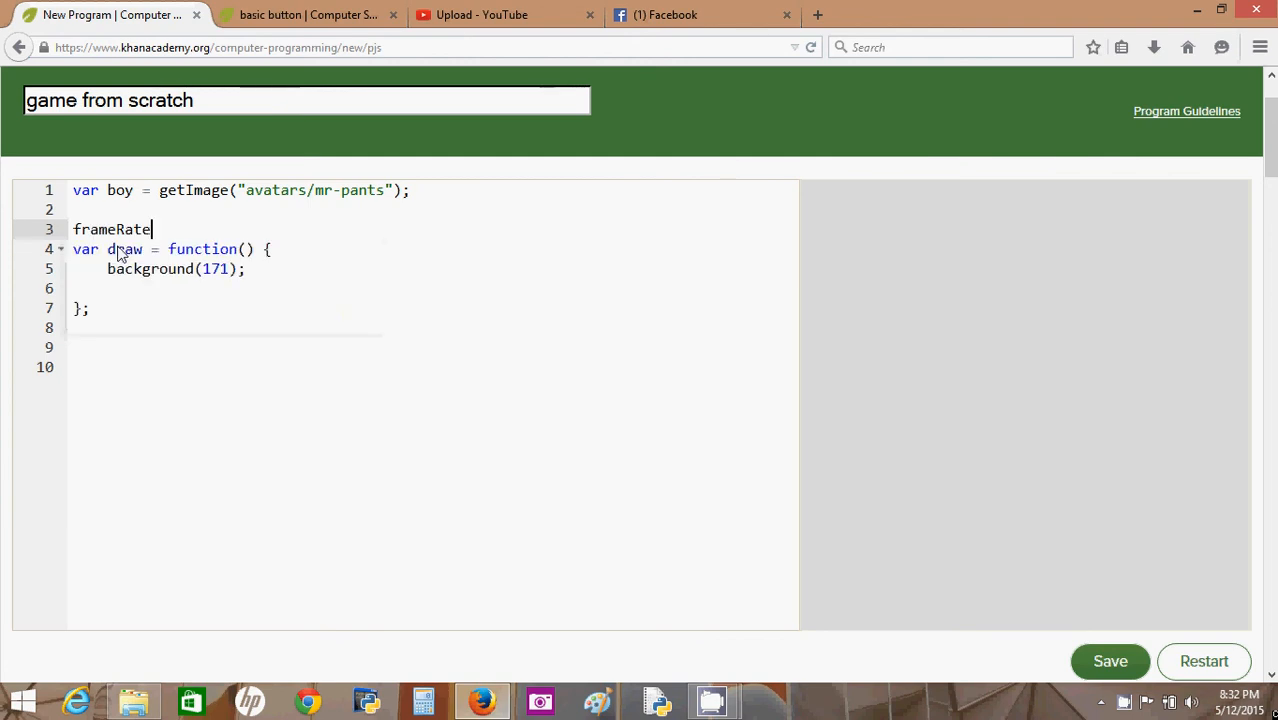
pyautogui.write('(1')
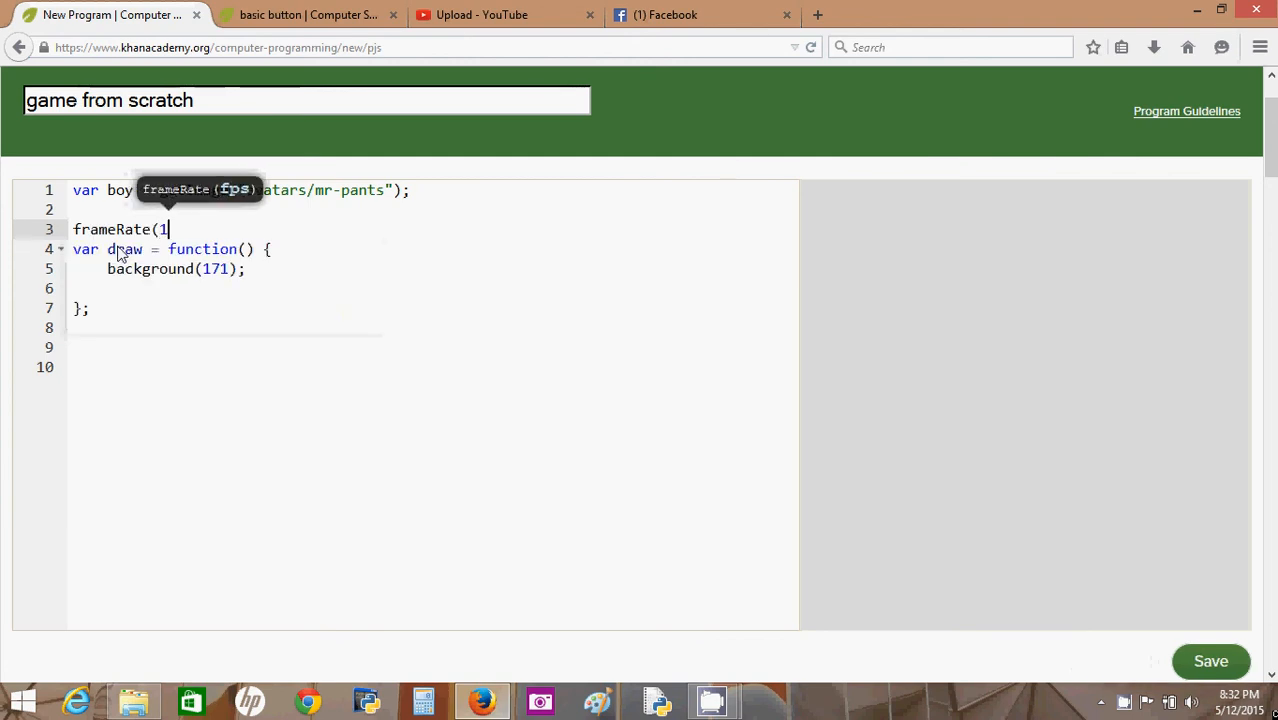
pyautogui.write(');')
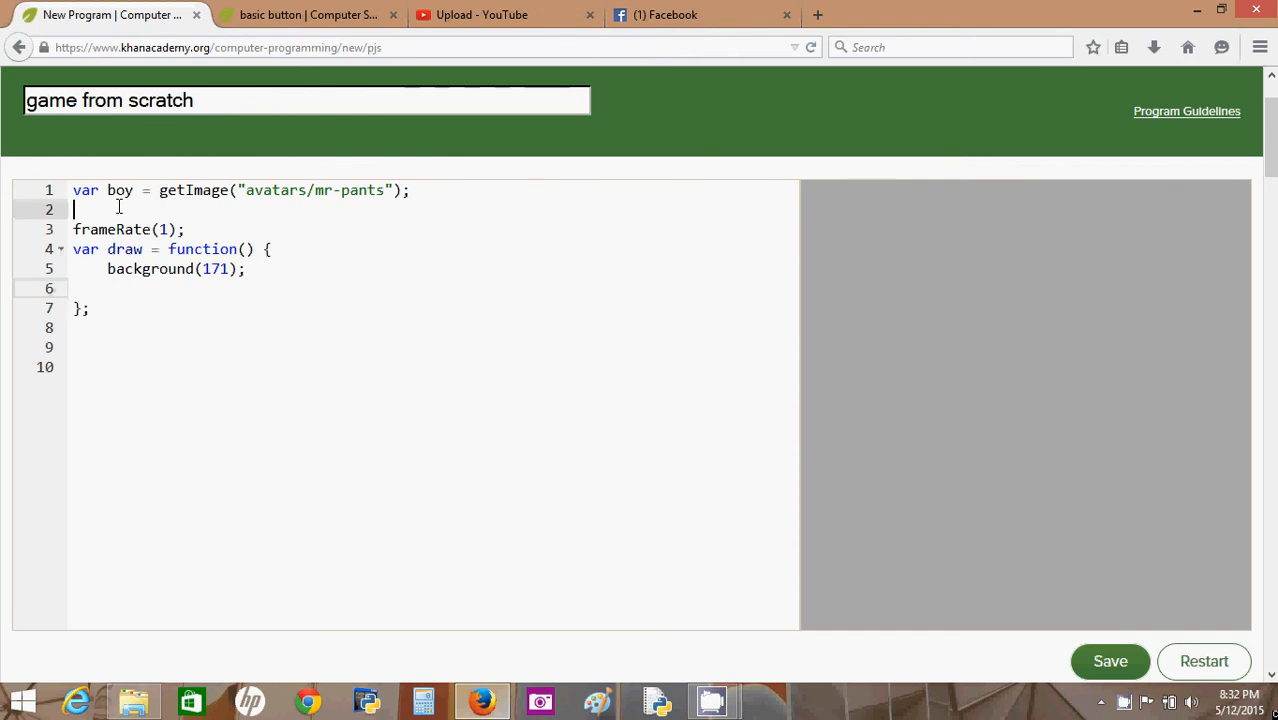
# - Declare var boyX = 100; on line 2
pyautogui.write('boy')
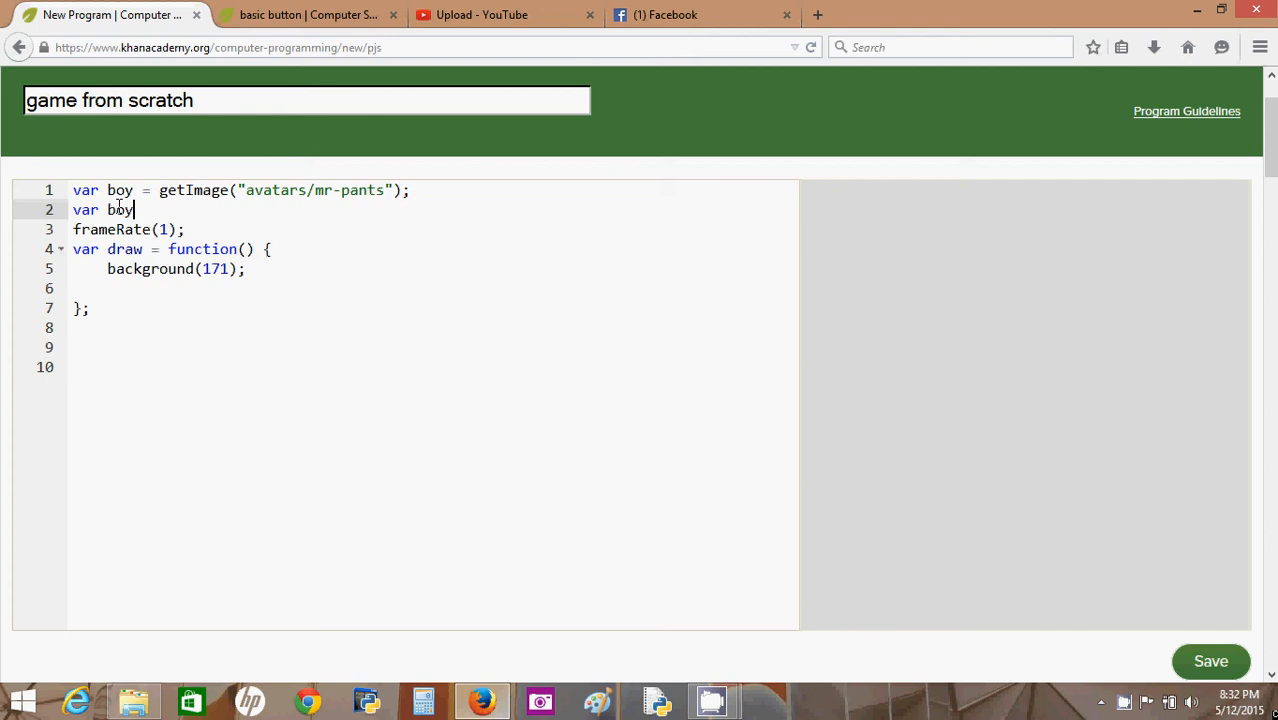
pyautogui.write('X = 1')
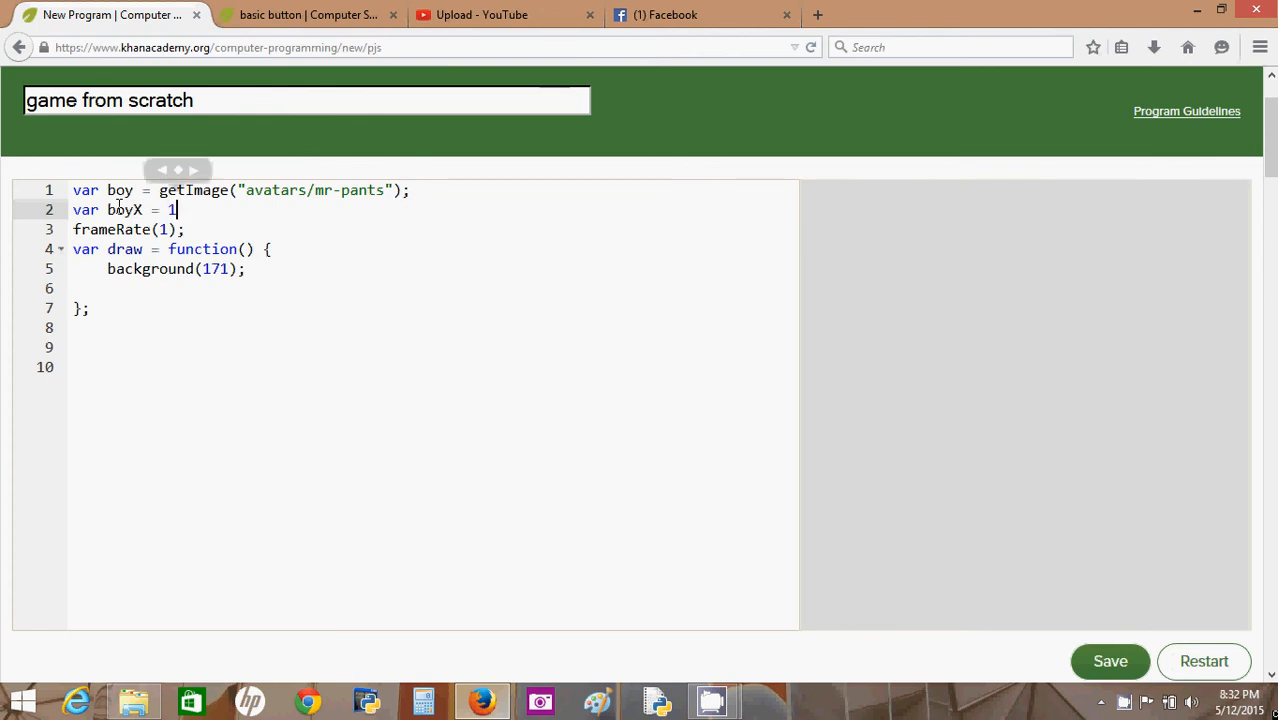
pyautogui.write('00;')
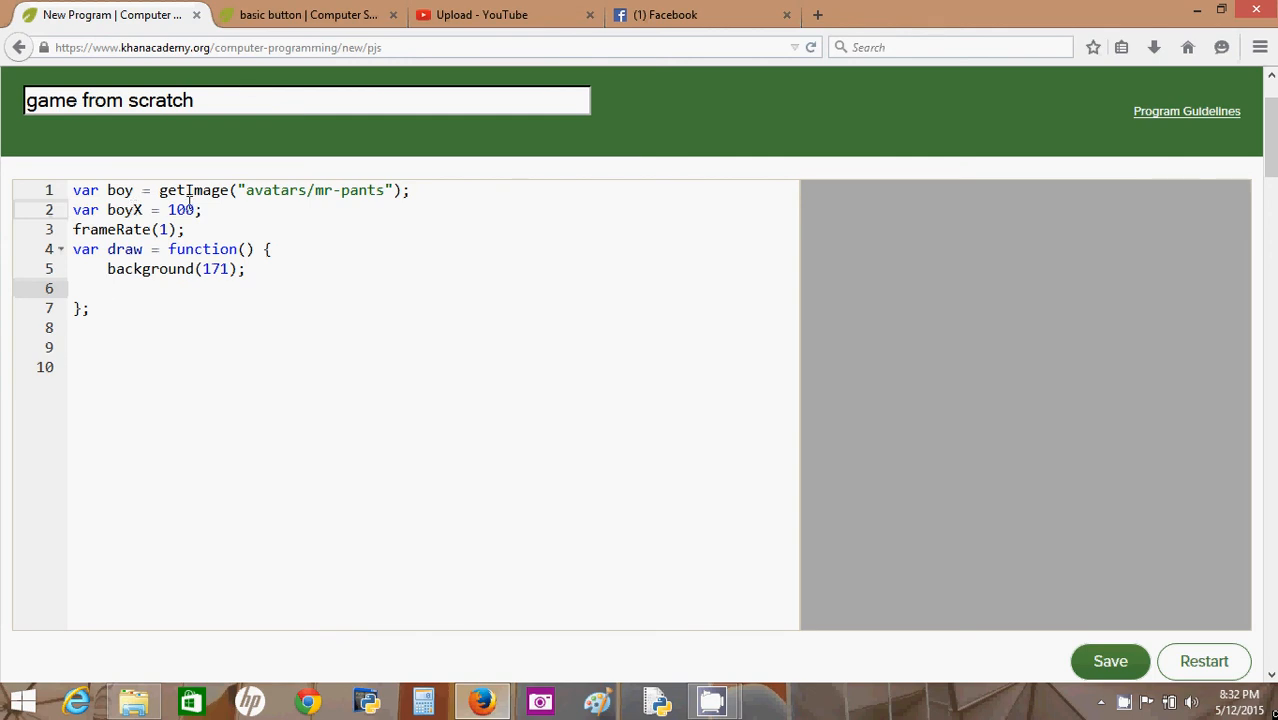
# - Inside draw, draw the boy image at boyX, 0 and increment boyX with boyX++;
pyautogui.write('image(boy,0,0);')
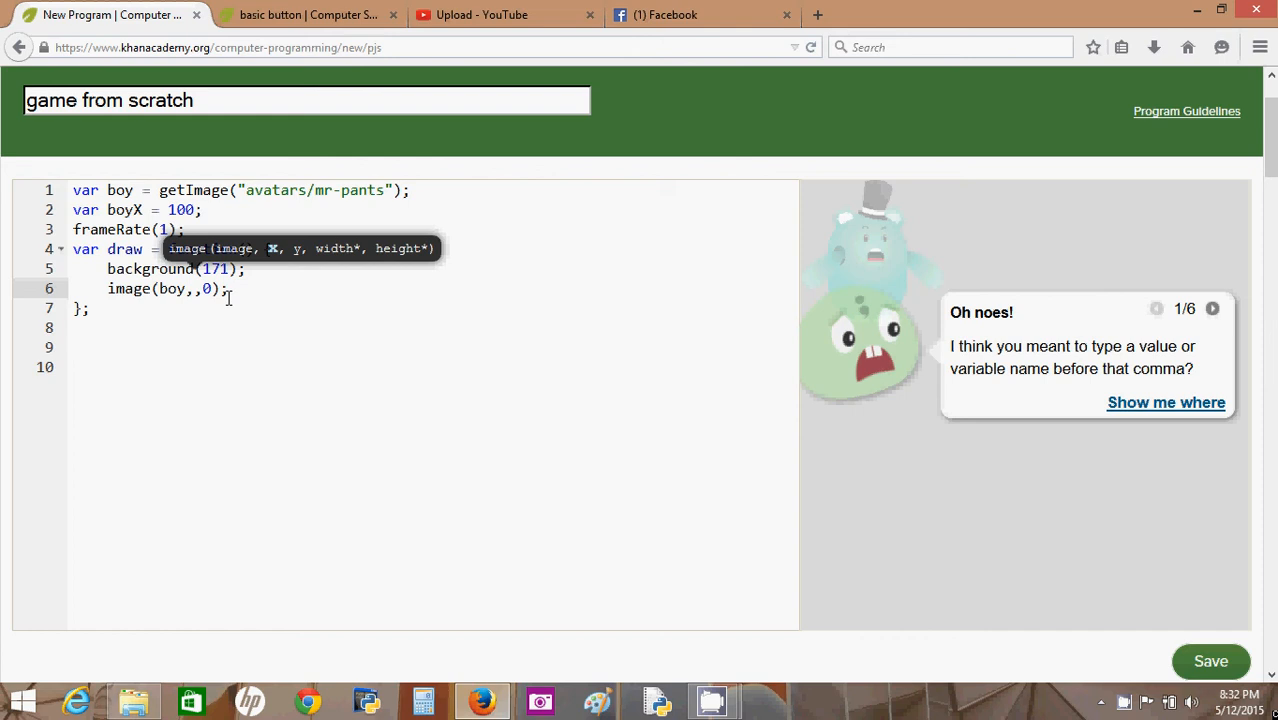
pyautogui.write('boyX')
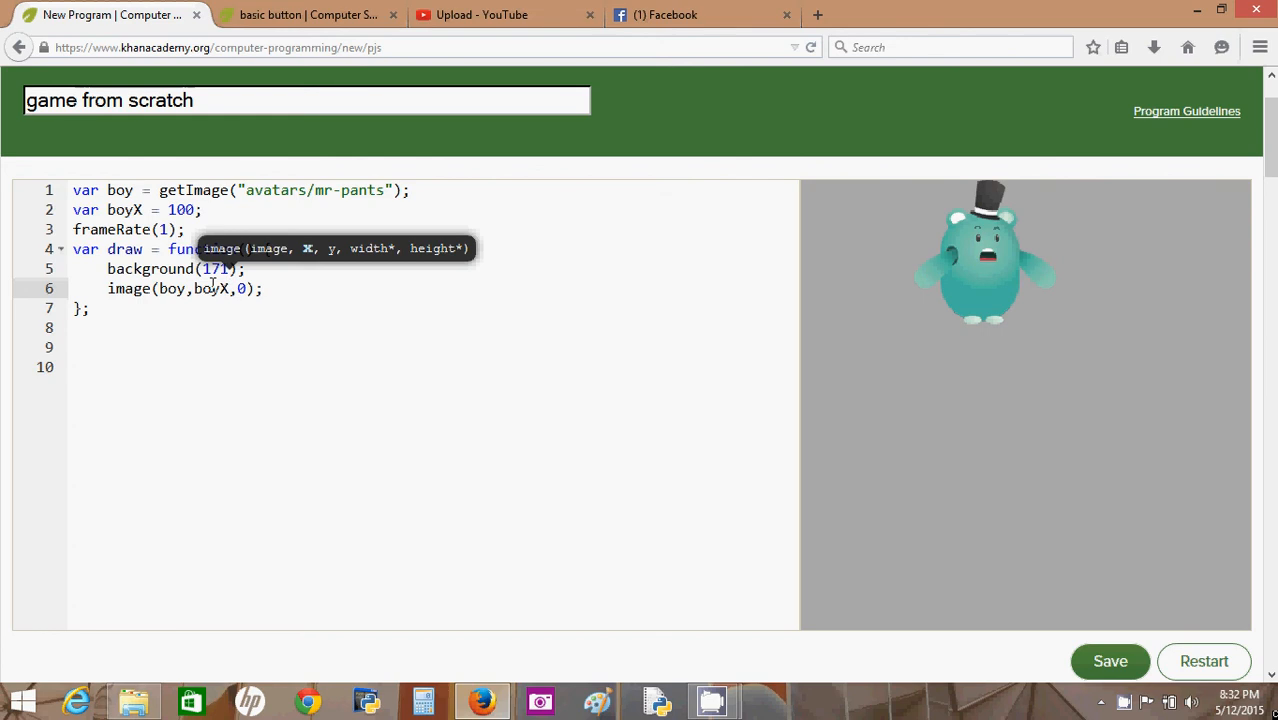
pyautogui.moveTo(168, 301)
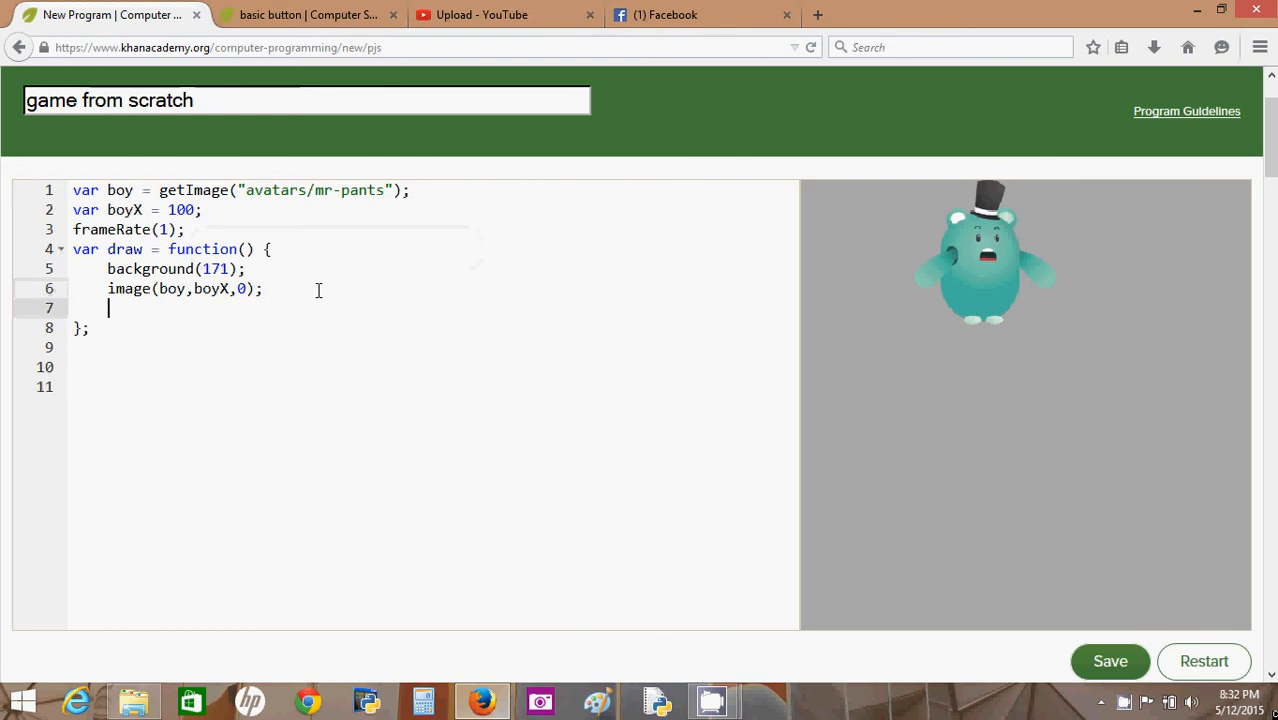
pyautogui.write('boy')
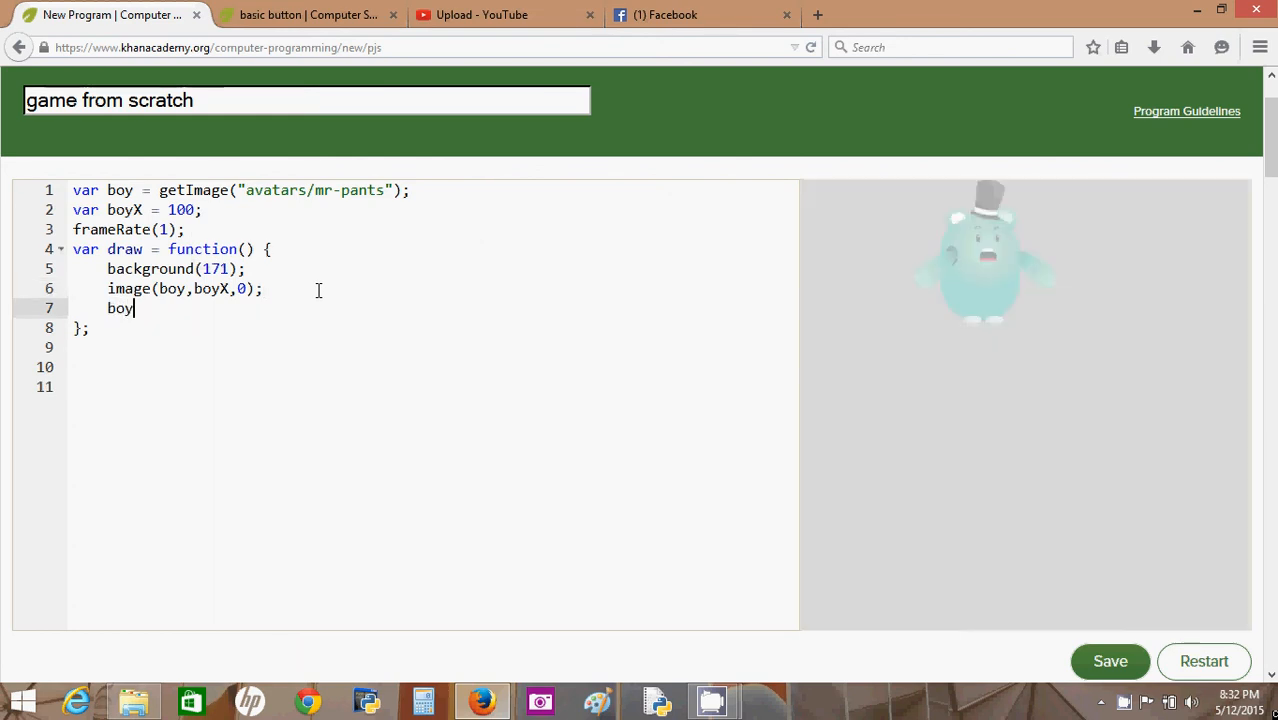
pyautogui.write('++;')
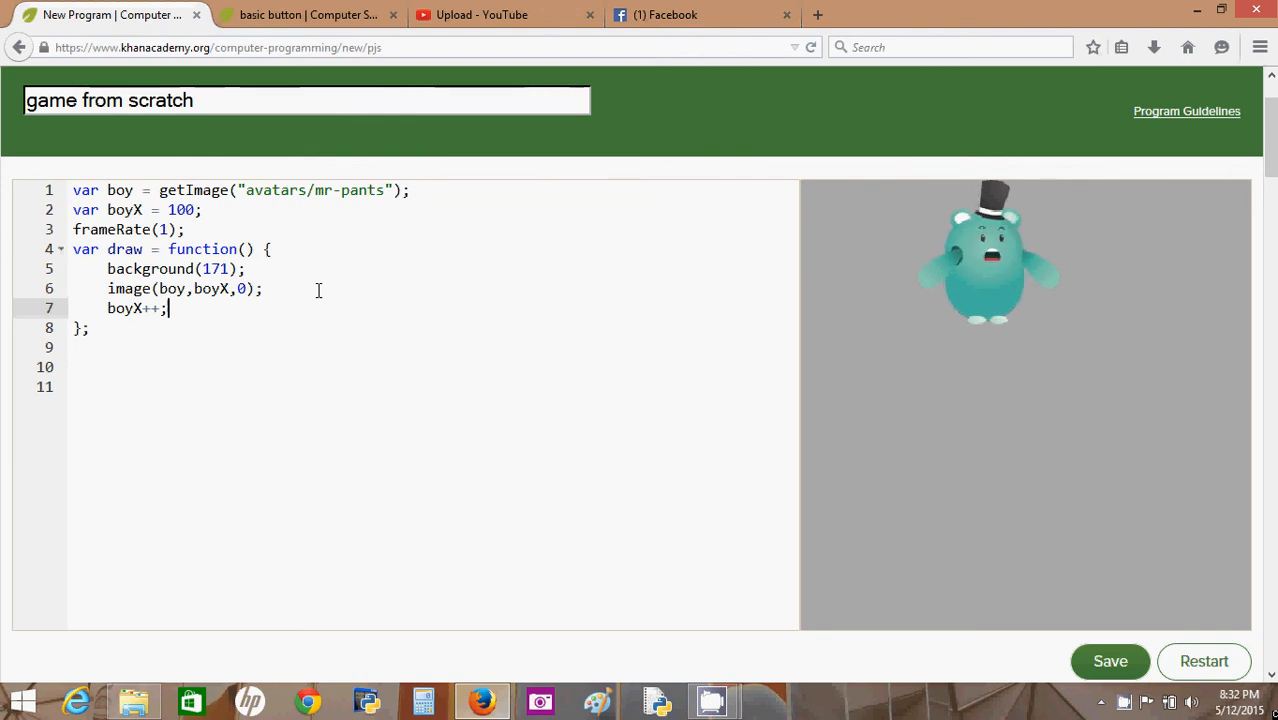
pyautogui.moveTo(1038, 327)
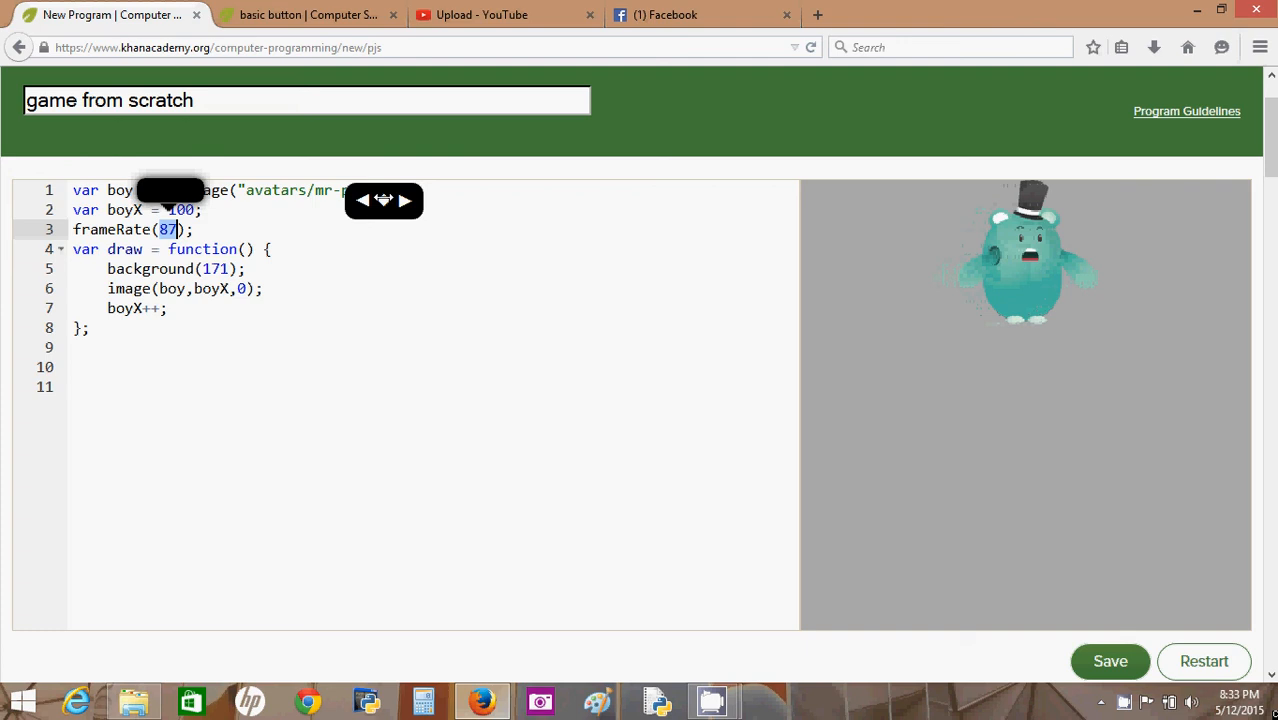
# - Change the frame rate from the oversized 22800 to frameRate(30);
pyautogui.moveTo(384, 200); pyautogui.dragTo(606, 200)
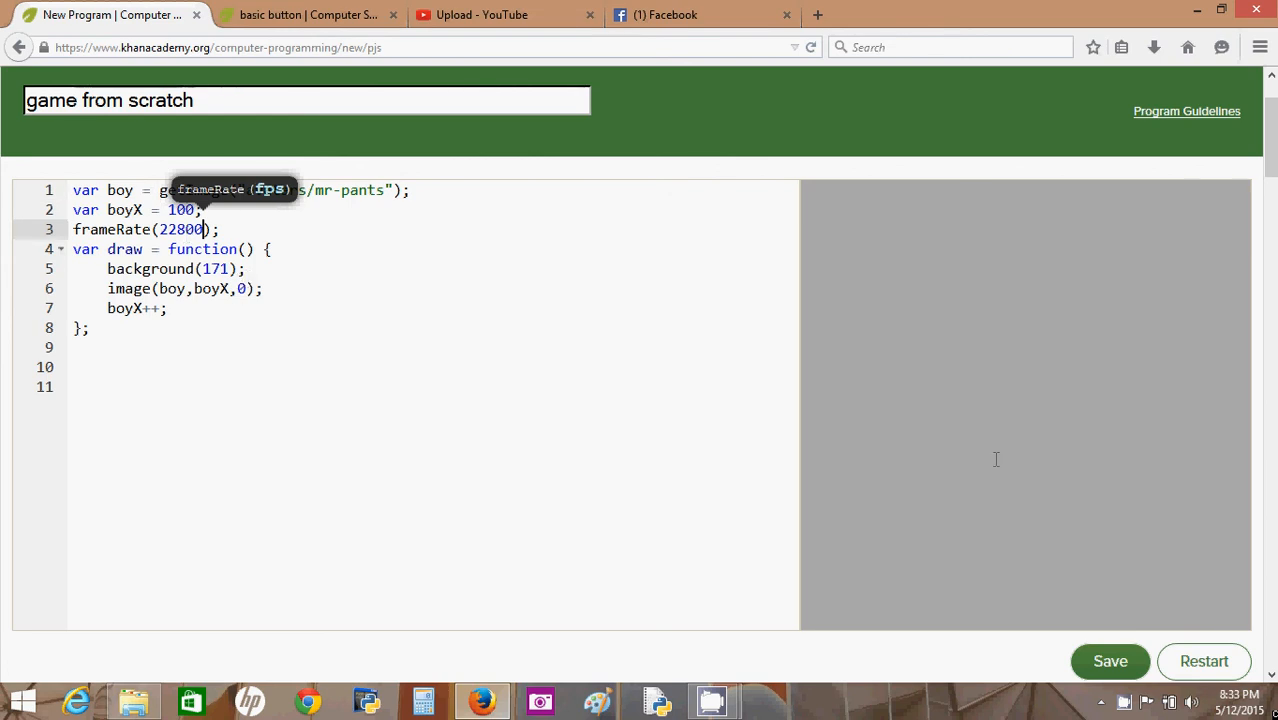
pyautogui.moveTo(1221, 303)
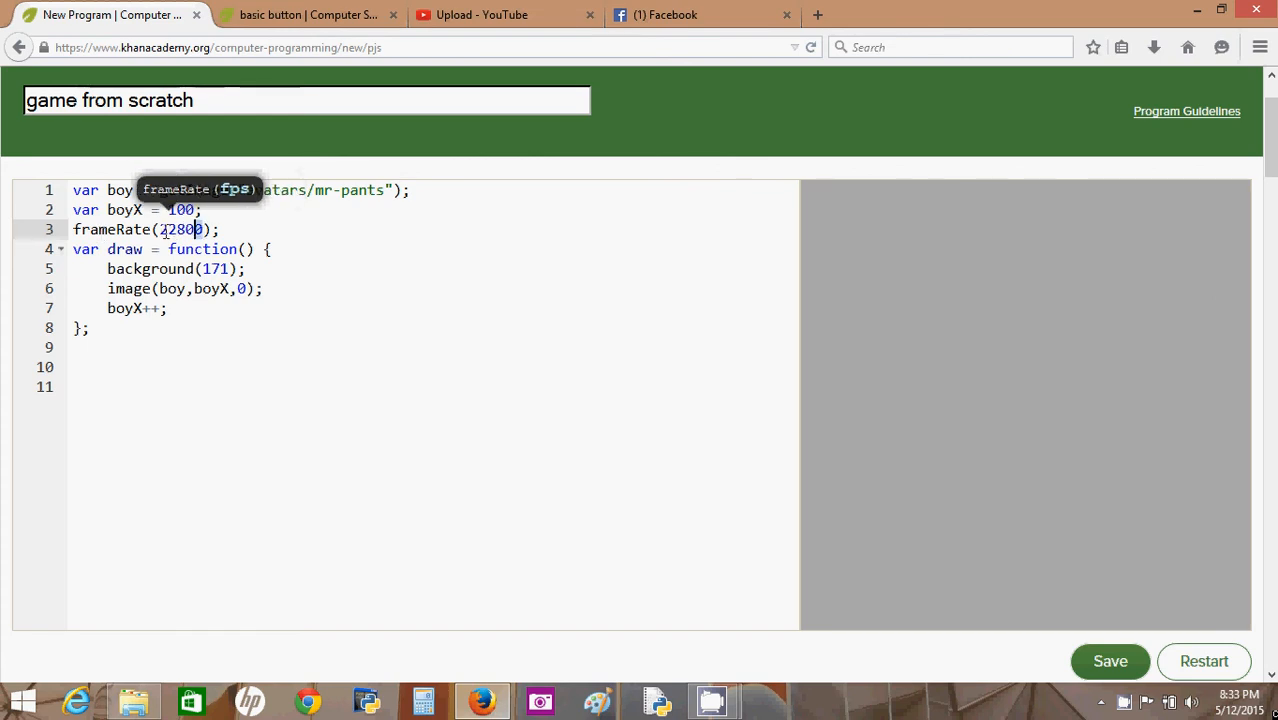
pyautogui.doubleClick(180, 229)
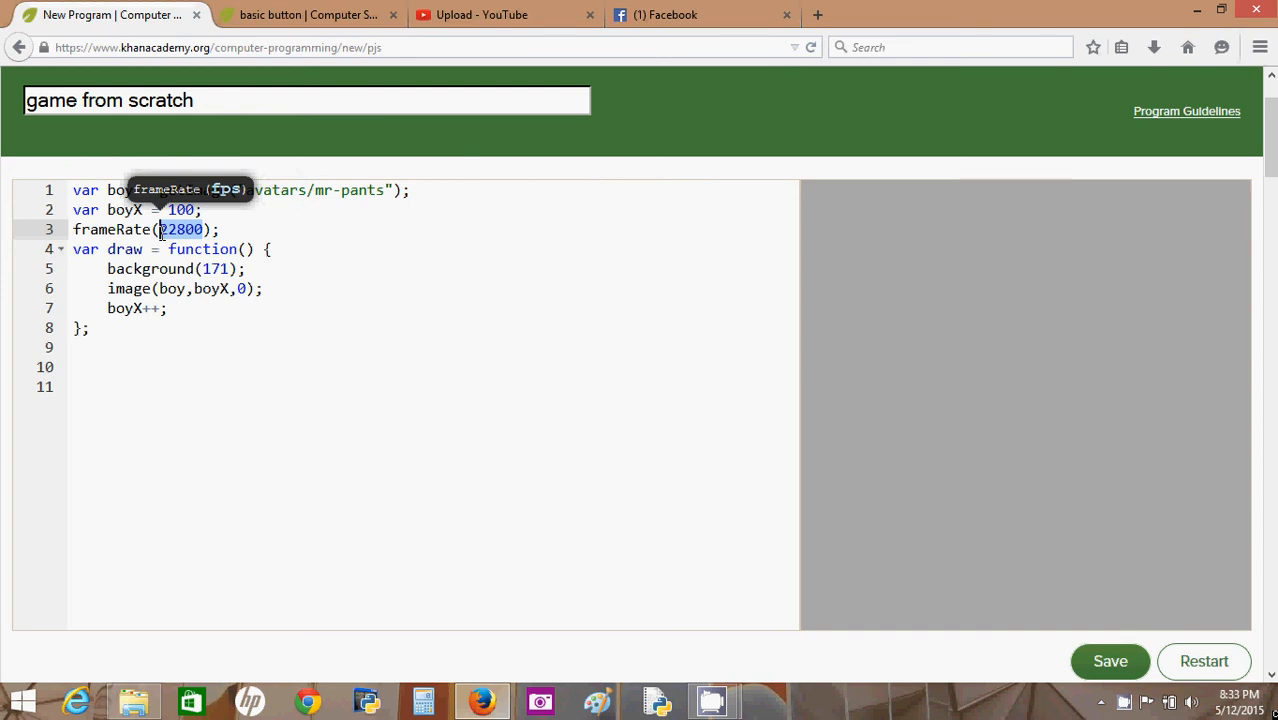
pyautogui.write('30')
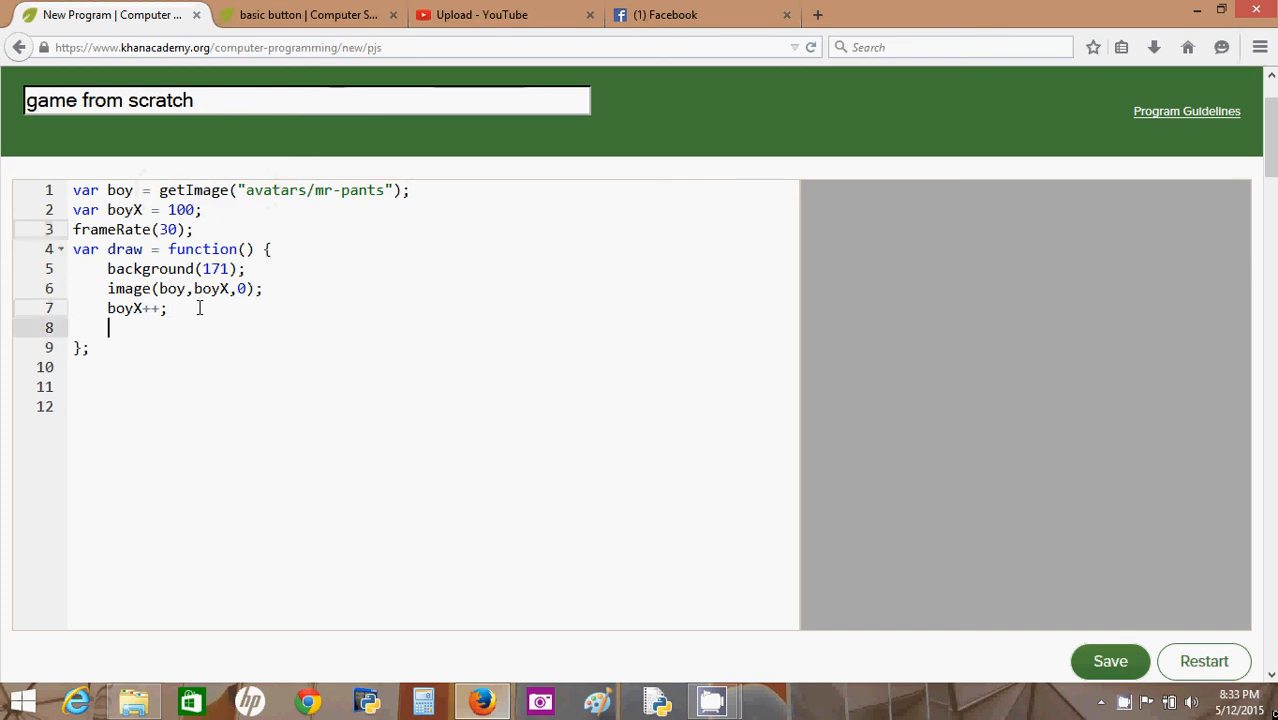
# - Below boyX++, add if (boyX > width) { boyX = 100; } inside draw
pyautogui.write('if')
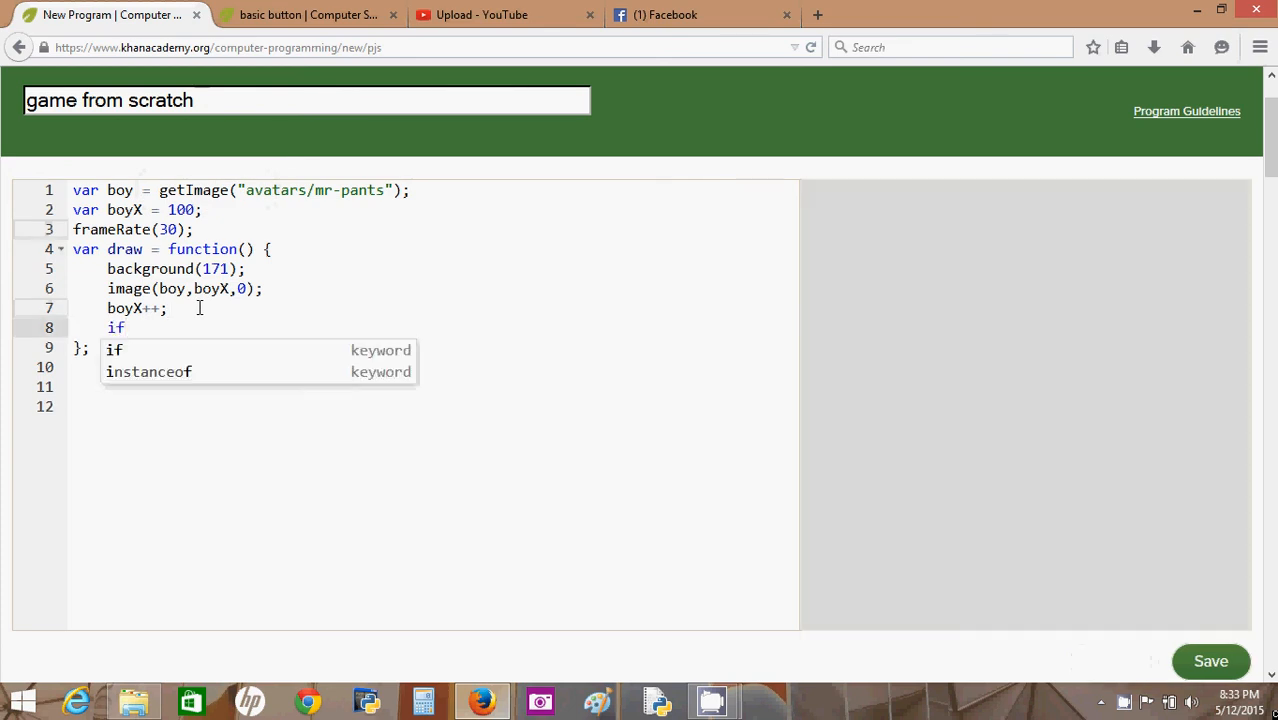
pyautogui.write('(boyX')
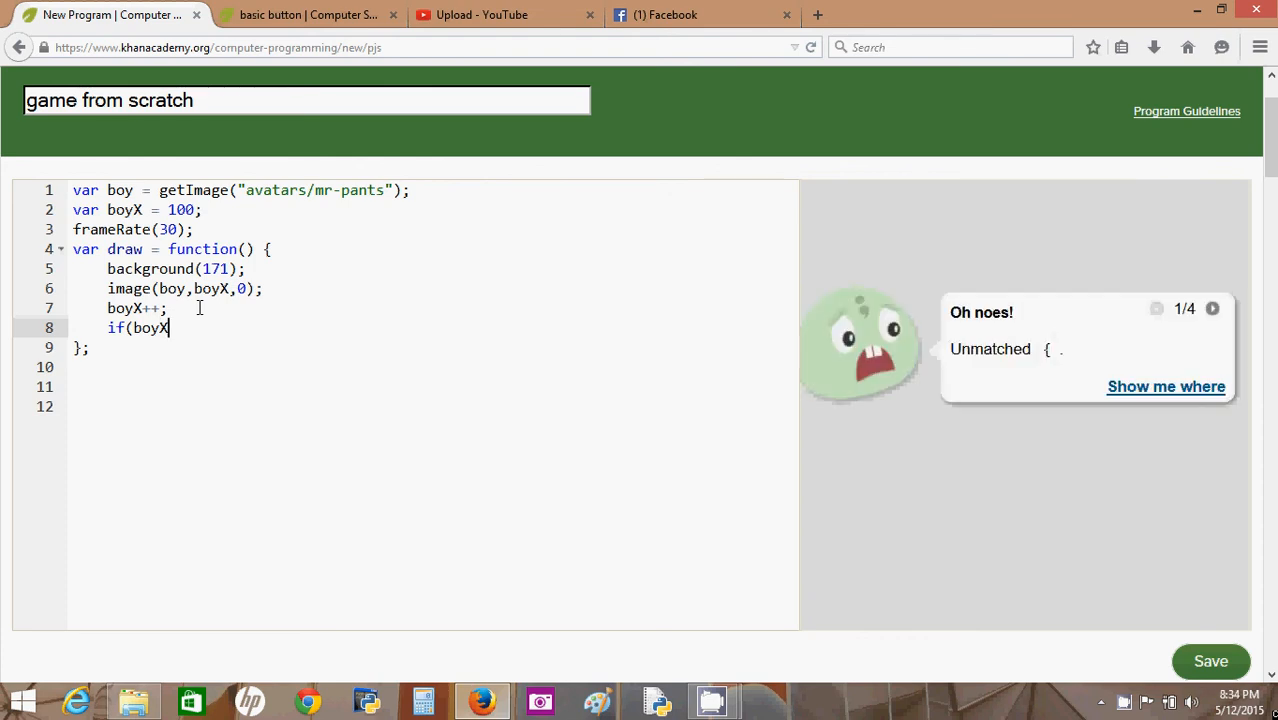
pyautogui.write('>')
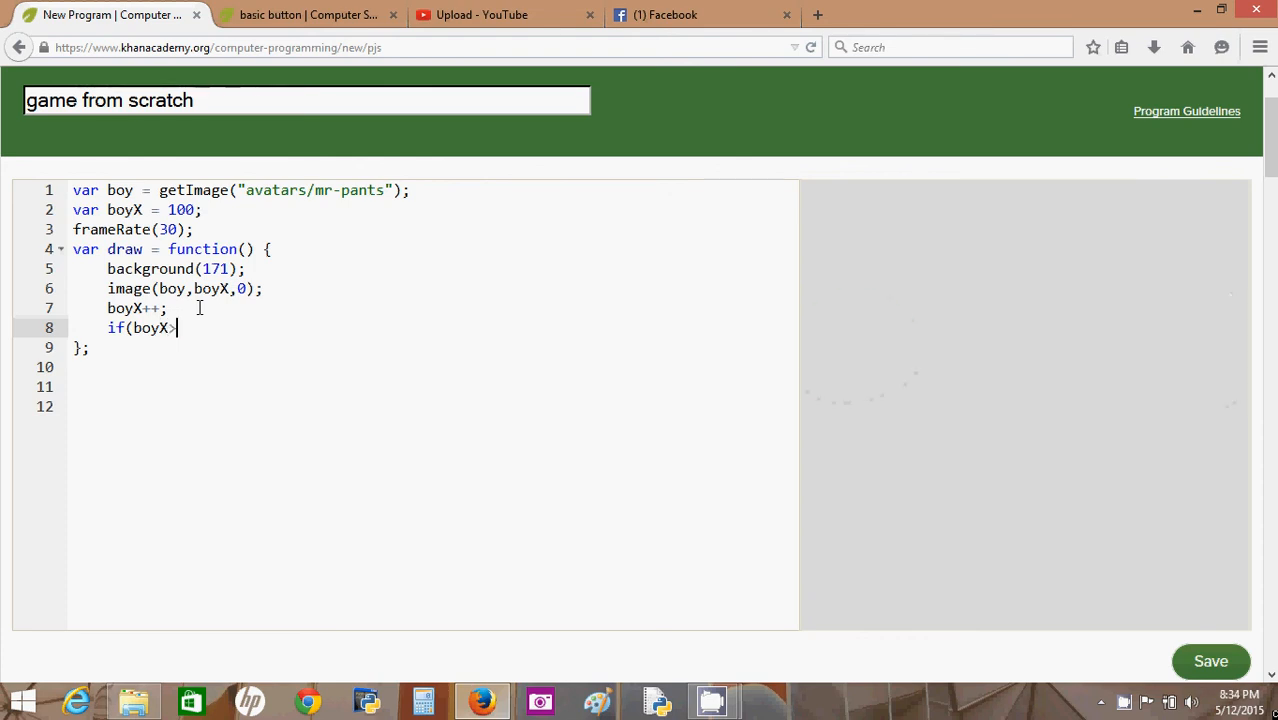
pyautogui.write('>')
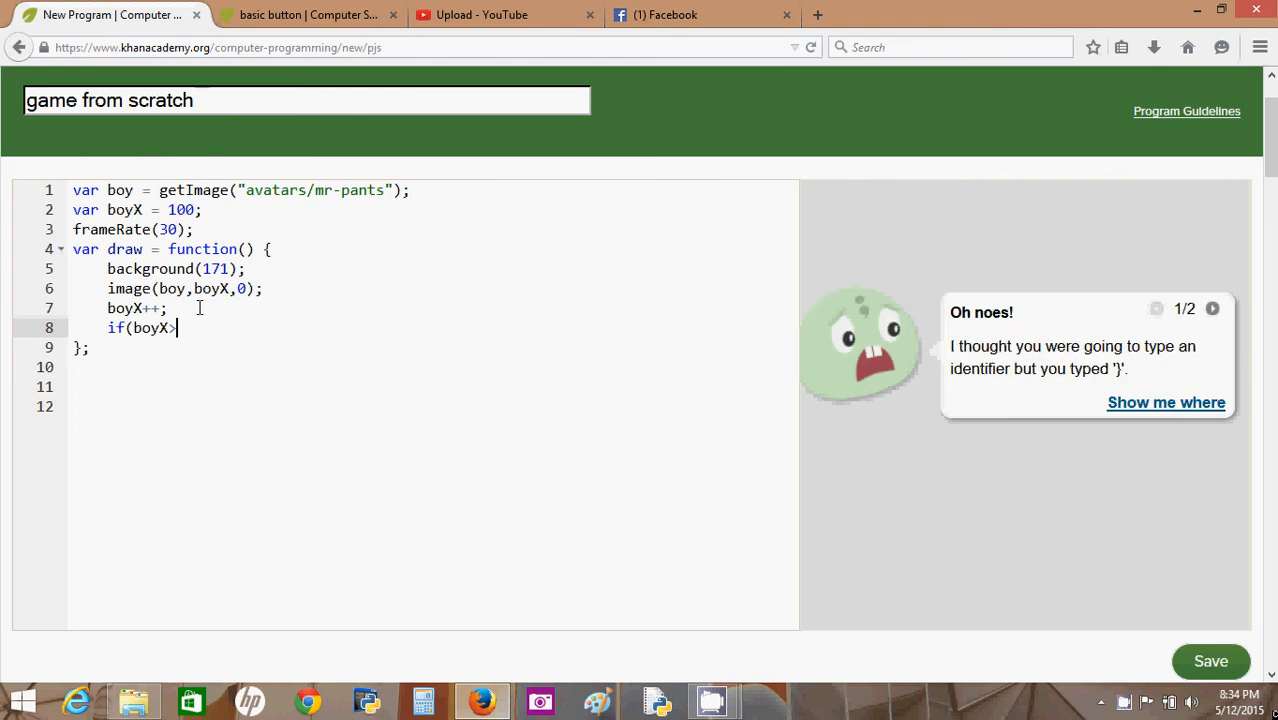
pyautogui.write('width')
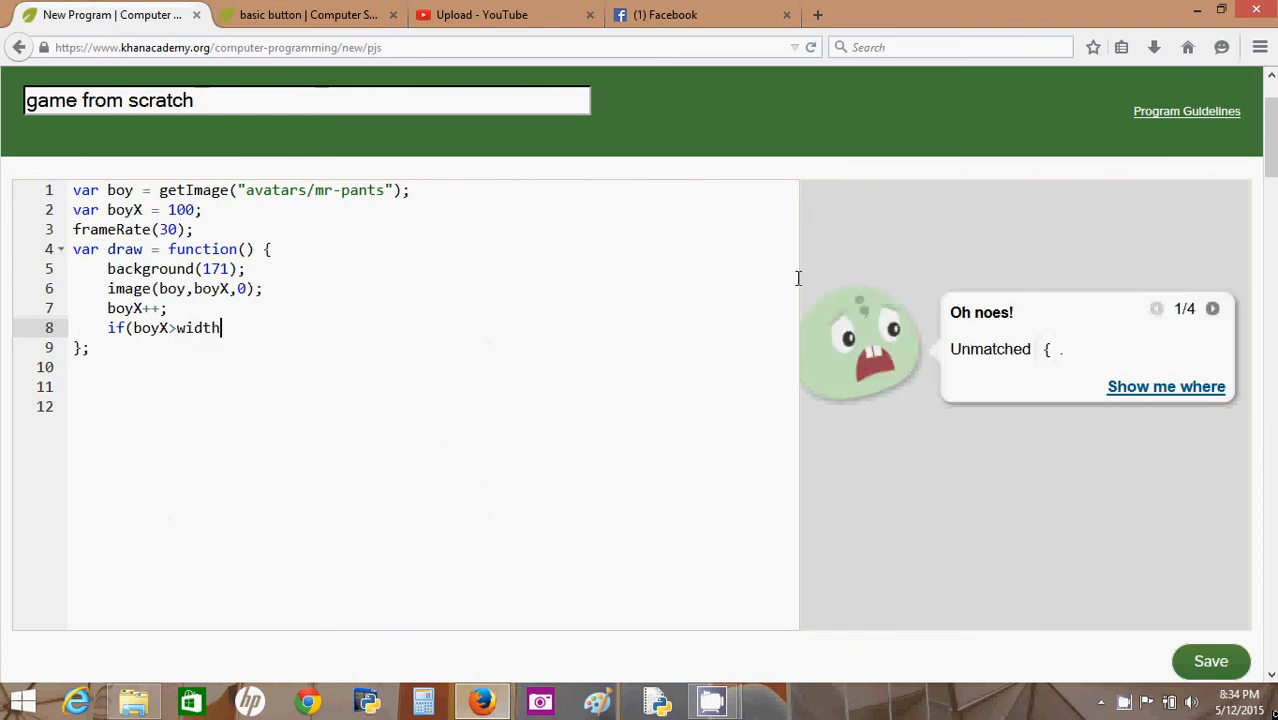
pyautogui.moveTo(1243, 310)
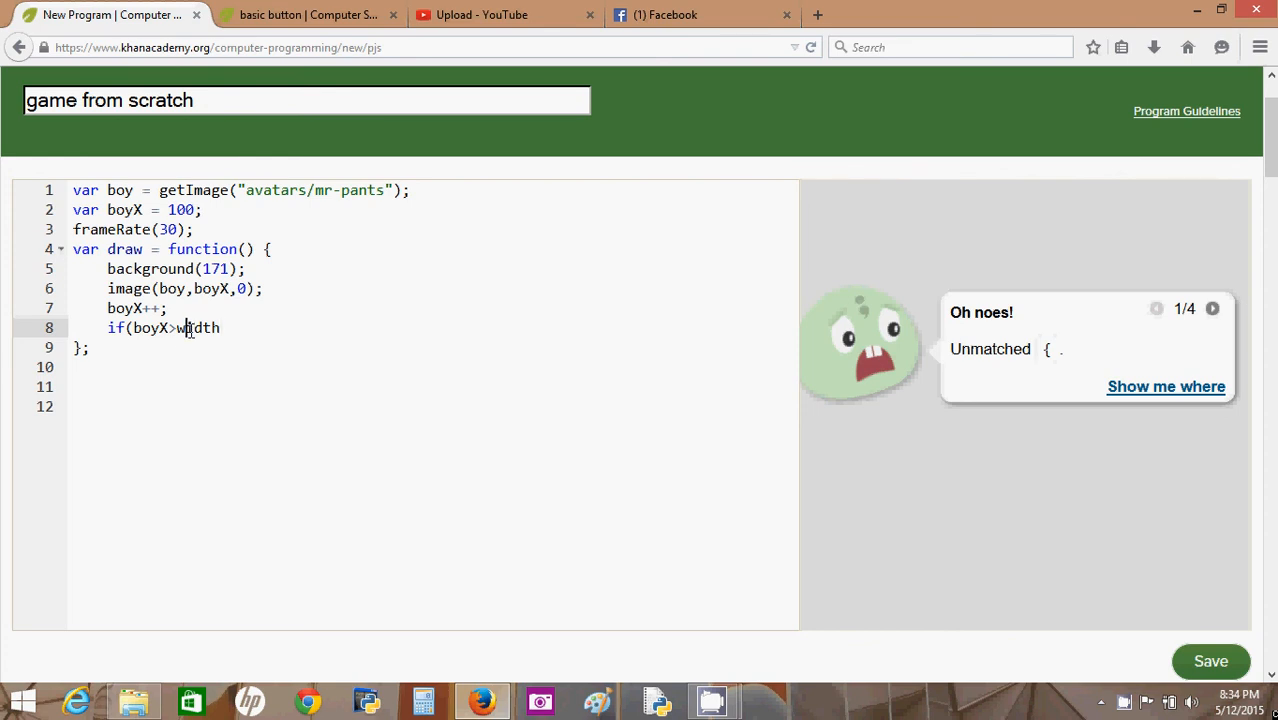
pyautogui.write('40')
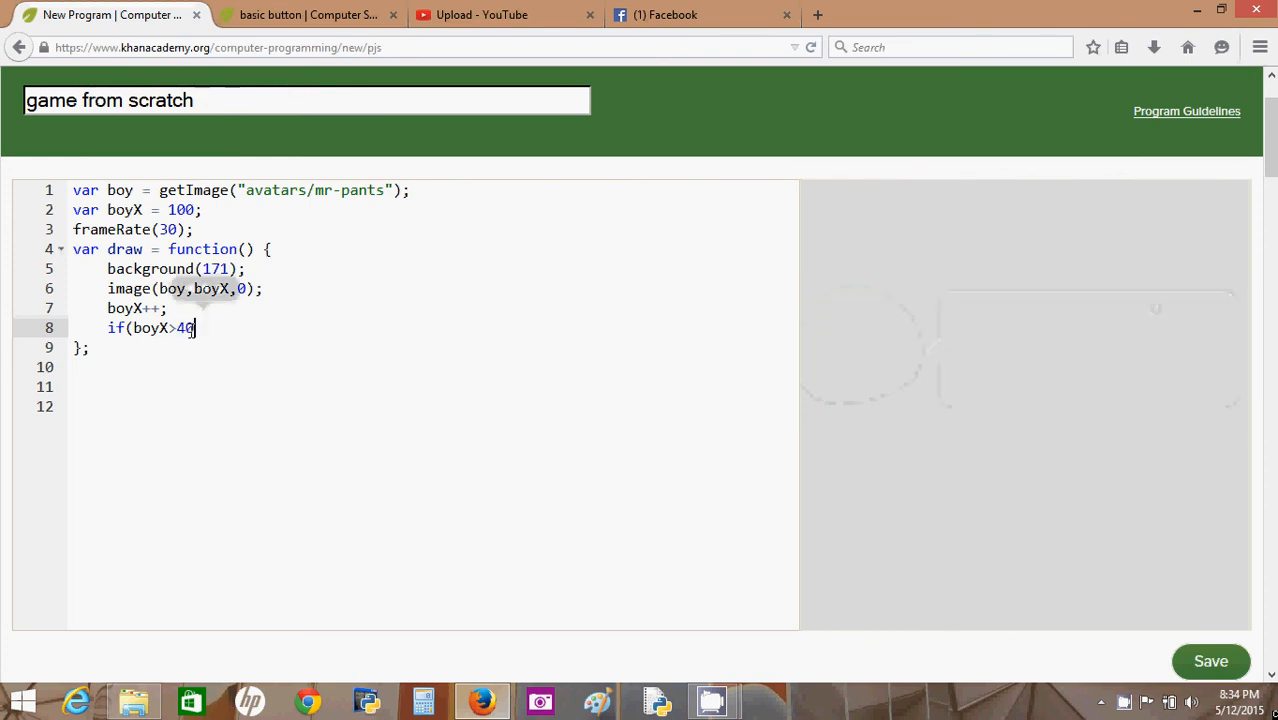
pyautogui.write('width')
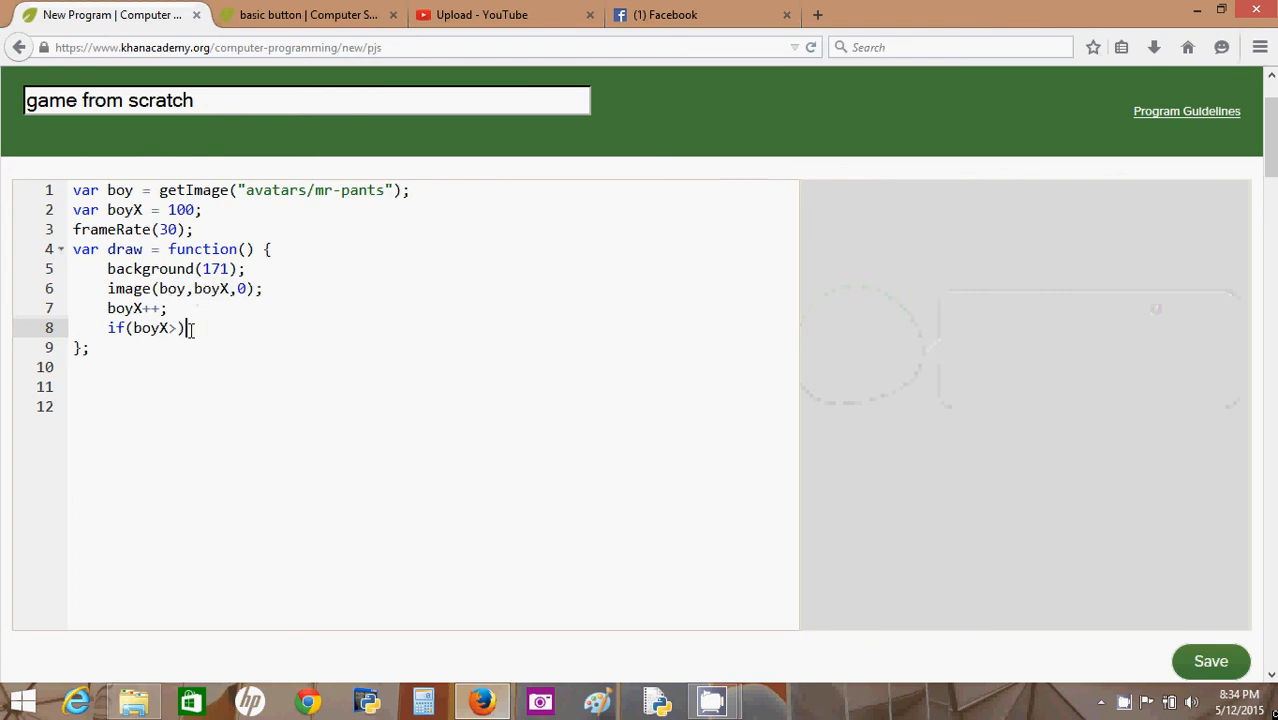
pyautogui.write('width')
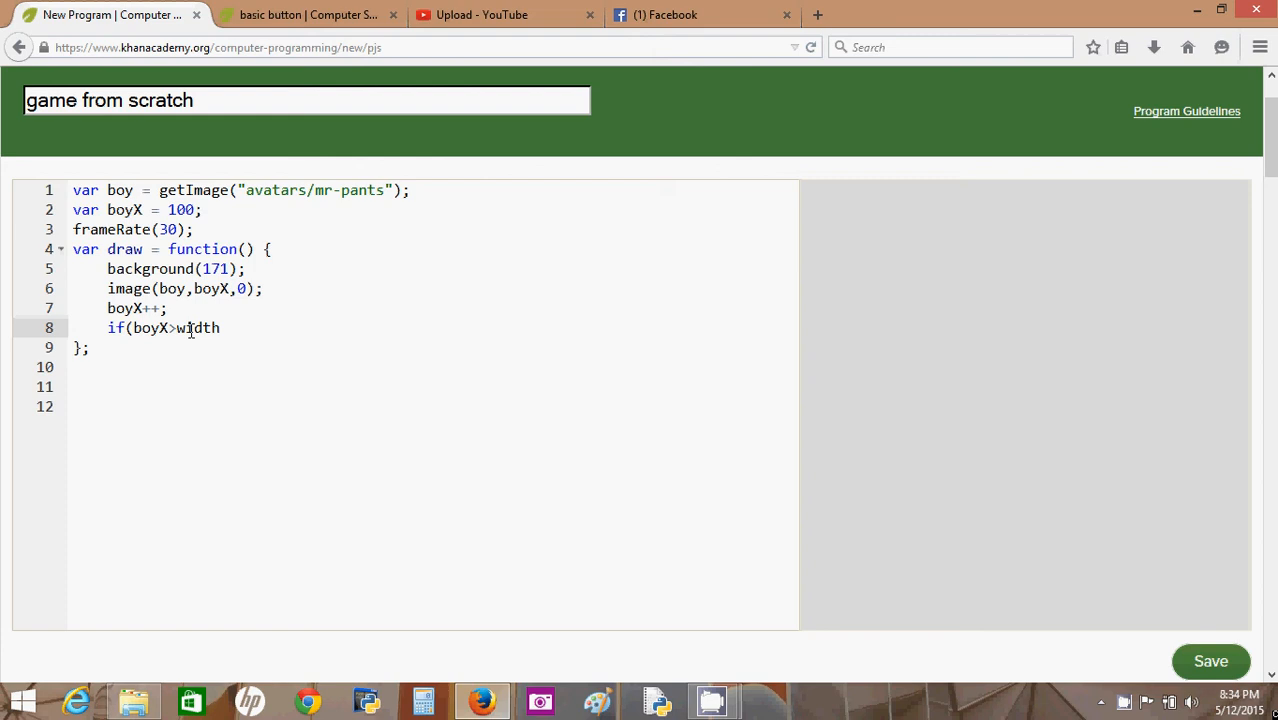
pyautogui.write('{')
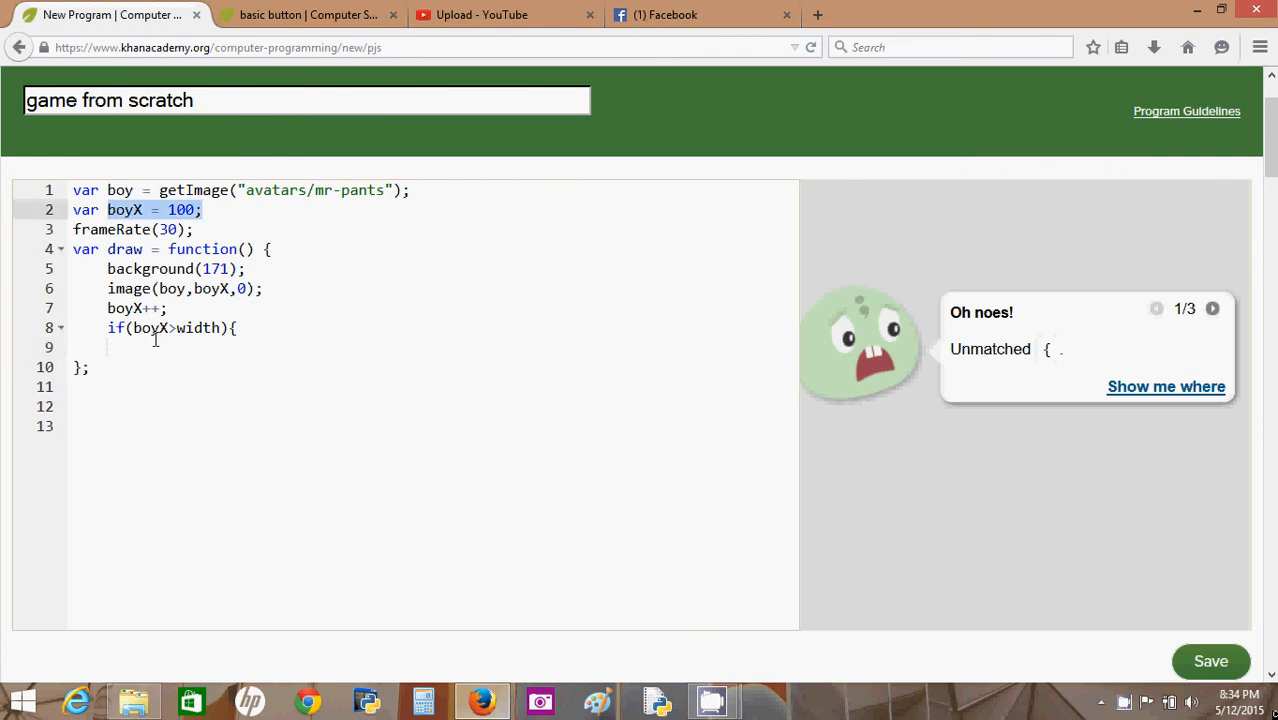
pyautogui.write('boyX = 100;')
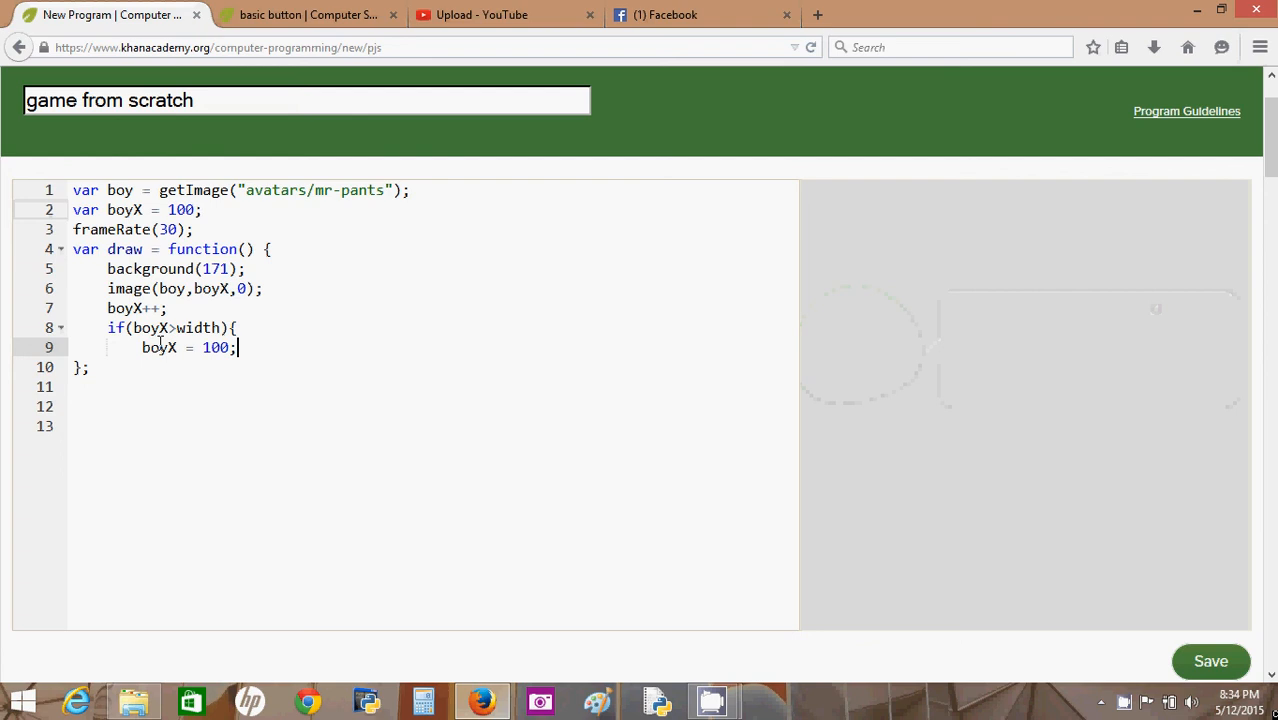
pyautogui.write('}')
pyautogui.click(433, 308)
pyautogui.write('=')
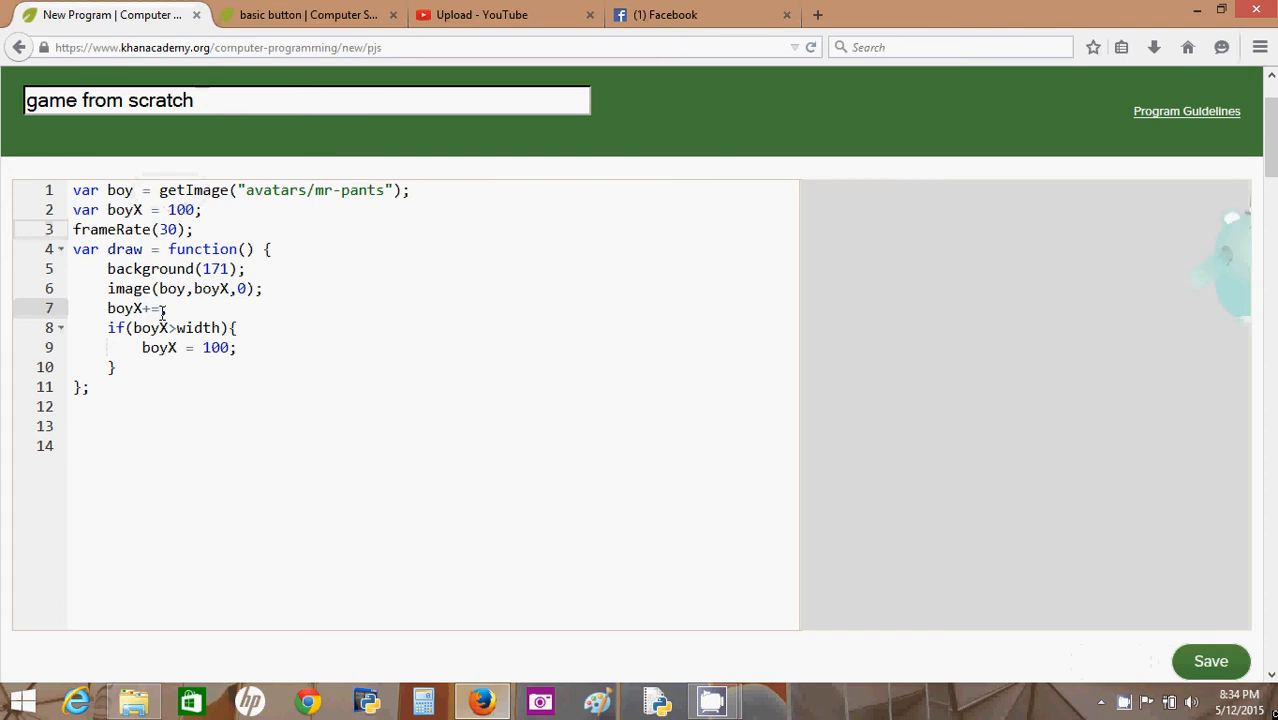
# - Replace boyX++ with boyX=boyX+10; so the avatar advances 10 per frame
pyautogui.write('10')
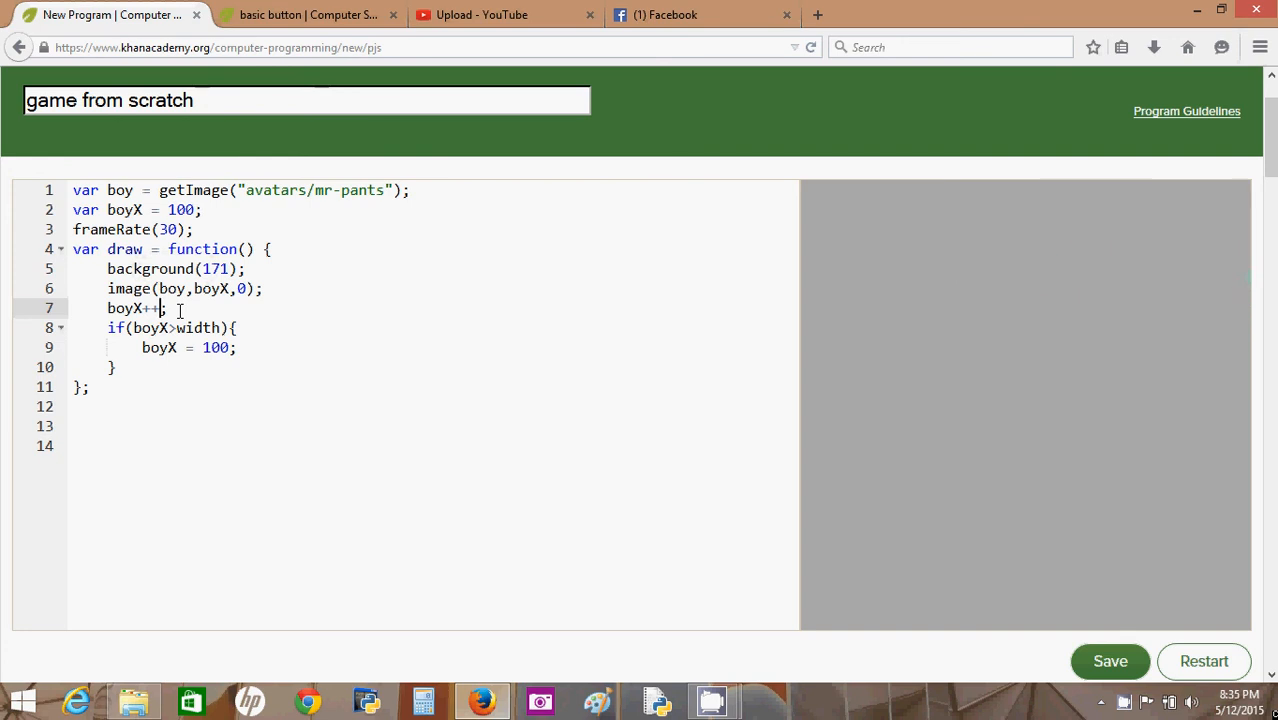
pyautogui.click(1109, 661)
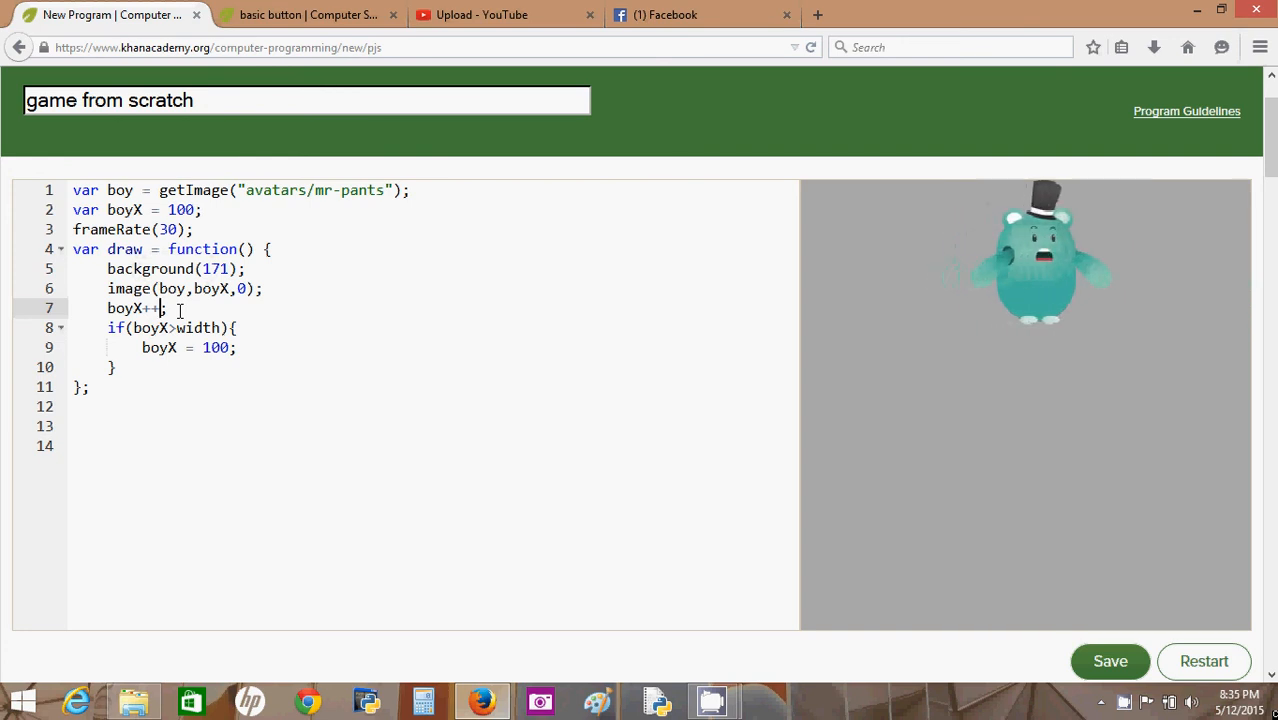
pyautogui.press('Backspace')
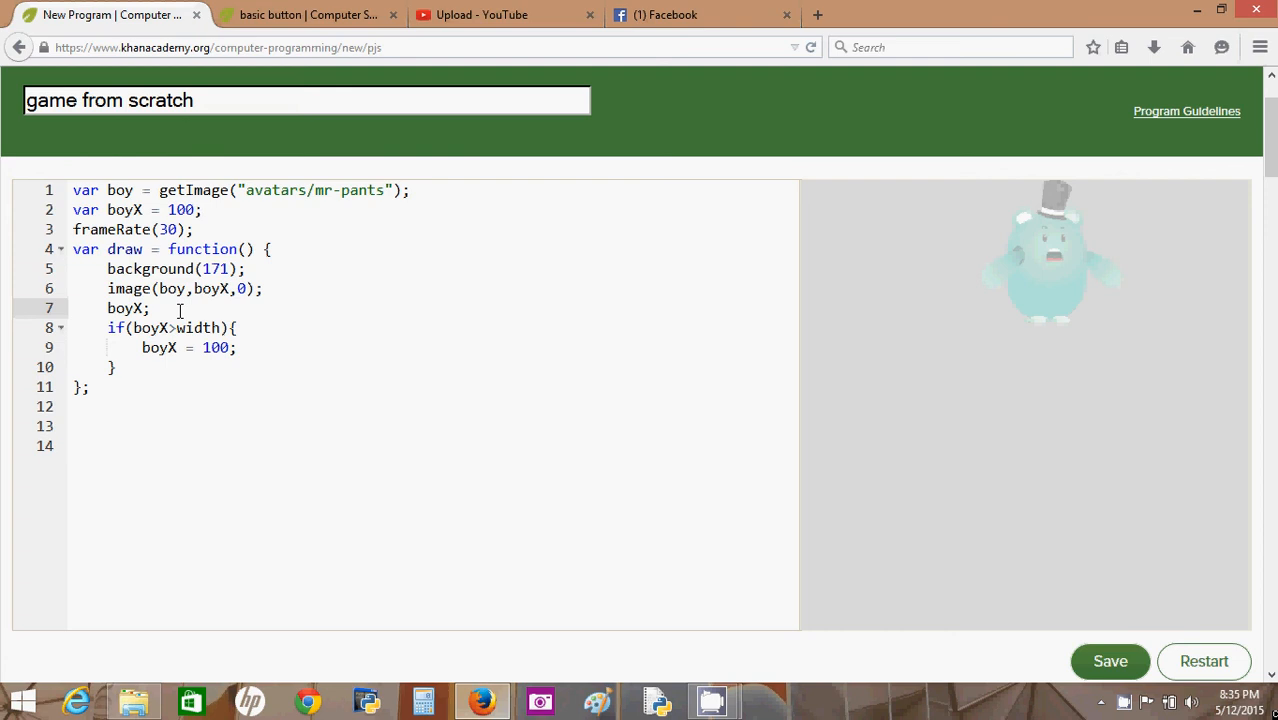
pyautogui.write('=boy')
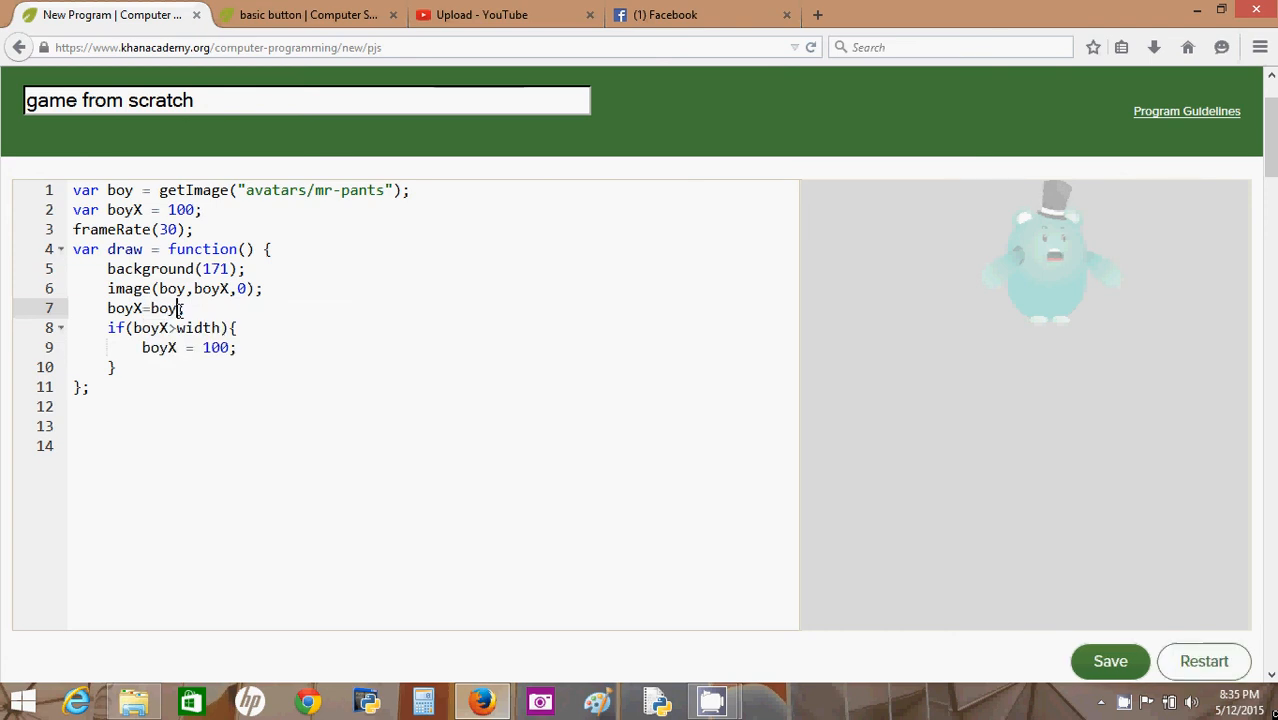
pyautogui.write('+1')
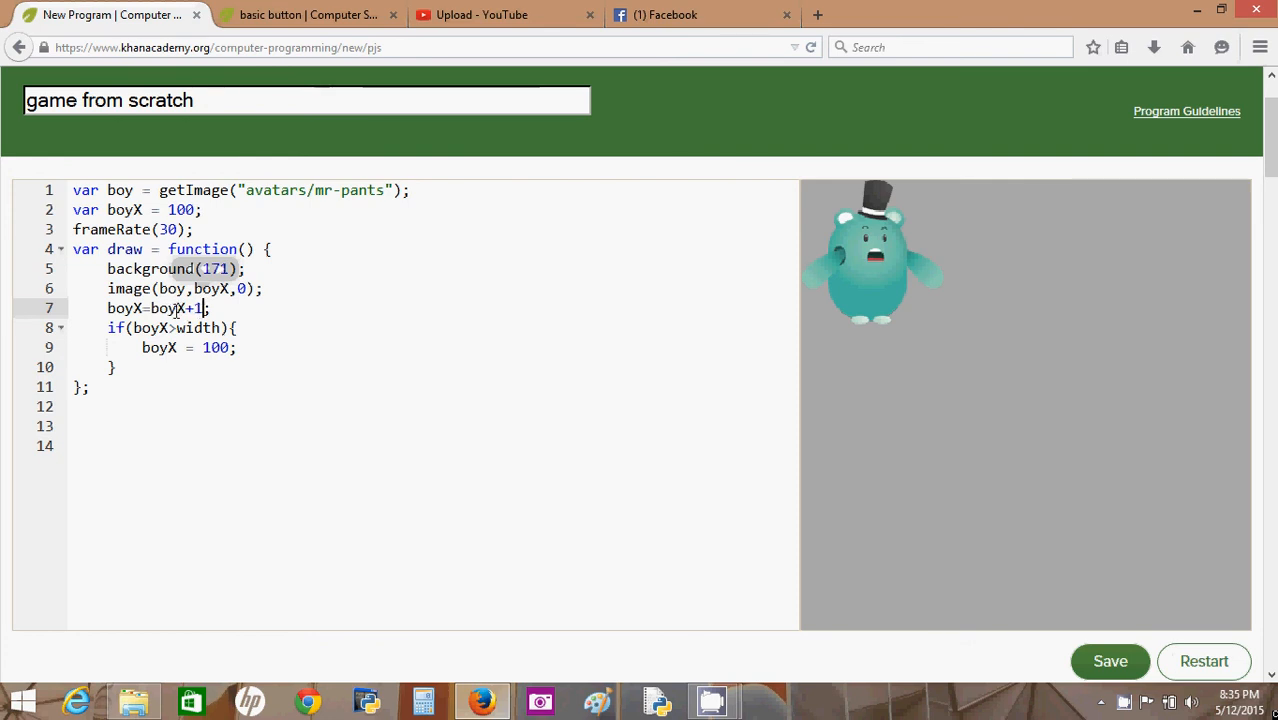
pyautogui.write('8')
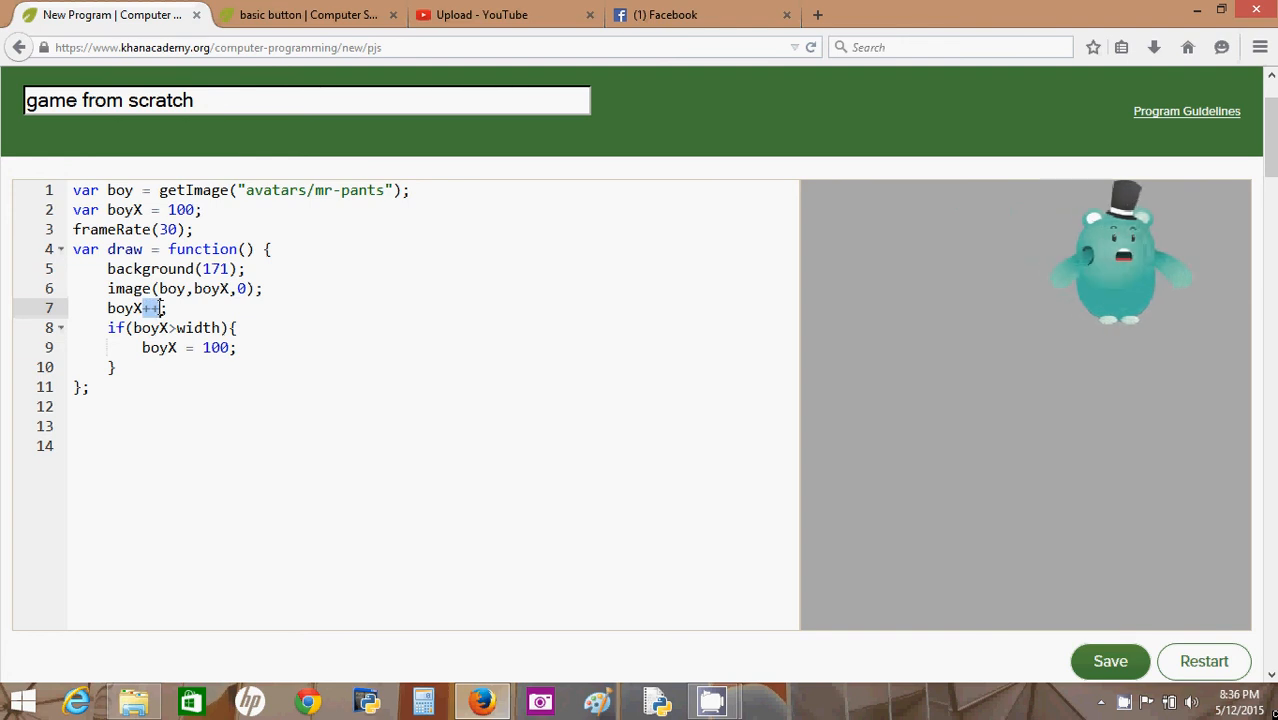
pyautogui.write('=10')
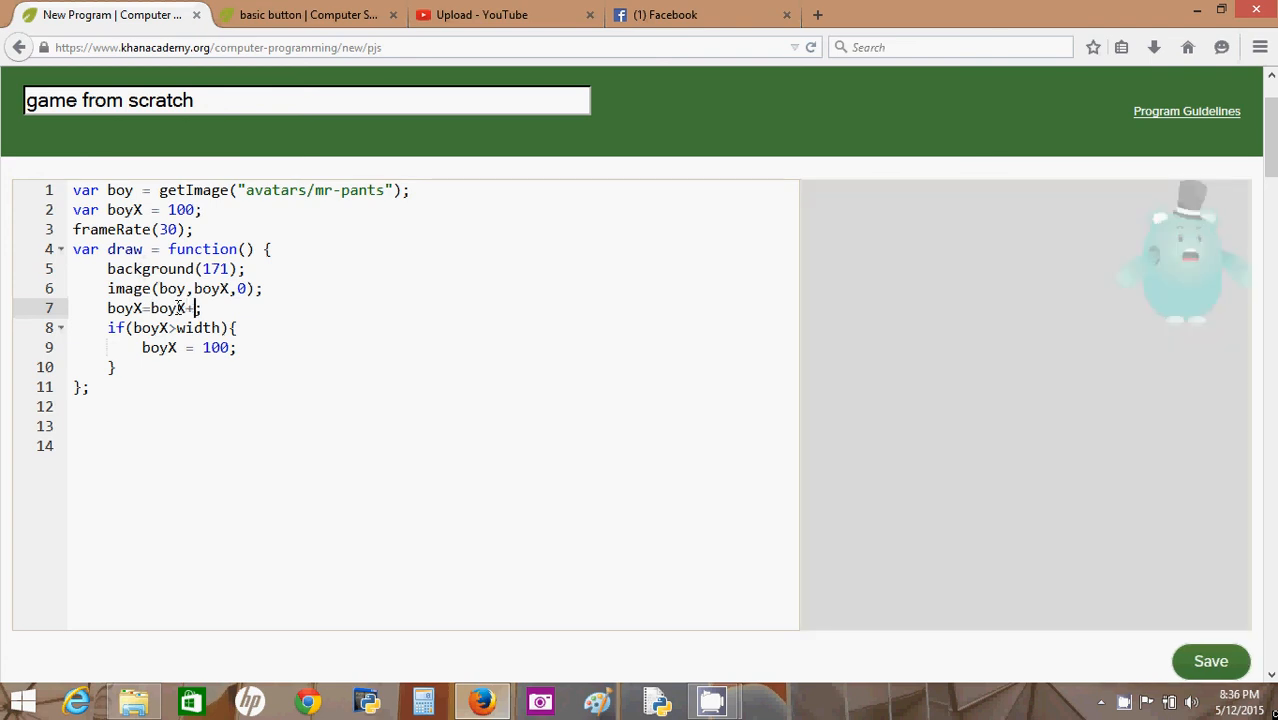
pyautogui.write('10')
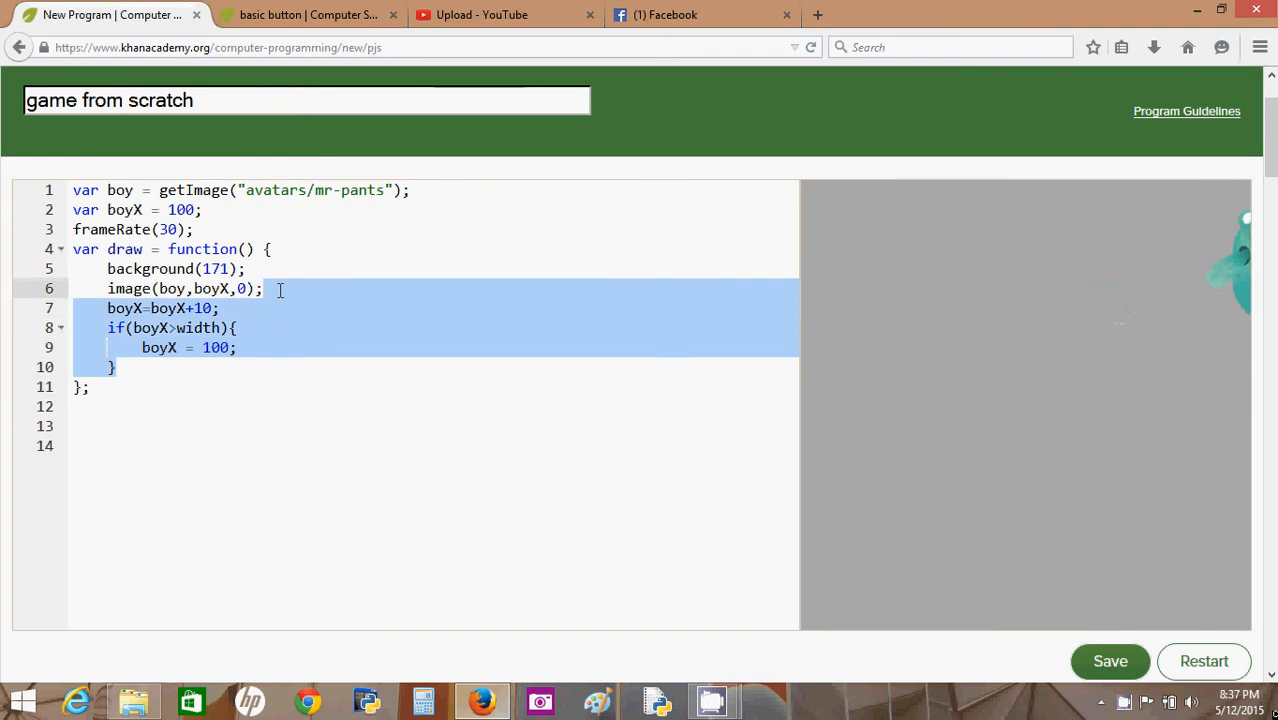
# - Delete the movement and reset lines, draw the avatar at boyX, boyY, and declare boyY = 100
pyautogui.press('Delete')
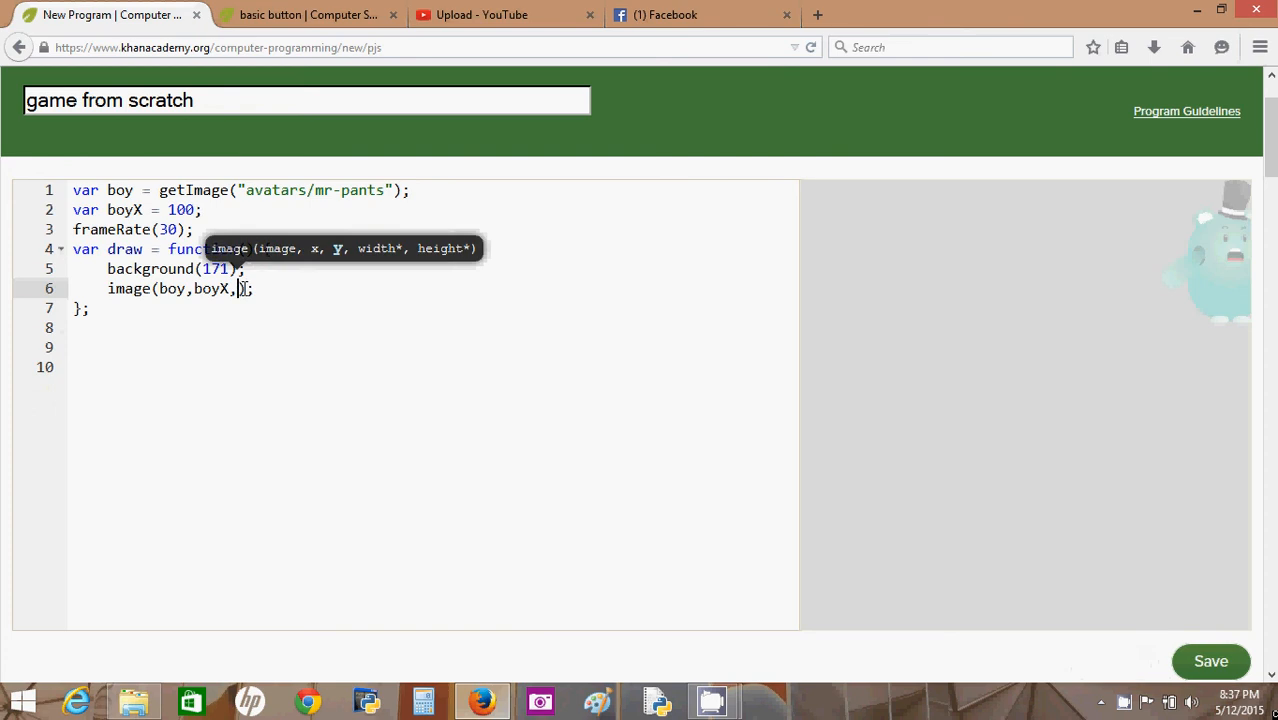
pyautogui.write('boyY')
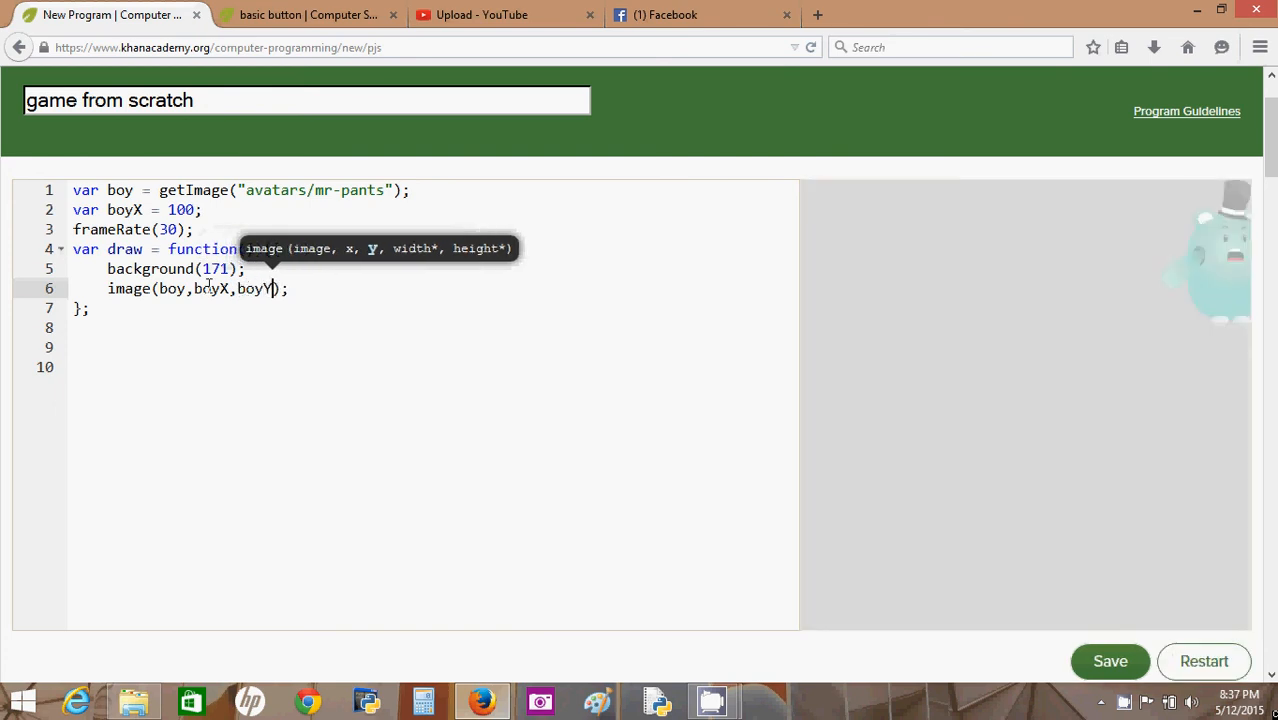
pyautogui.write('b')
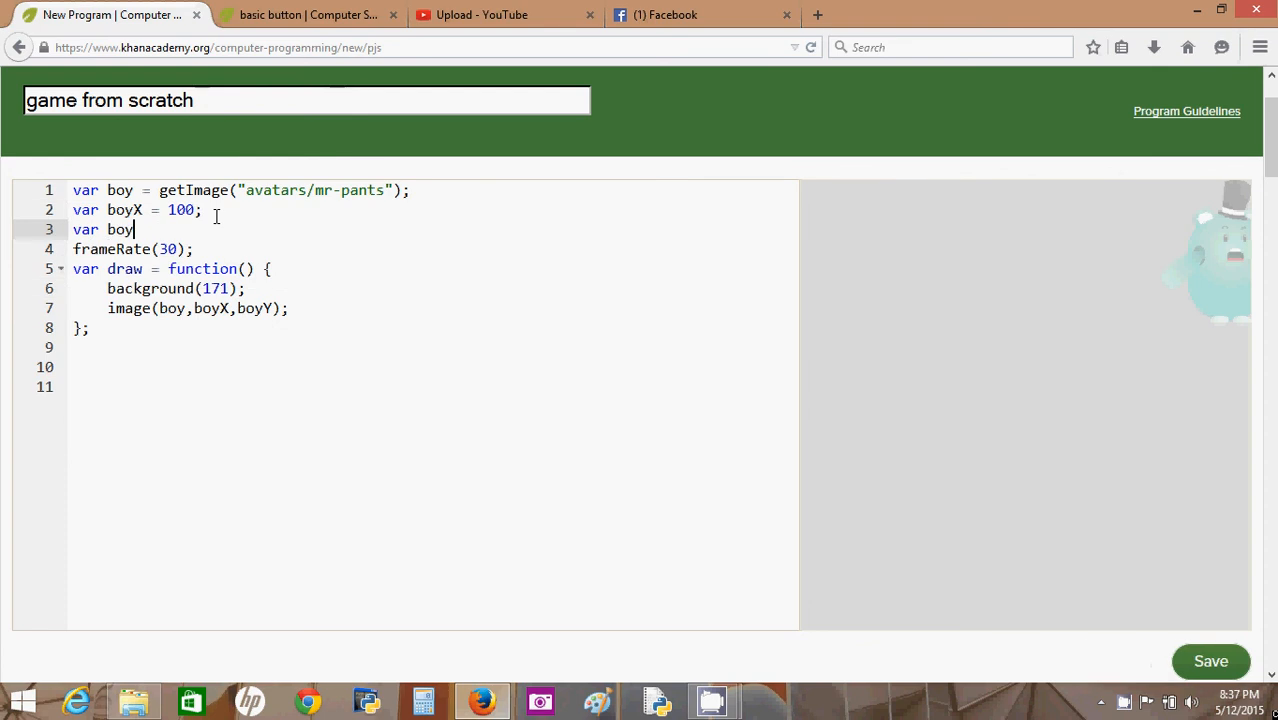
pyautogui.write('Y=1')
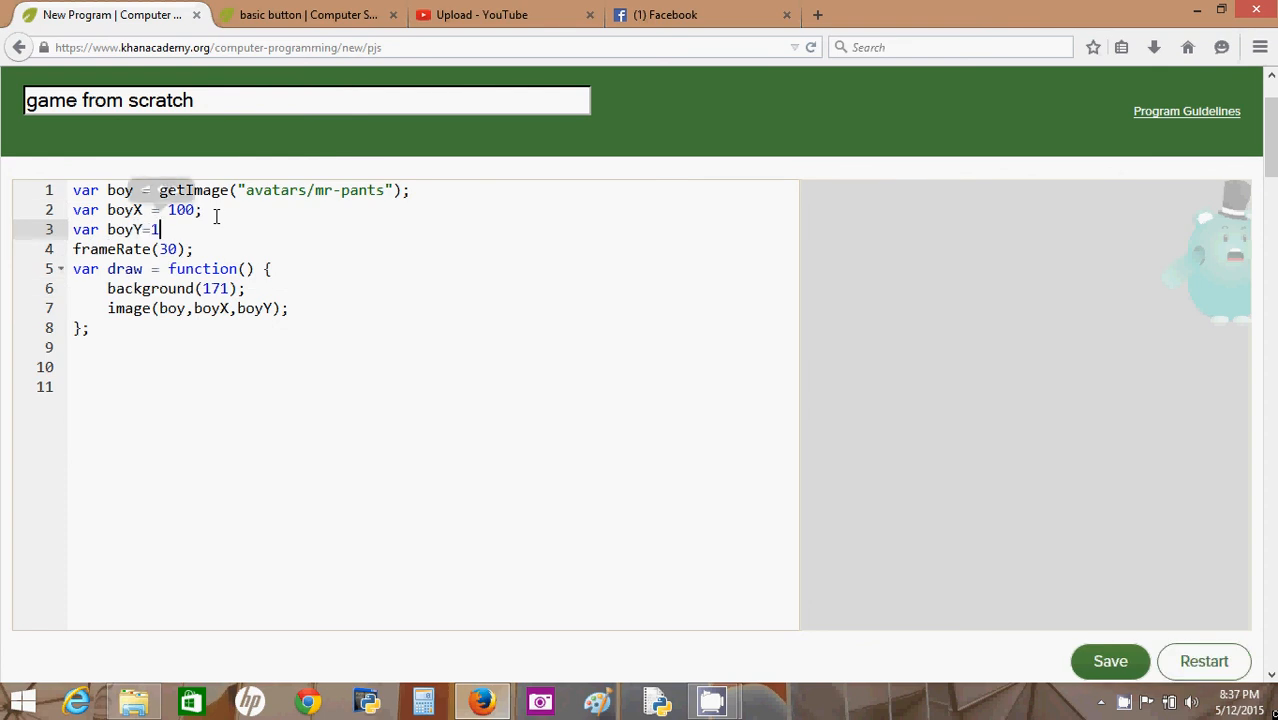
pyautogui.write('00;')
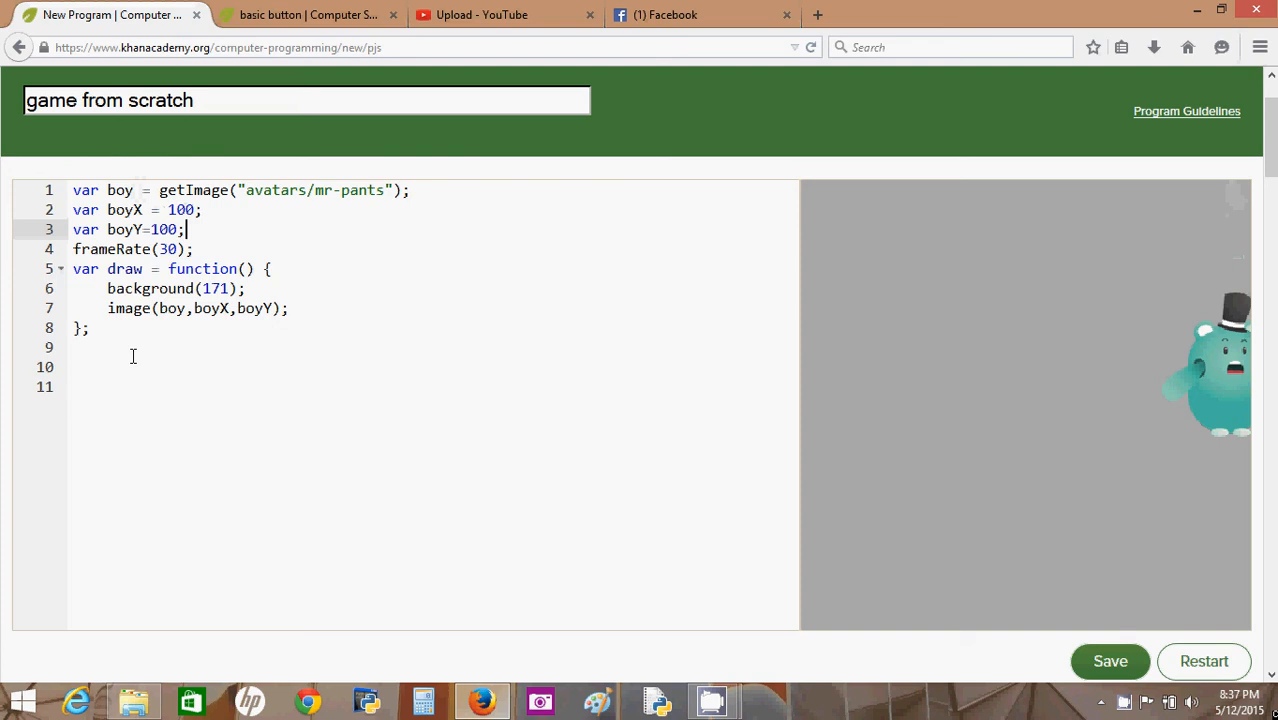
pyautogui.write('var mouse')
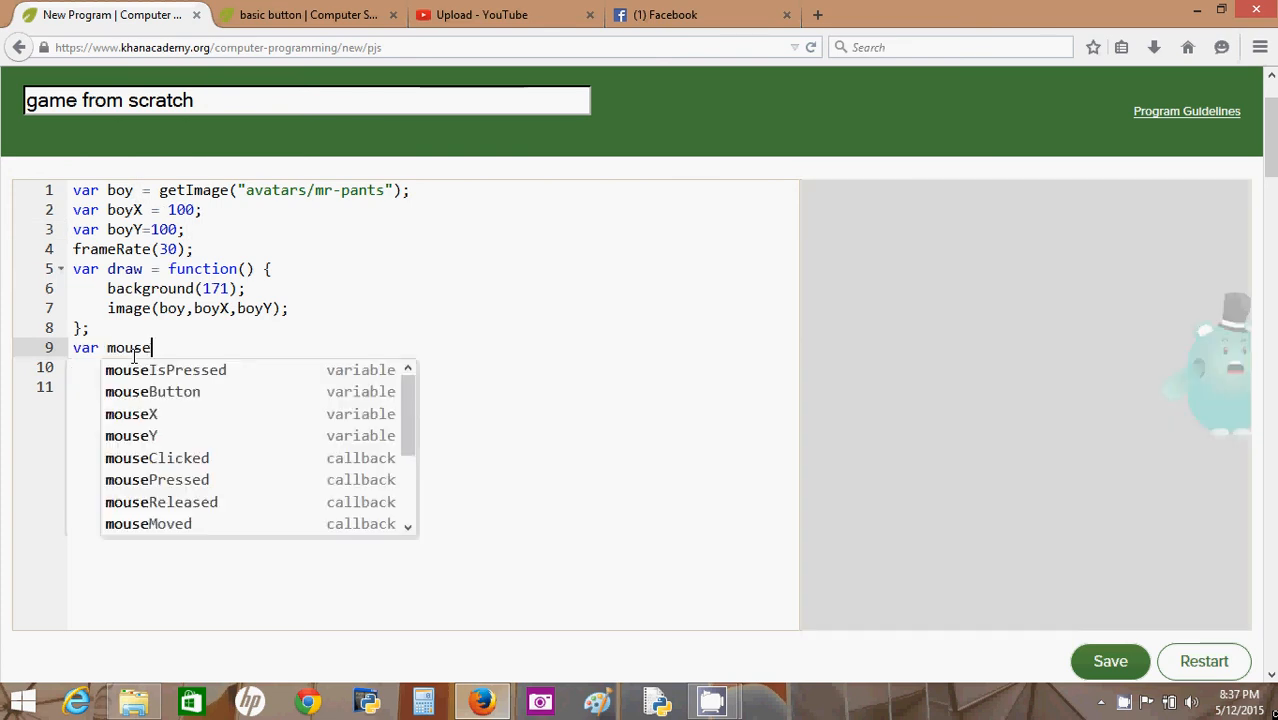
# - Complete line 9 as 'var mouseClicked =' using the autocompleted variable name
pyautogui.write('Clicked')
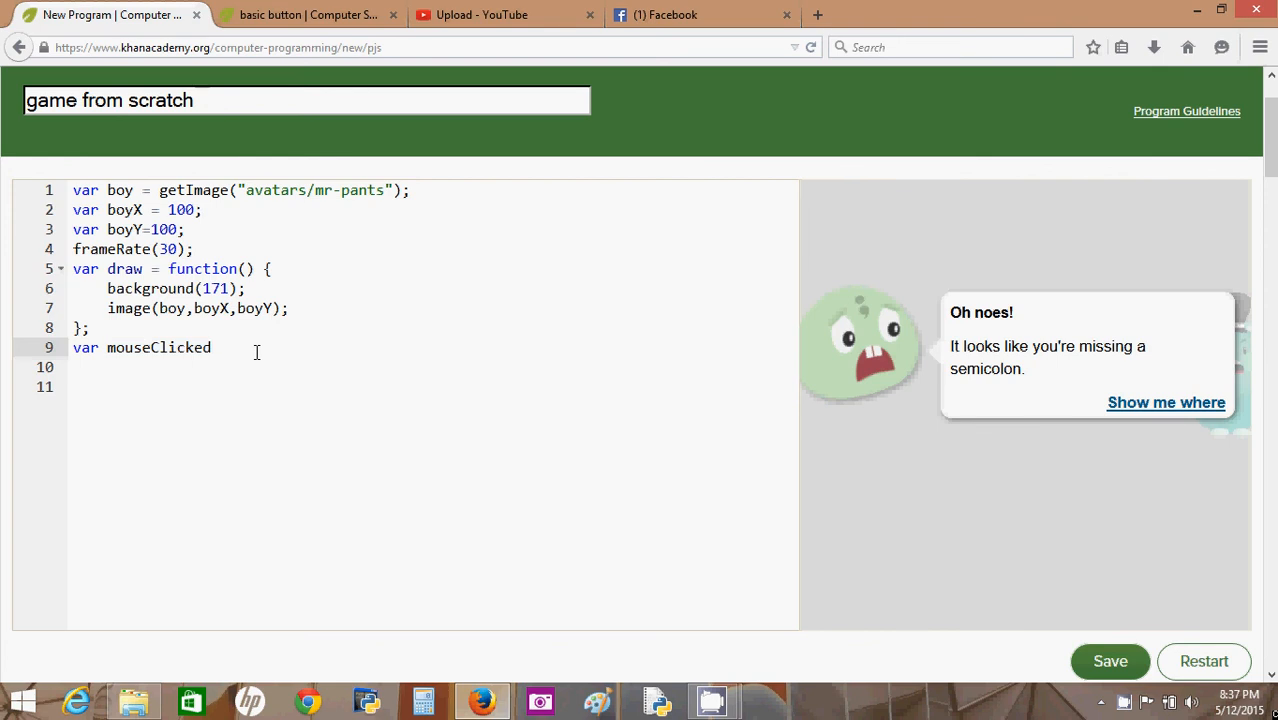
pyautogui.write('" "')
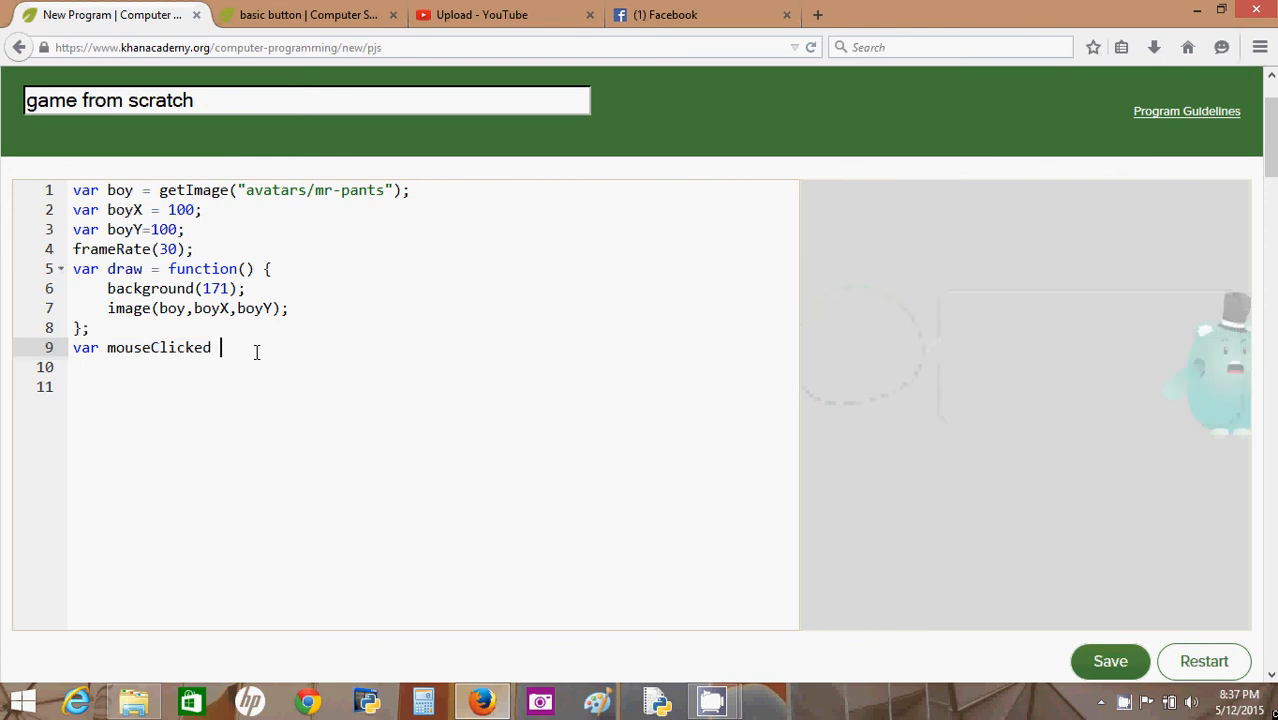
pyautogui.write('=')
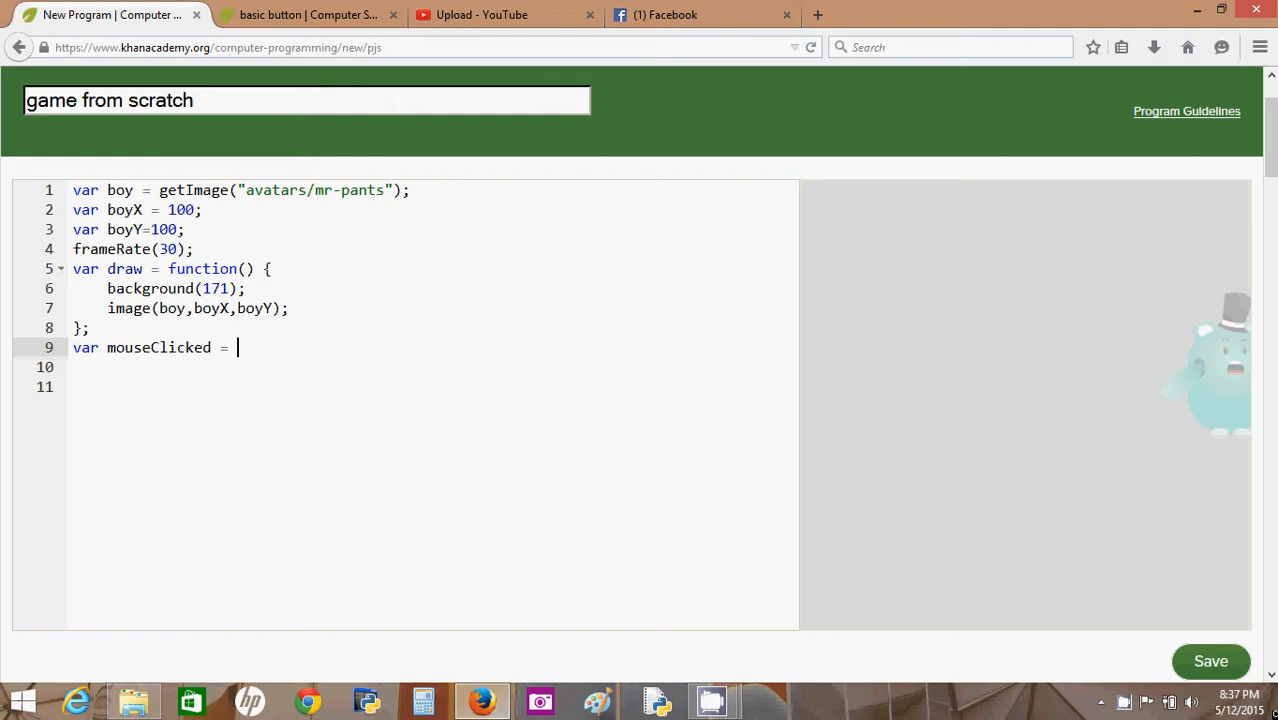
pyautogui.scroll(-3)
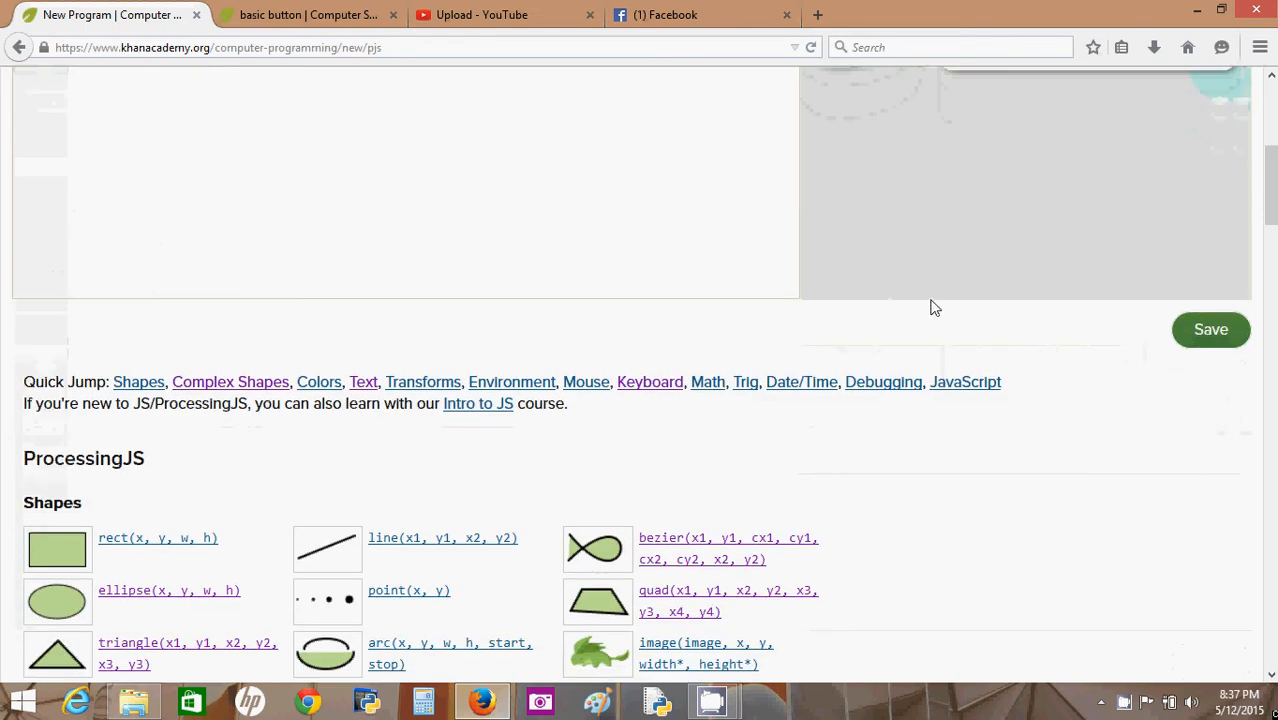
pyautogui.moveTo(620, 408)
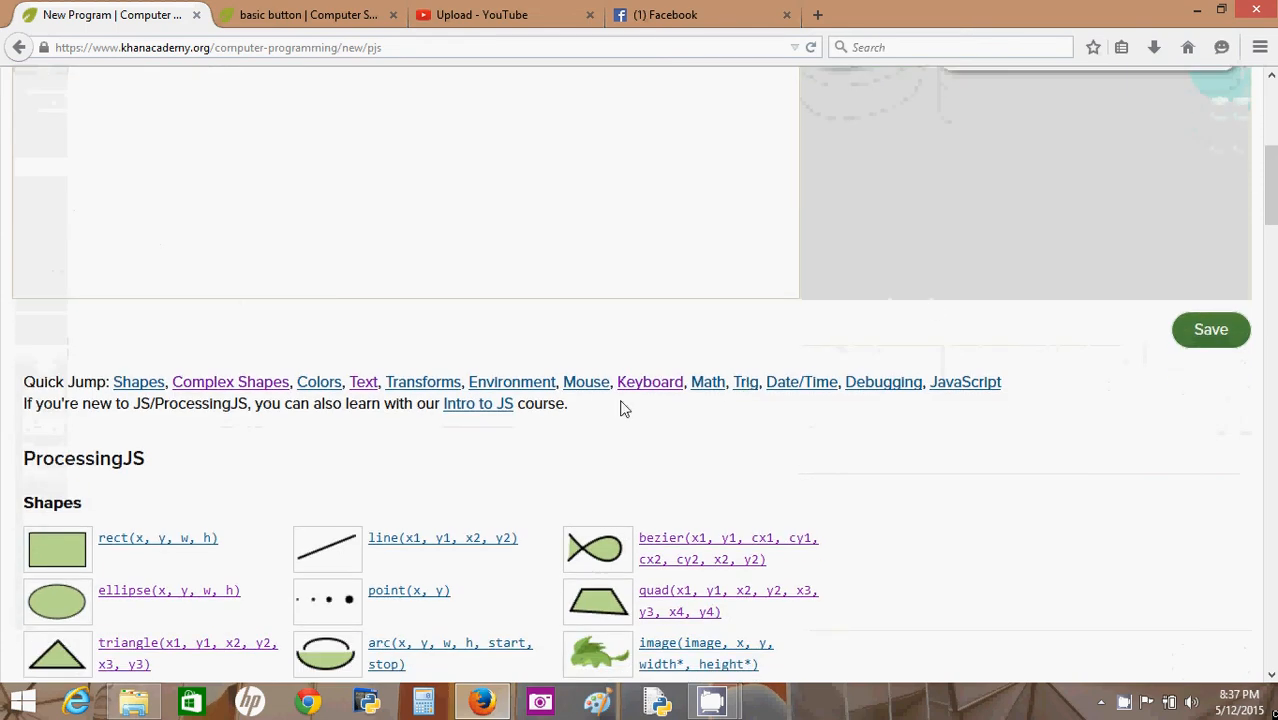
pyautogui.click(586, 382)
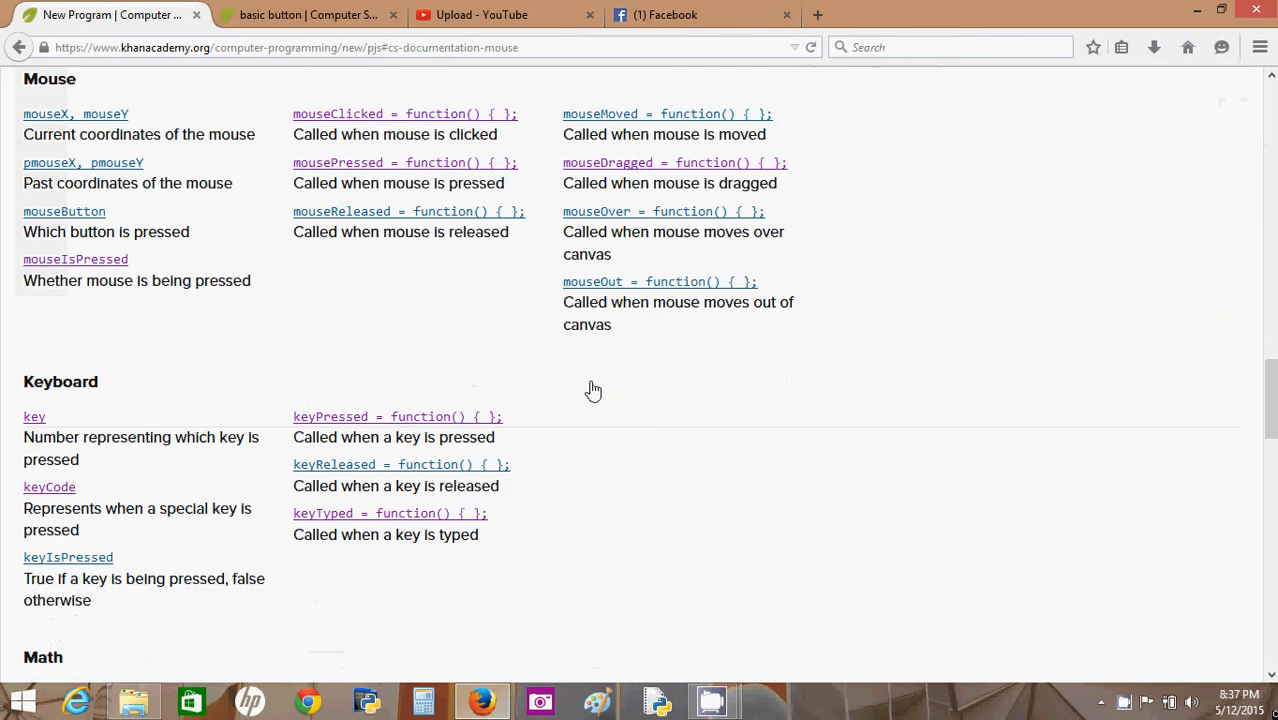
pyautogui.moveTo(288, 424)
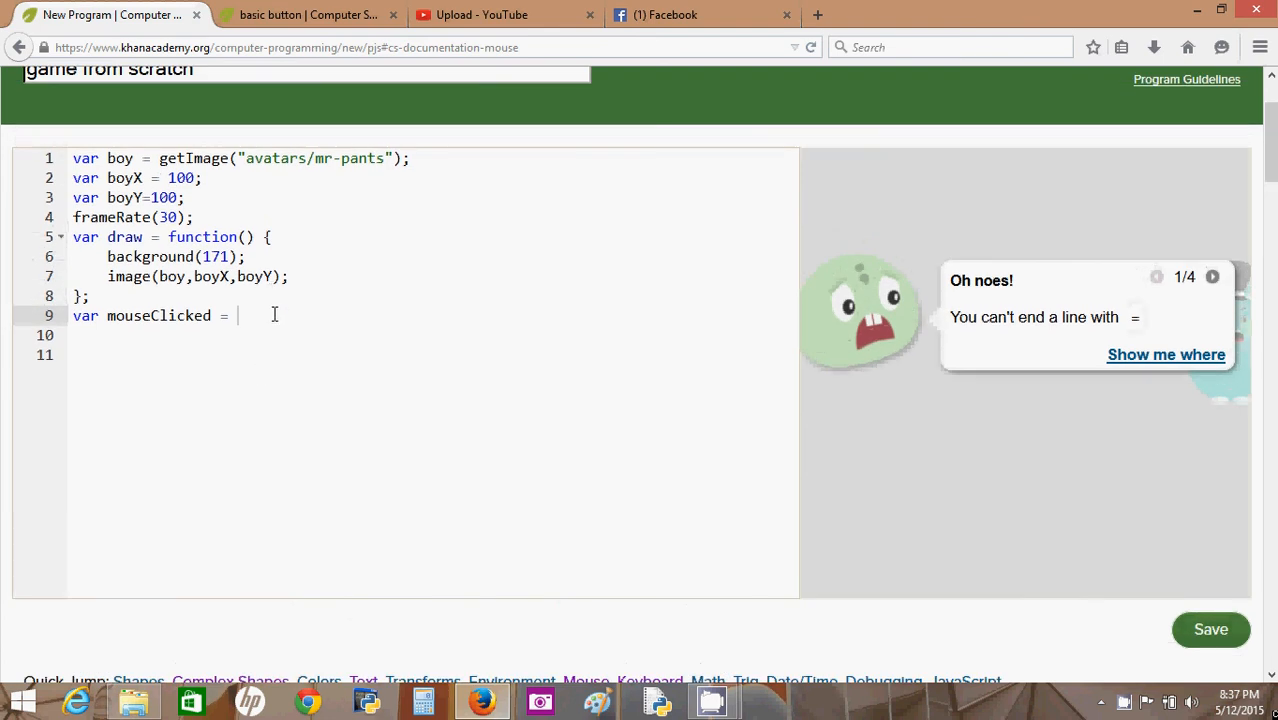
# - Define mouseClicked as a function setting boyX = mouseX and boyY = mouseY
pyautogui.write('function')
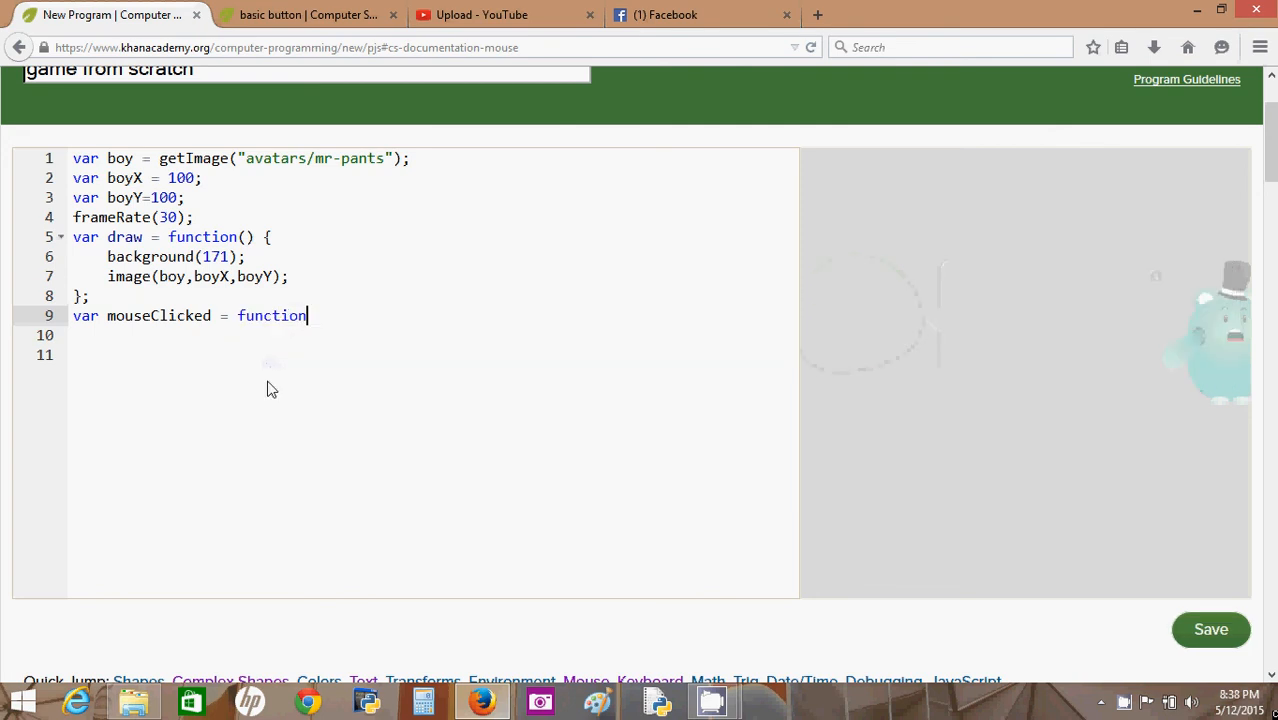
pyautogui.write('(){')
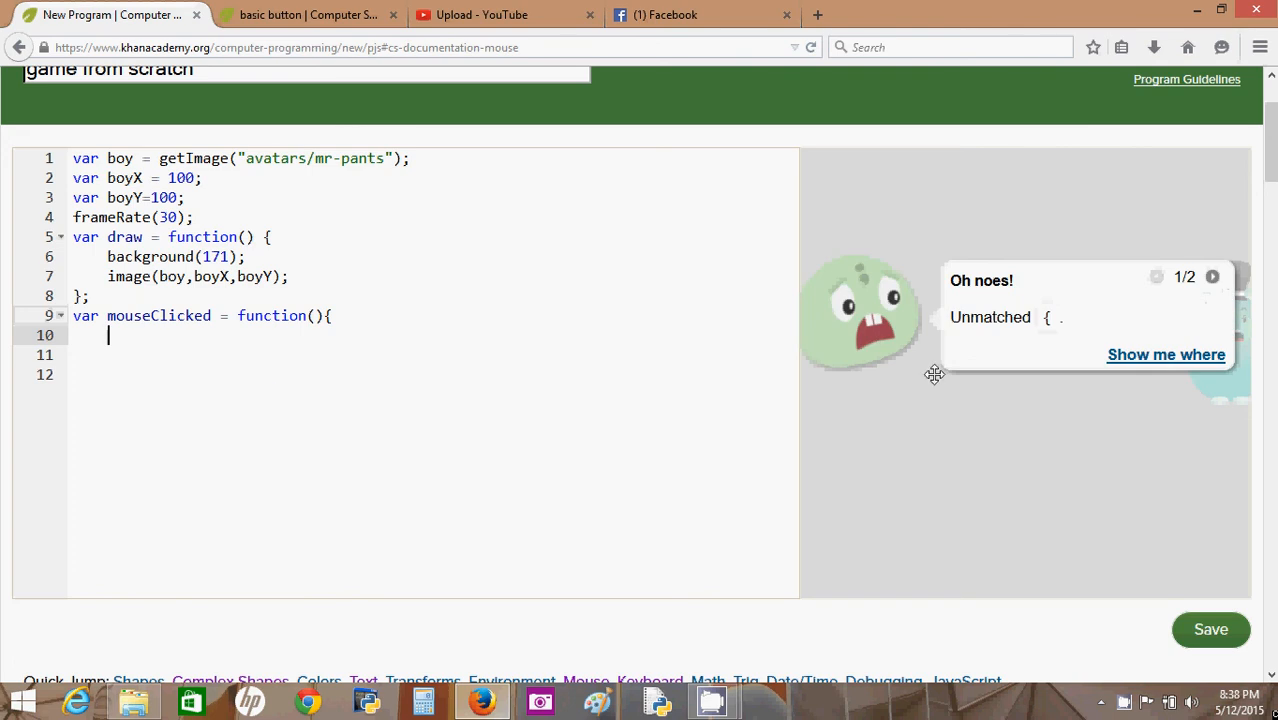
pyautogui.moveTo(975, 472)
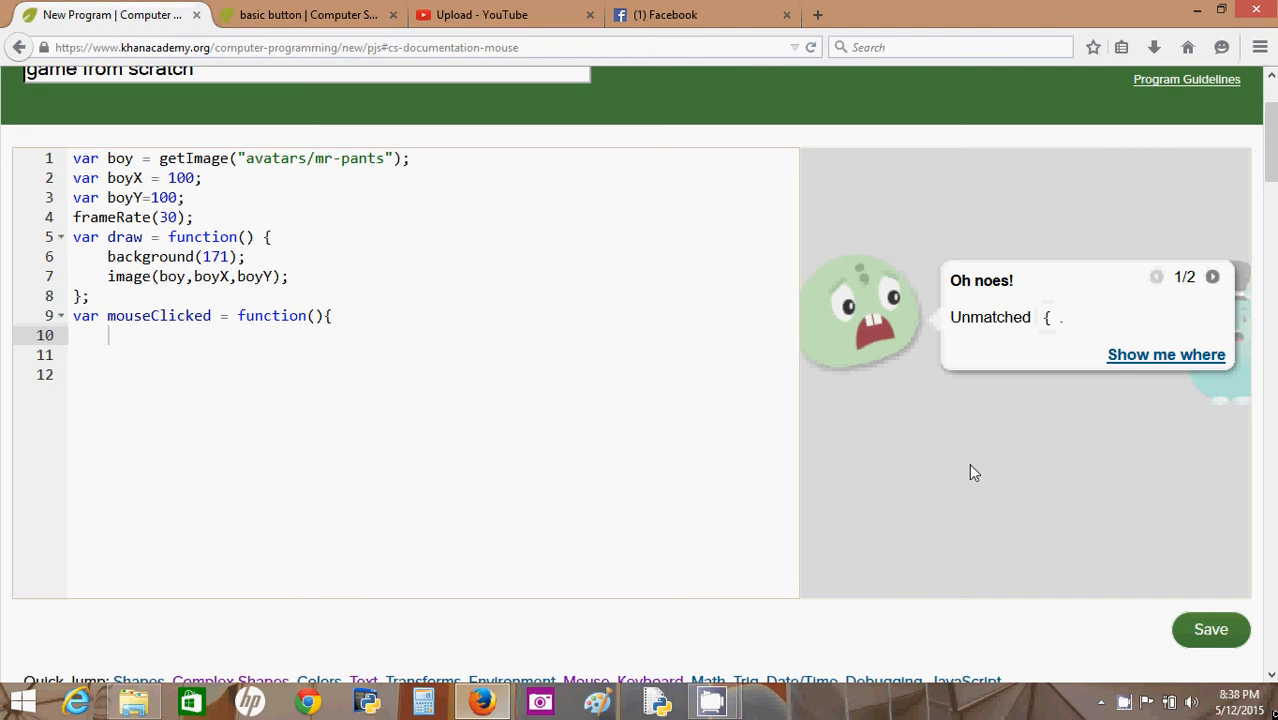
pyautogui.moveTo(950, 500)
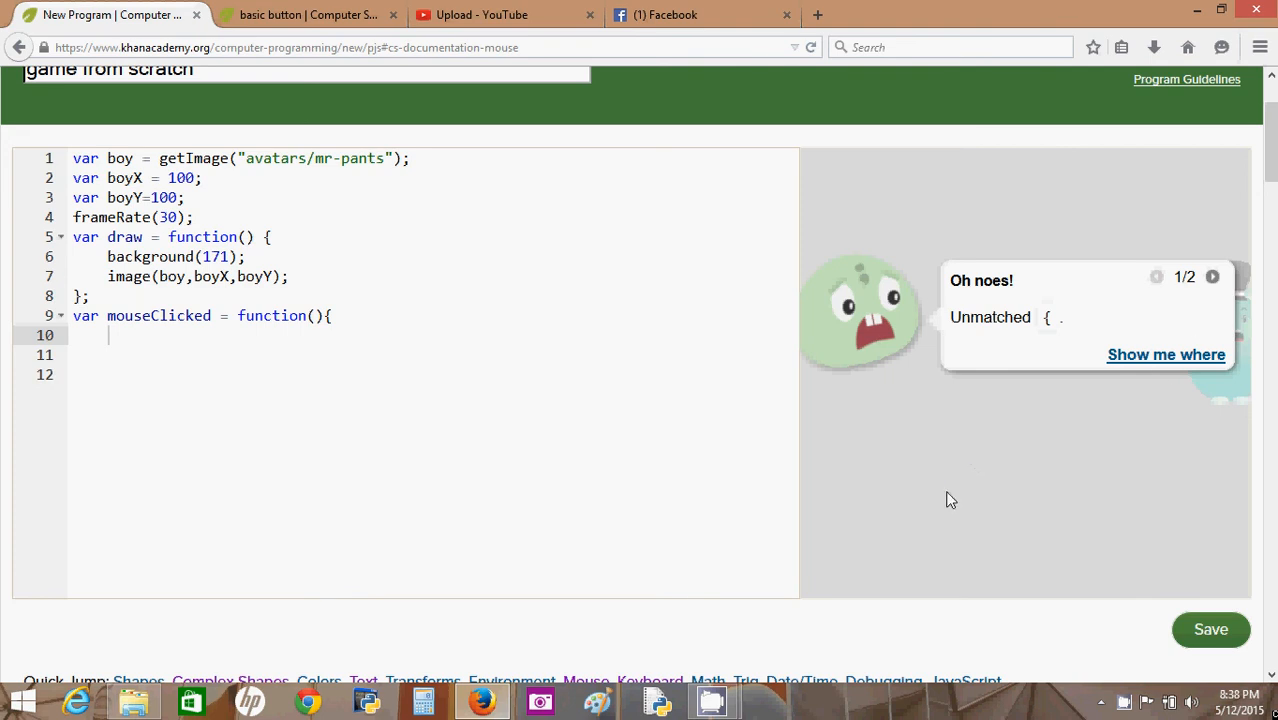
pyautogui.moveTo(921, 421)
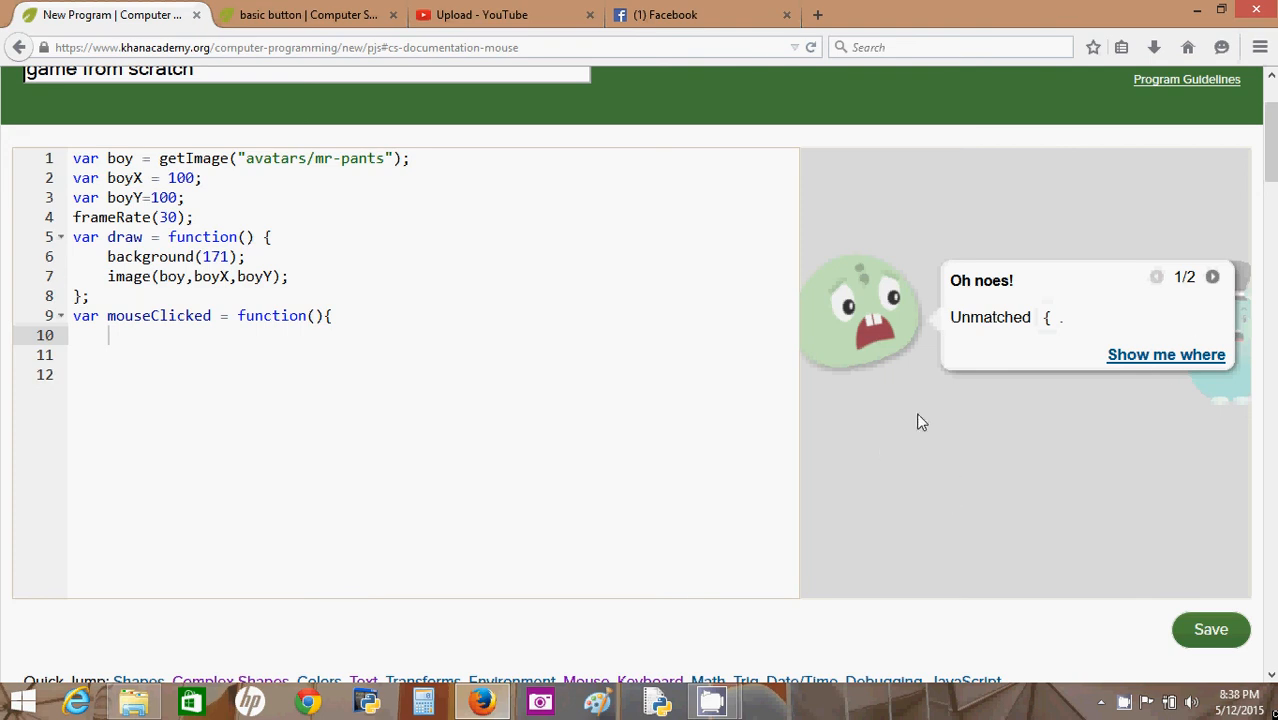
pyautogui.moveTo(936, 445)
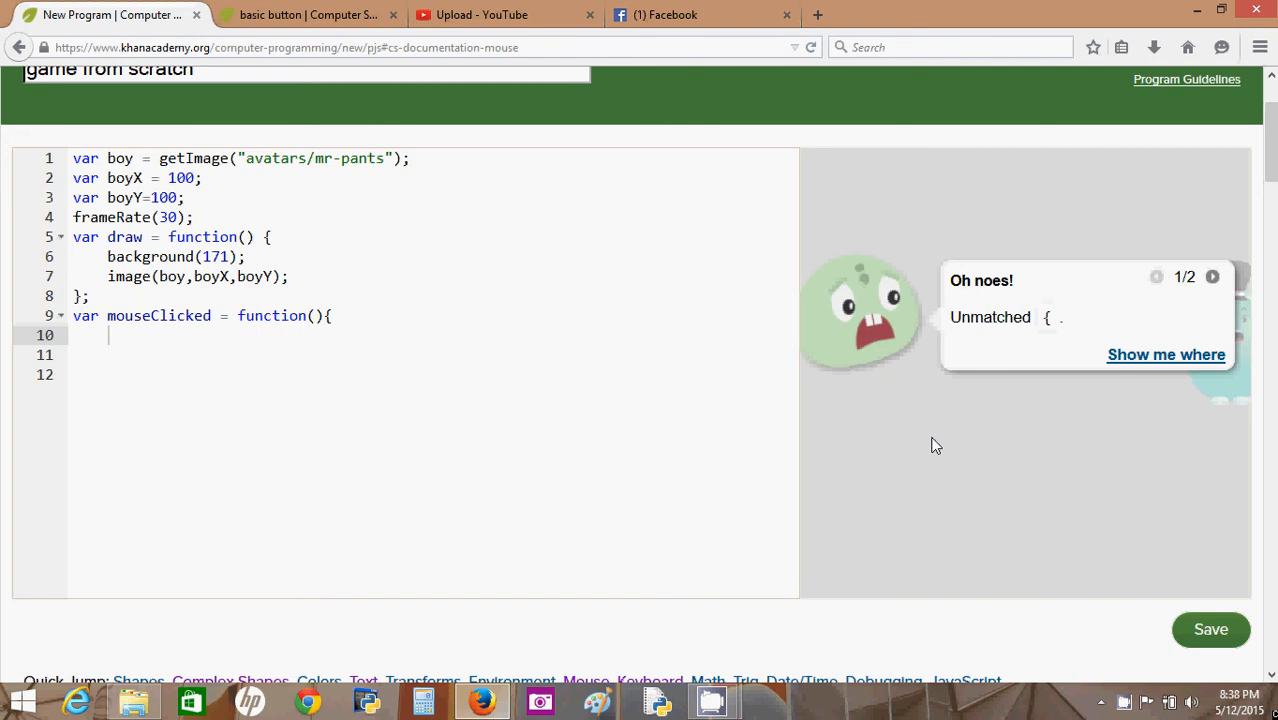
pyautogui.moveTo(858, 459)
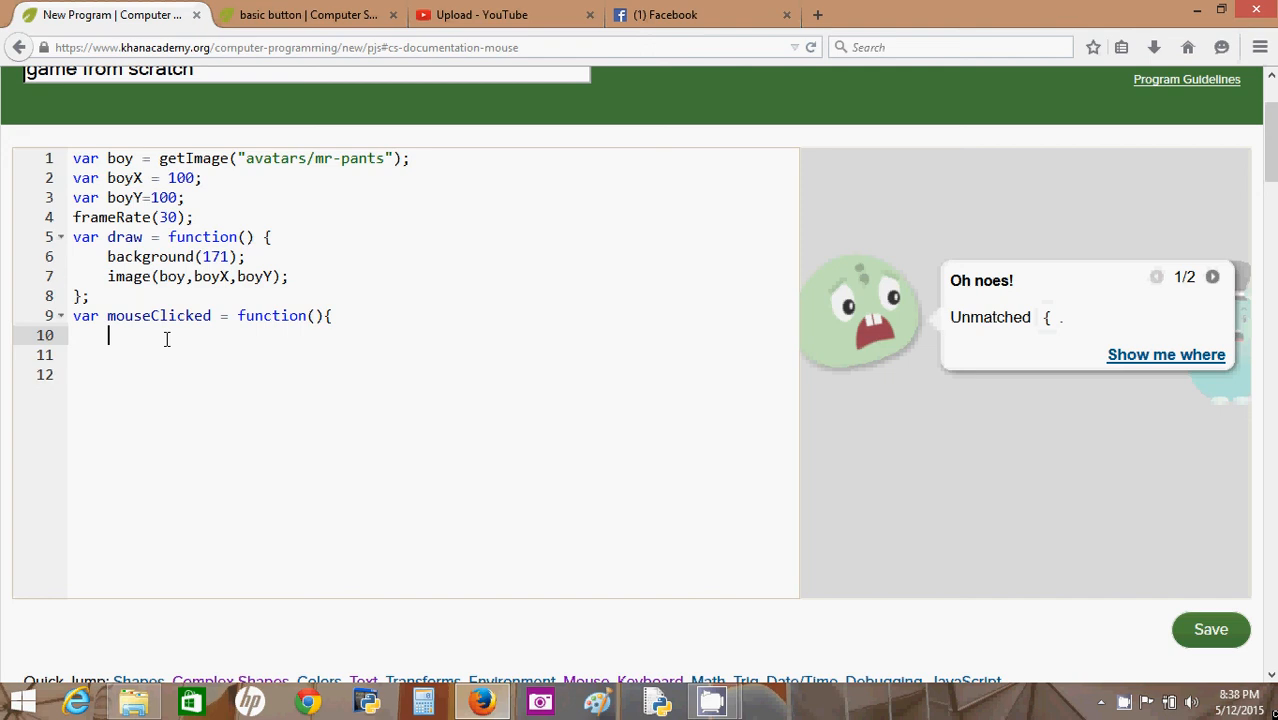
pyautogui.write('b')
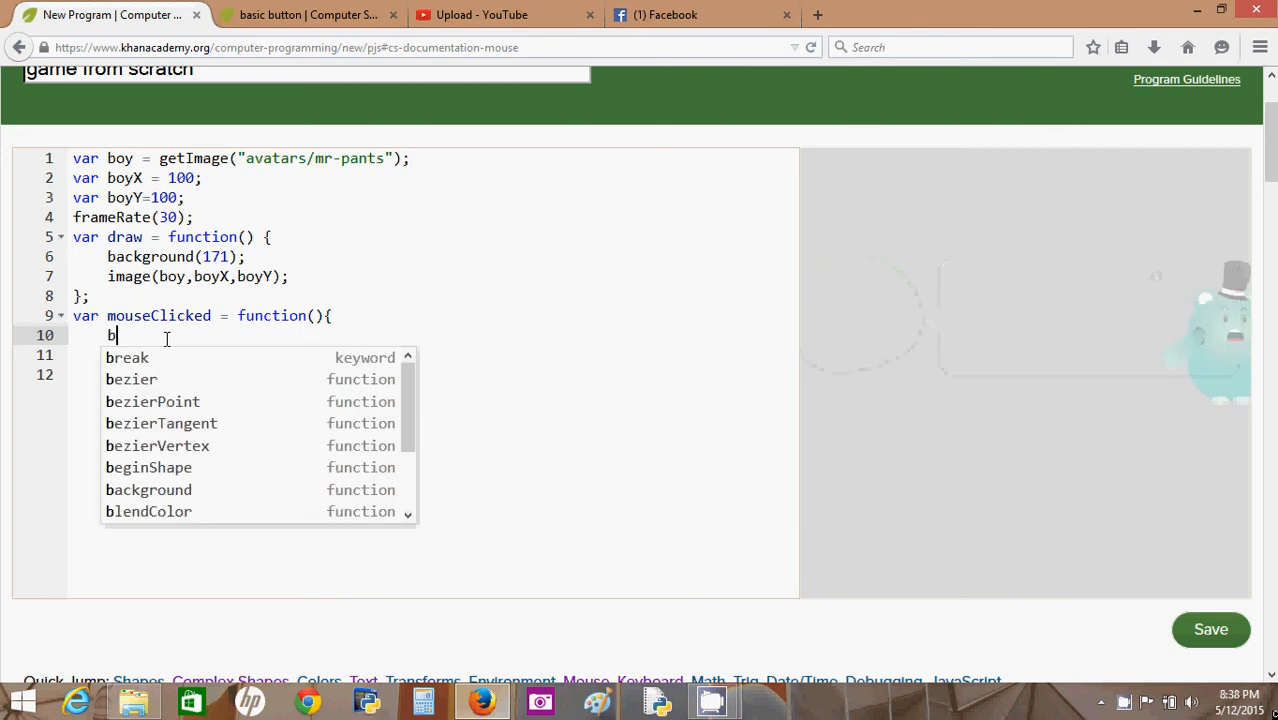
pyautogui.write('oyX=mouseX;')
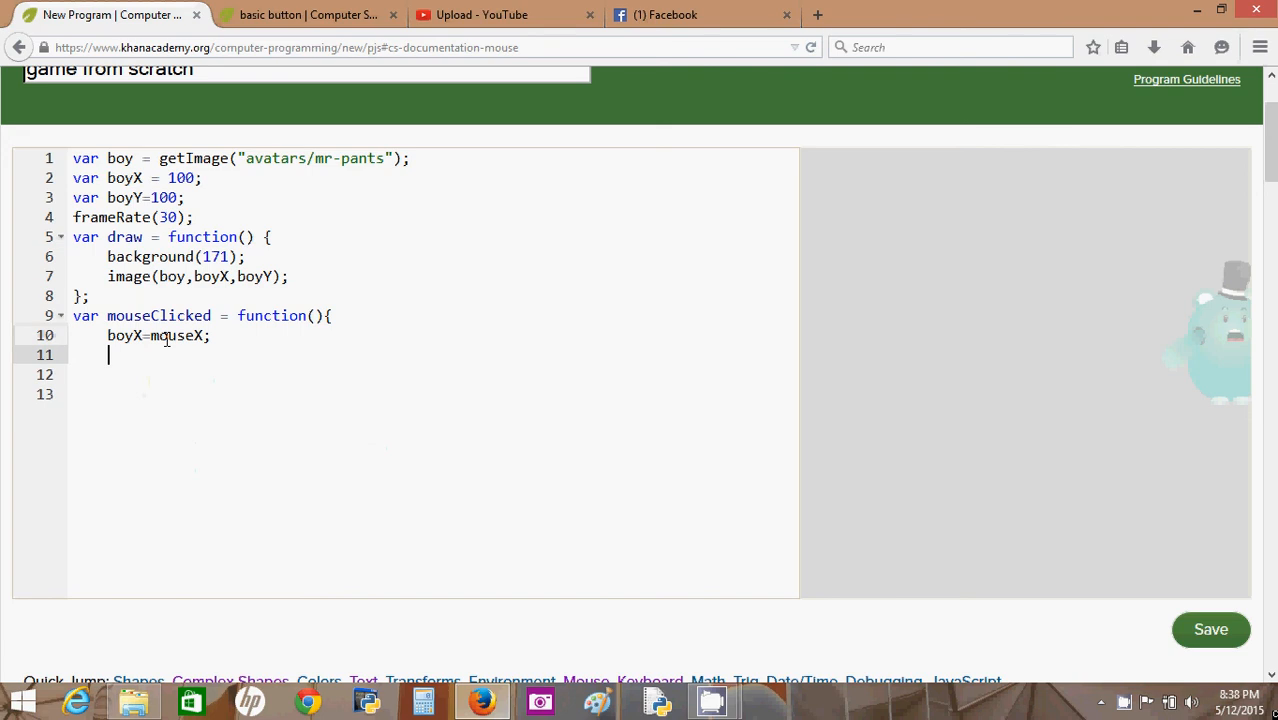
pyautogui.write('boyY')
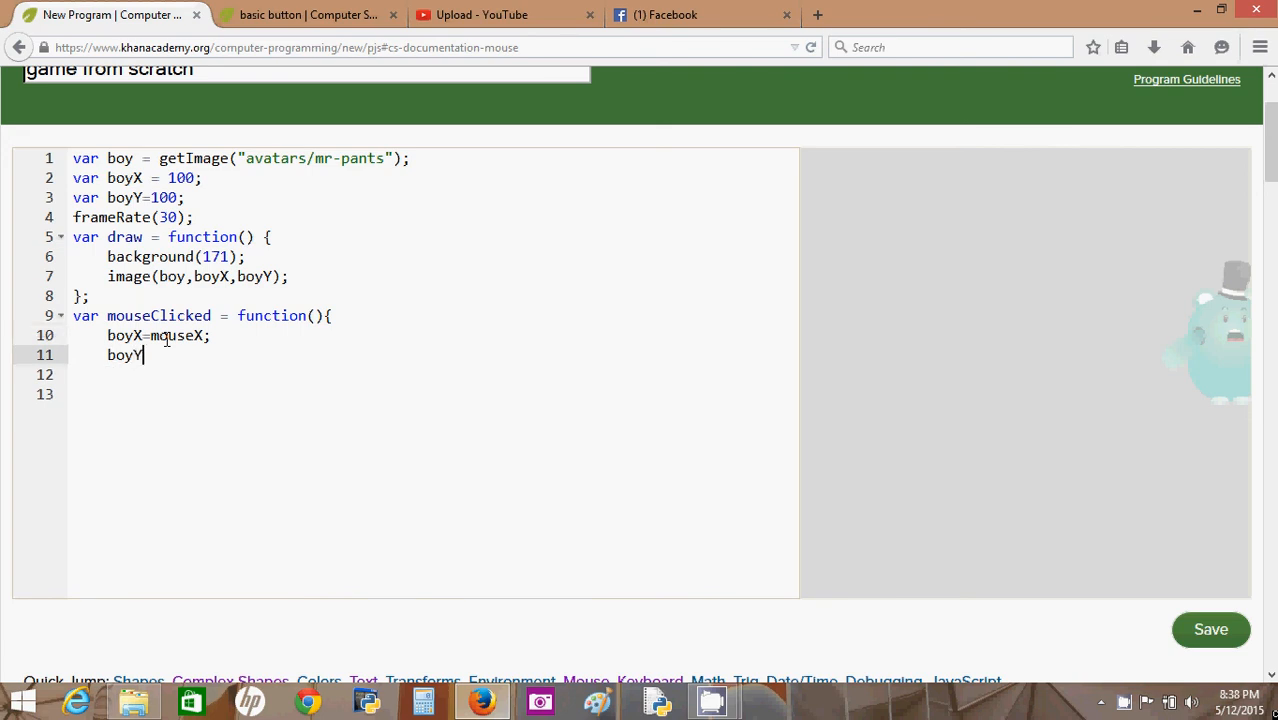
pyautogui.write('=mouseY;')
pyautogui.click(433, 375)
pyautogui.write('};')
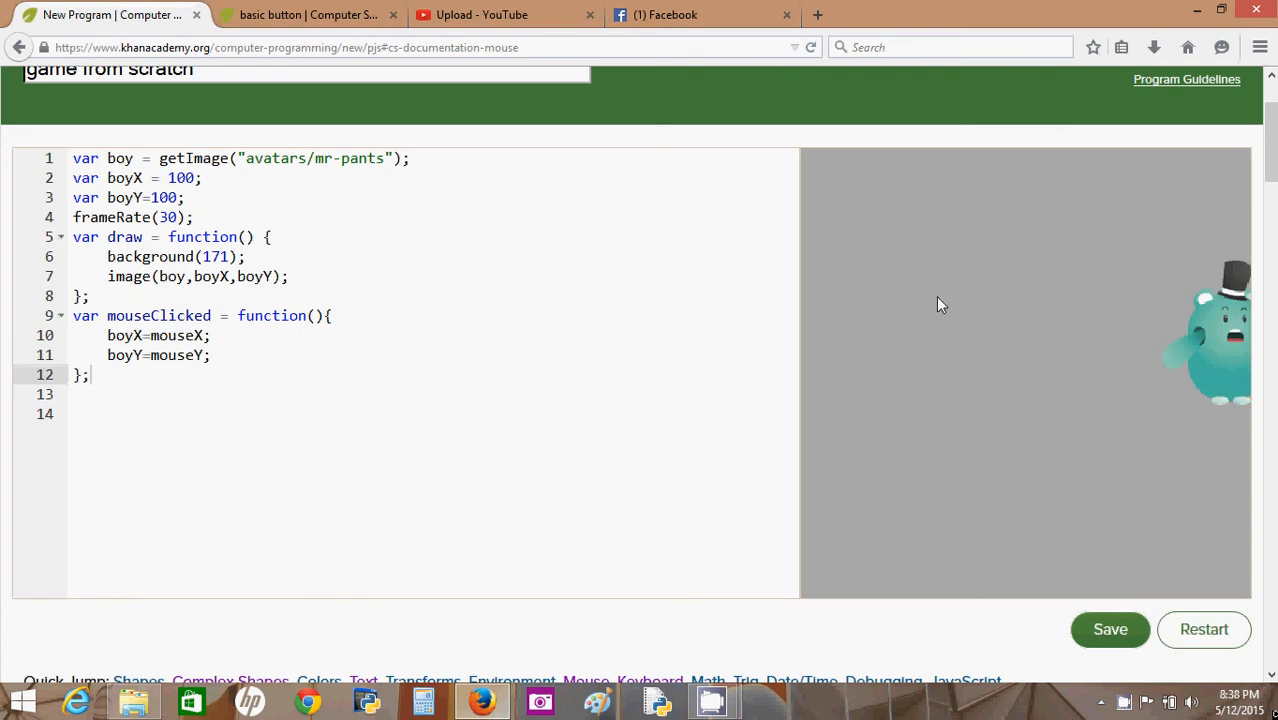
# - Click near the canvas centre to confirm the avatar jumps to the clicked spot
pyautogui.click(940, 305)
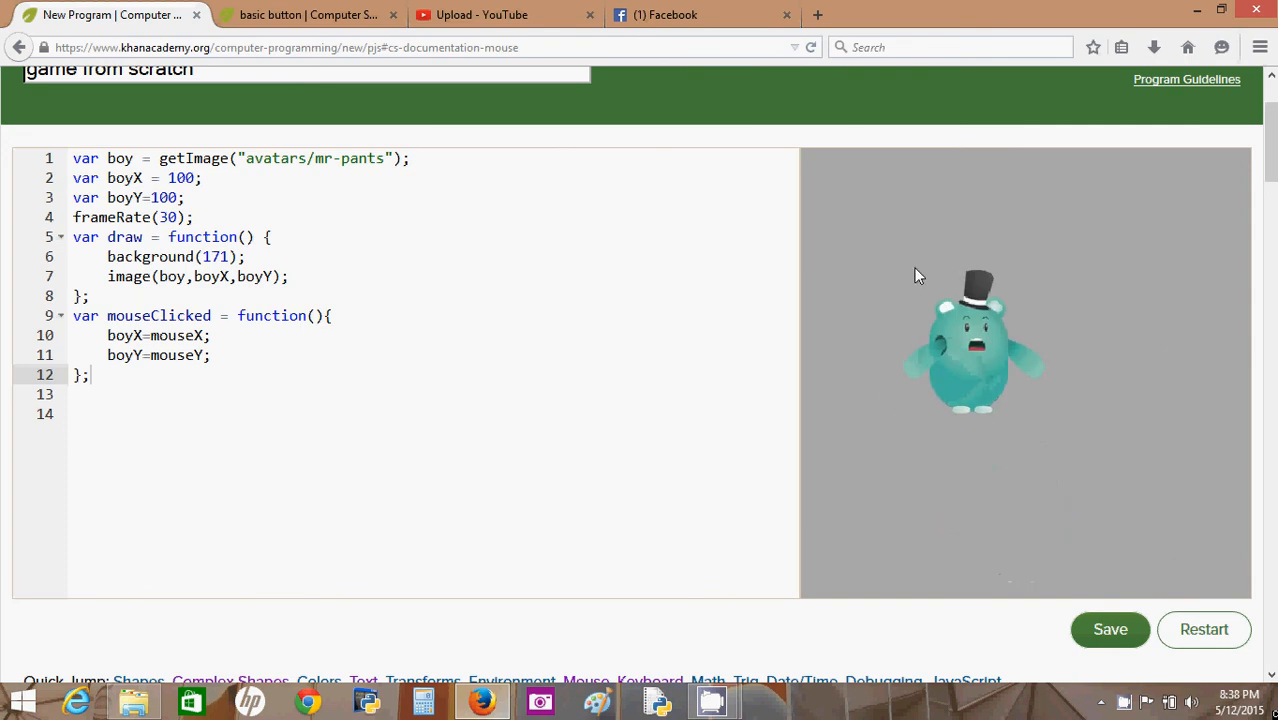
pyautogui.moveTo(1006, 318)
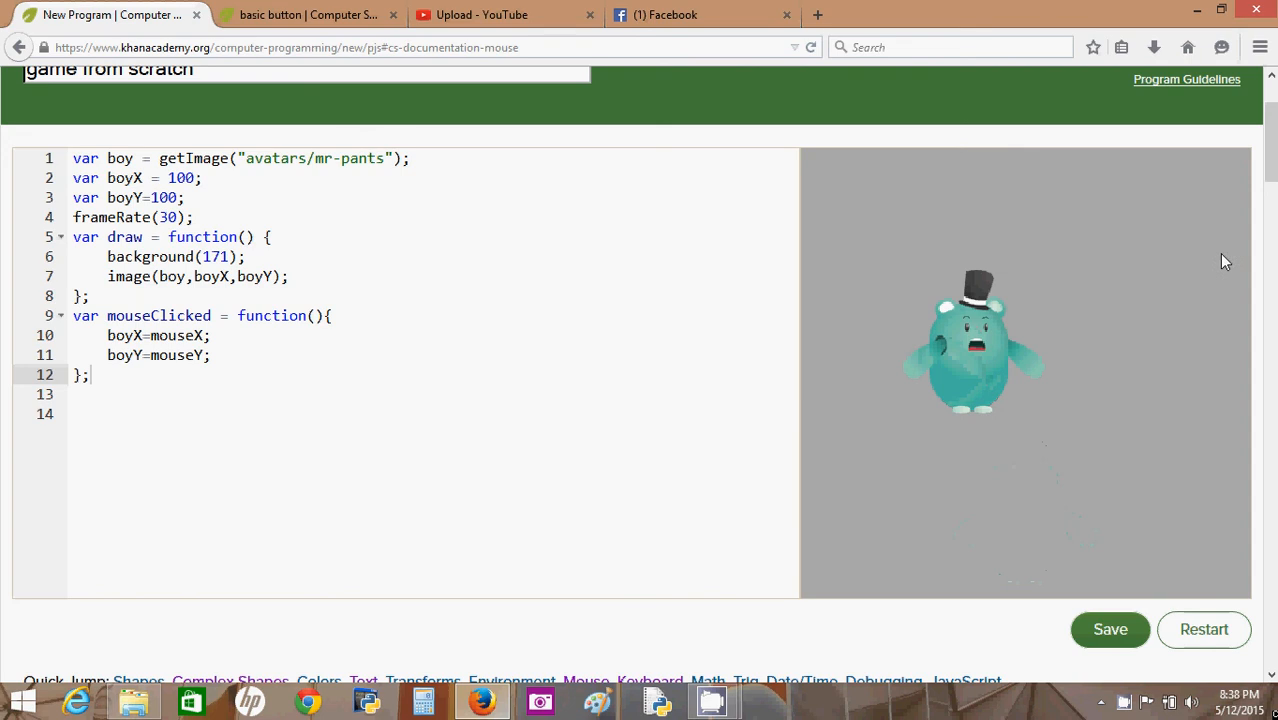
pyautogui.moveTo(24, 448)
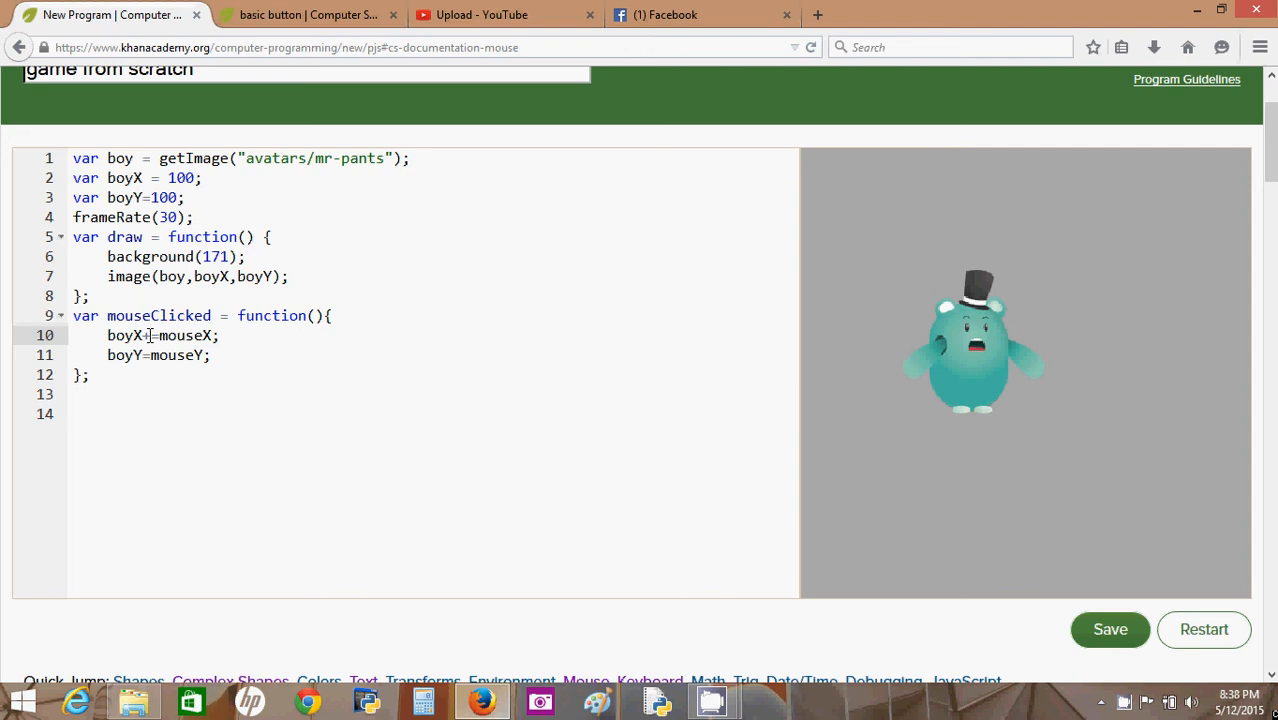
# - Turn line 10's boyX assignment into an increment with +=
pyautogui.write('+')
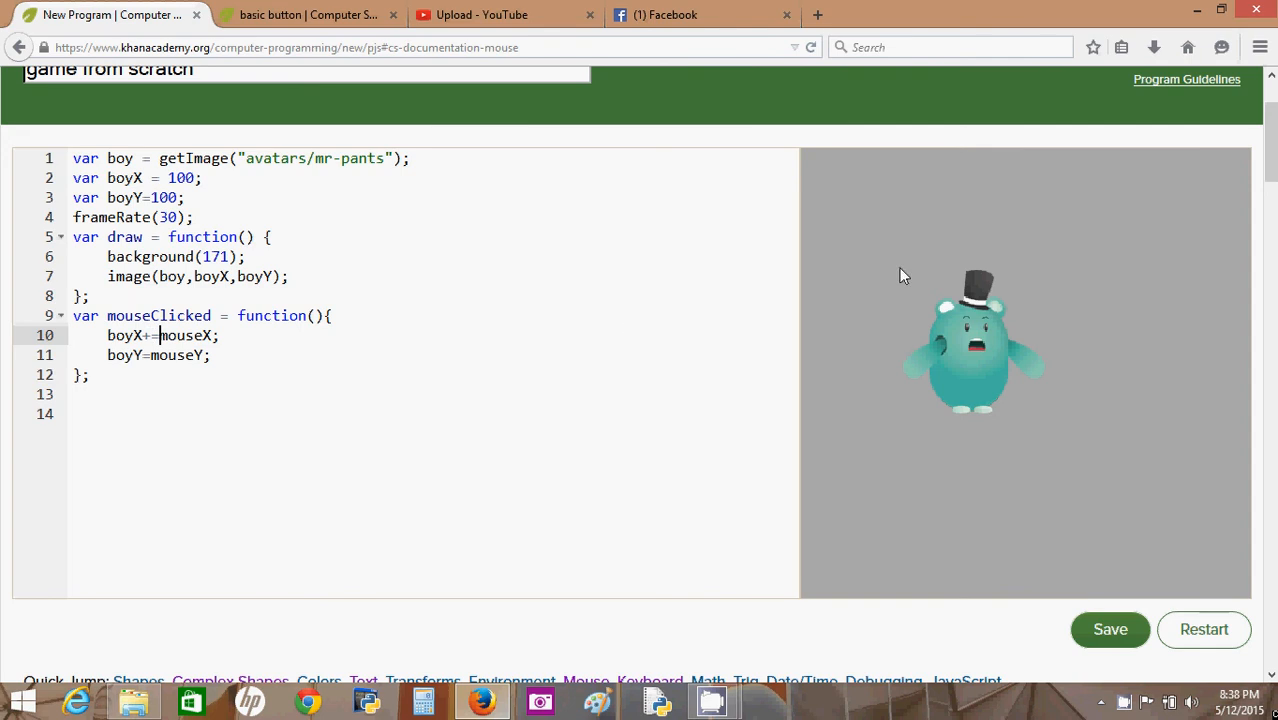
pyautogui.moveTo(1040, 290)
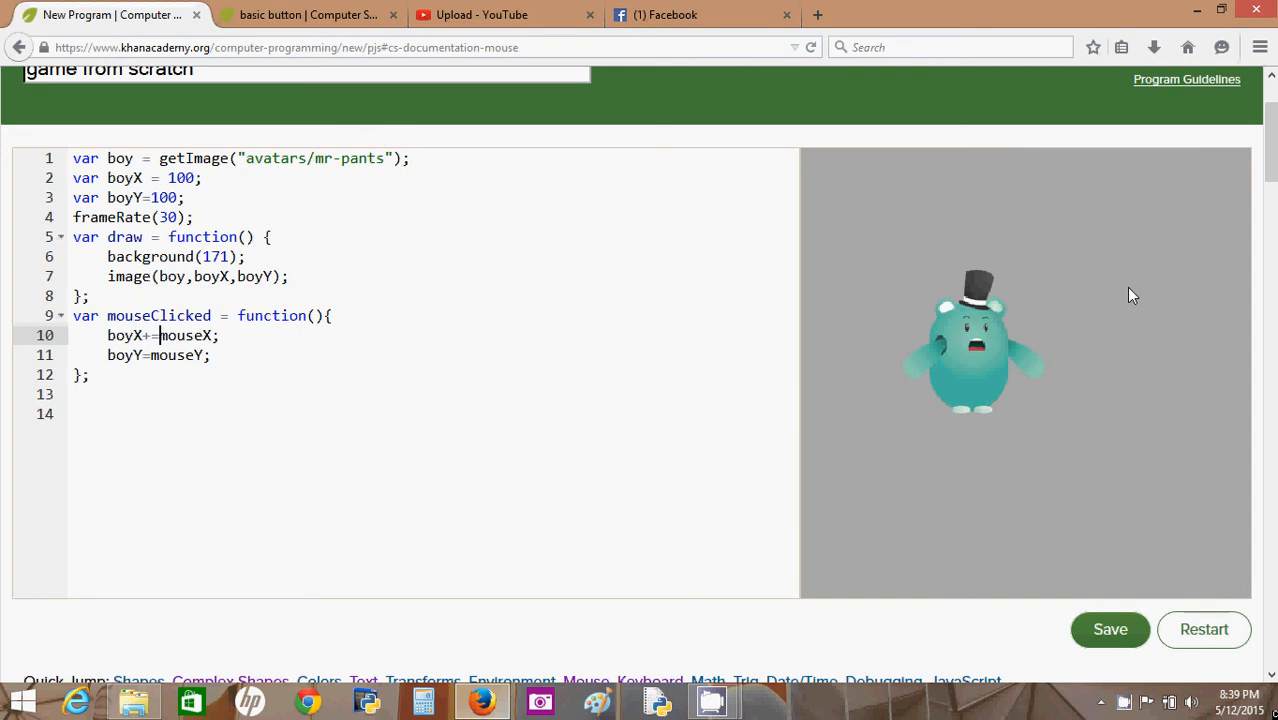
pyautogui.moveTo(920, 289)
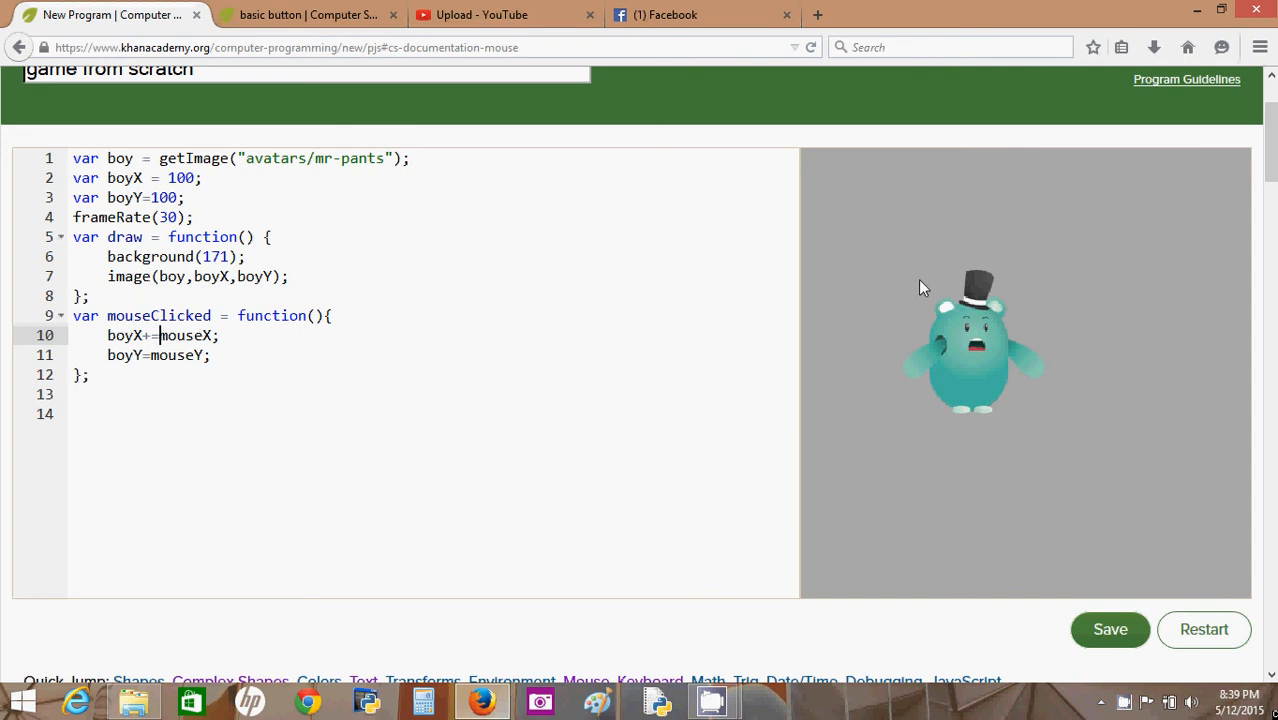
pyautogui.moveTo(913, 280)
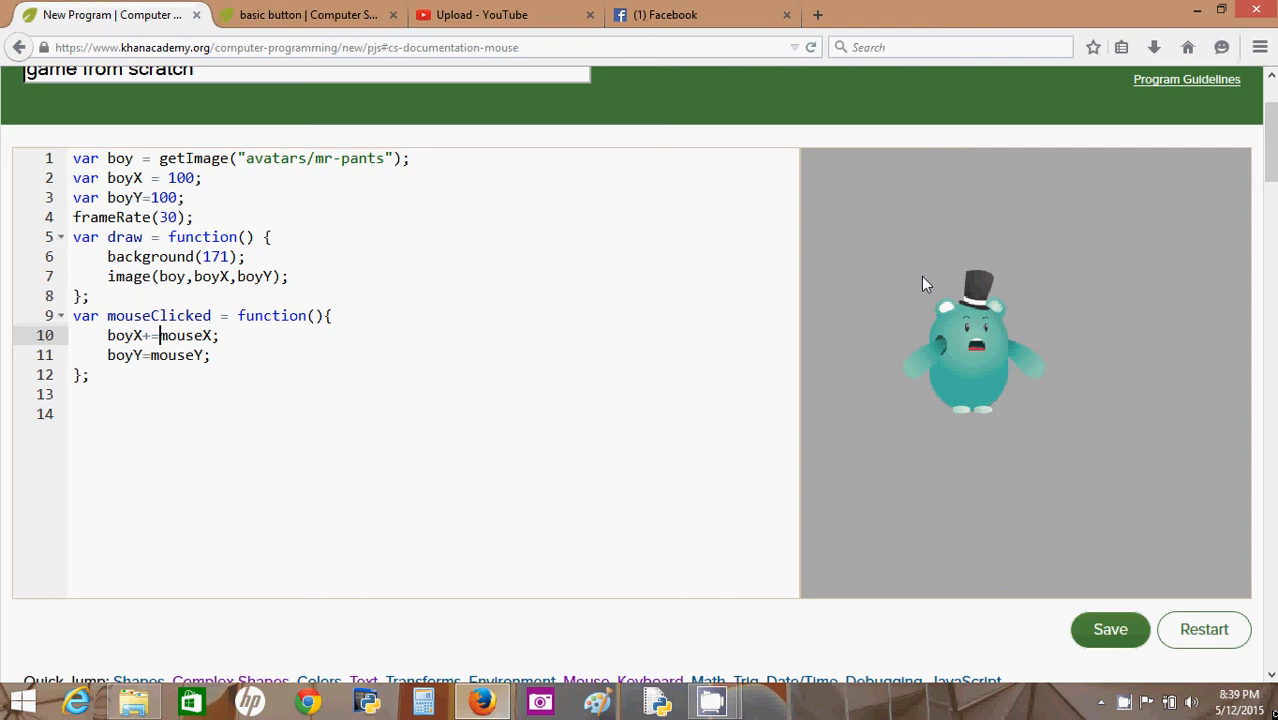
pyautogui.moveTo(1000, 283)
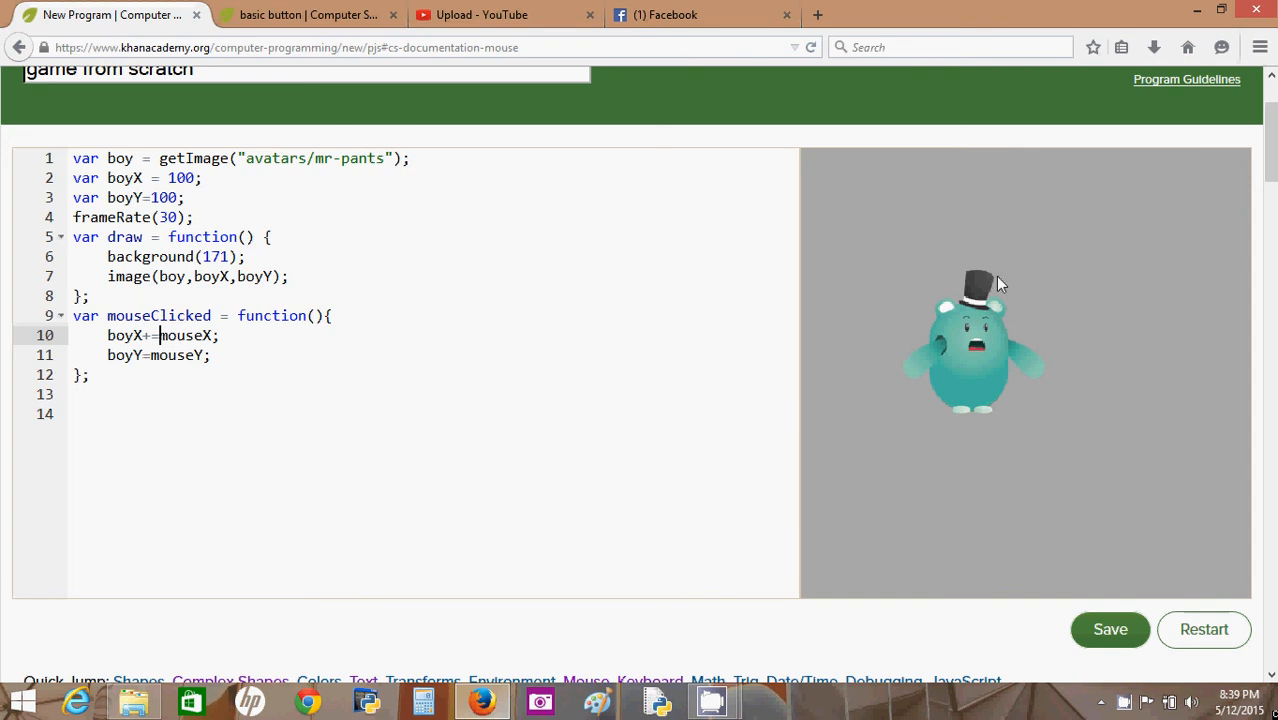
pyautogui.moveTo(359, 337)
pyautogui.write('dist(')
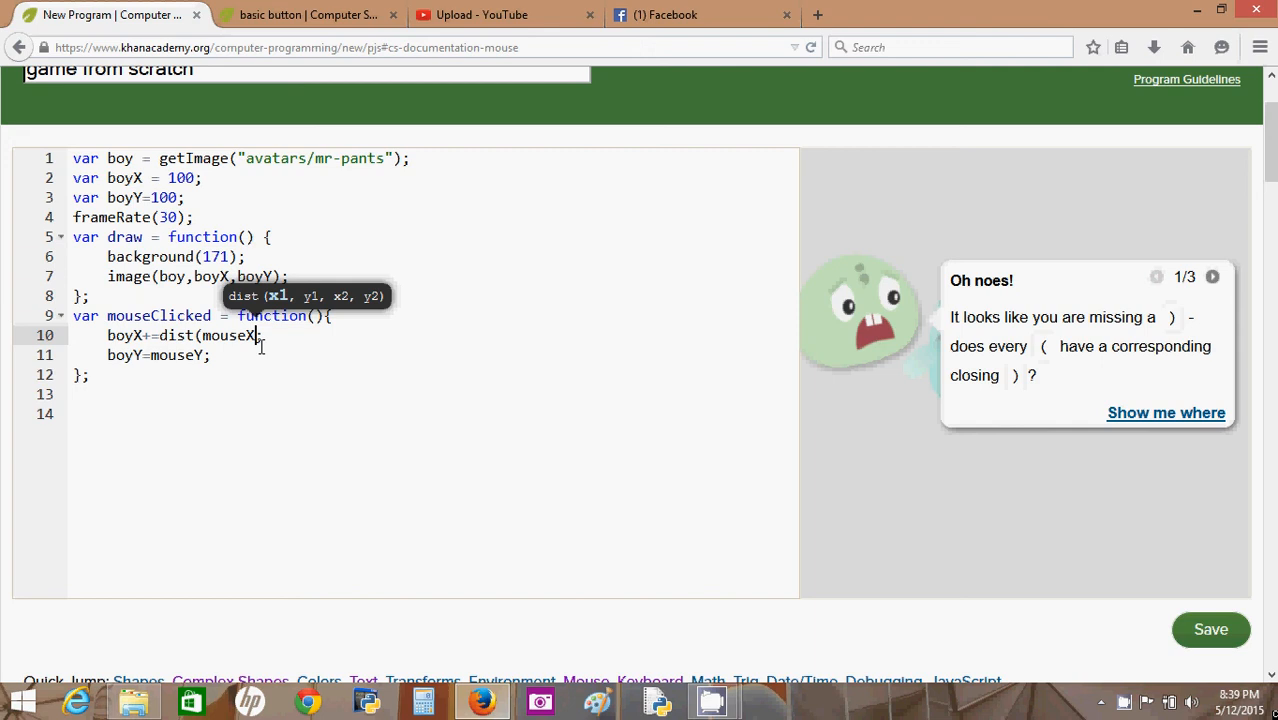
pyautogui.moveTo(120, 344)
pyautogui.write('-boyX)/3')
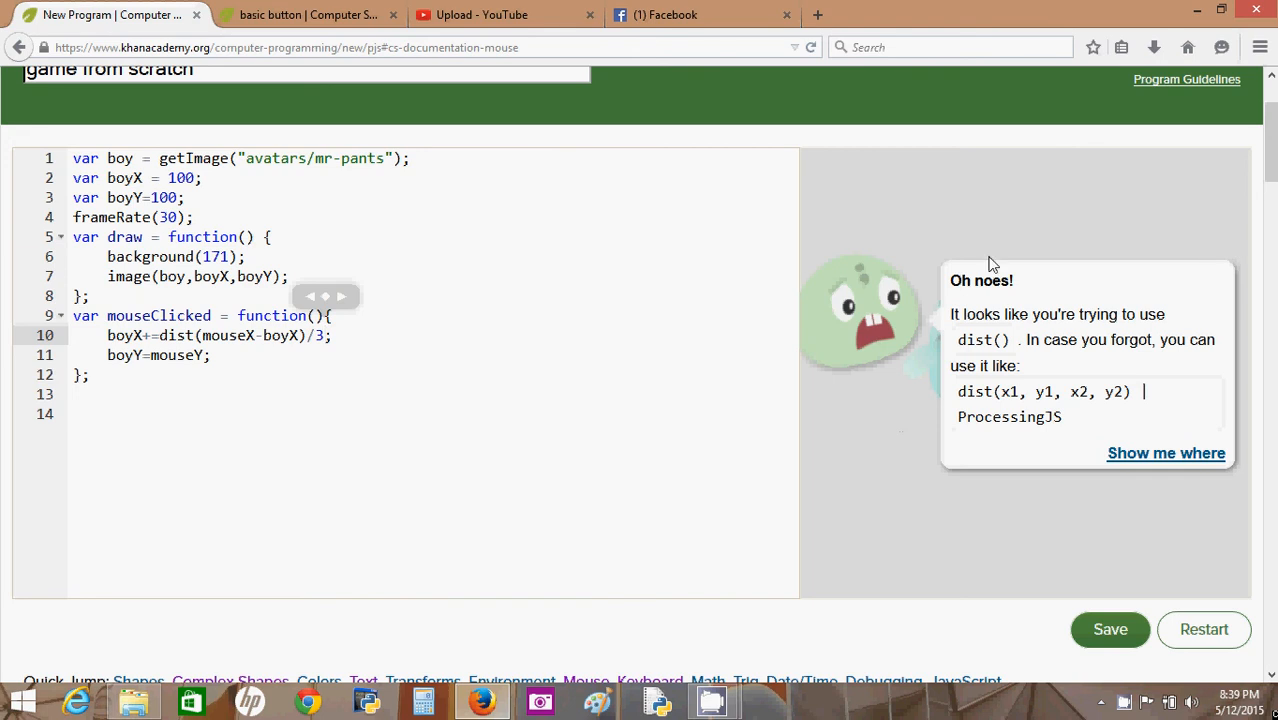
pyautogui.moveTo(955, 315)
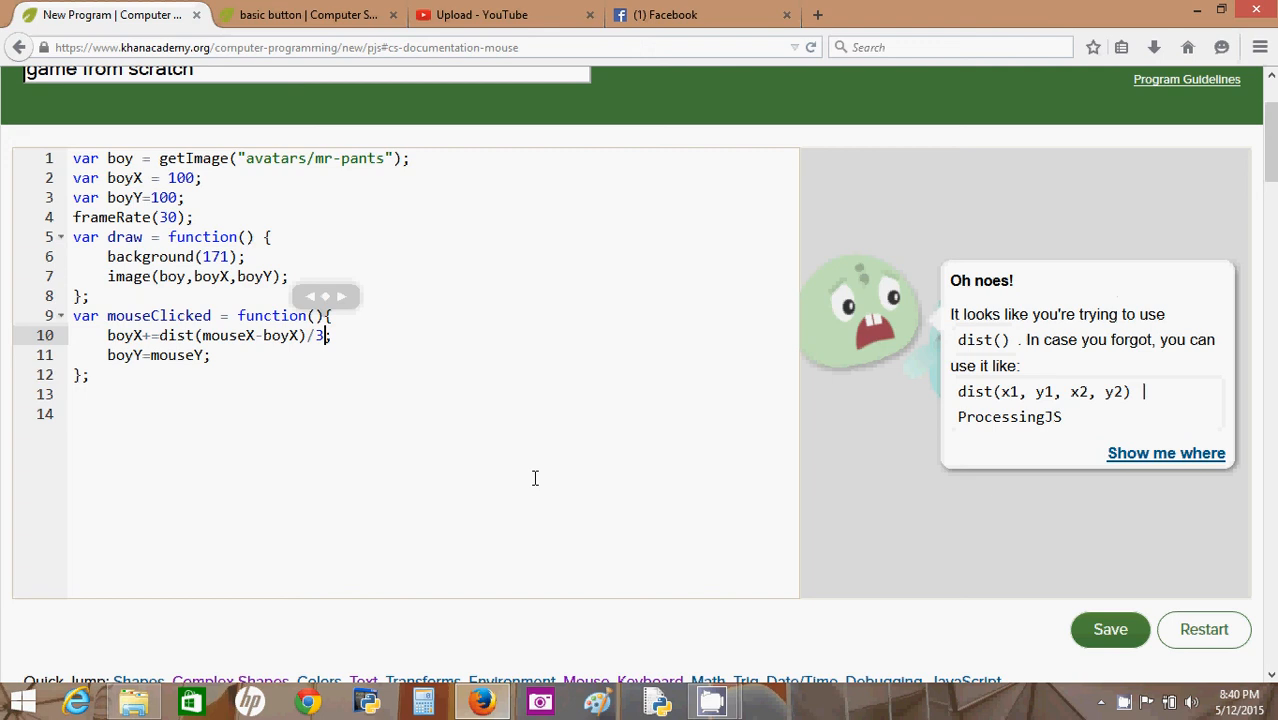
pyautogui.moveTo(425, 436)
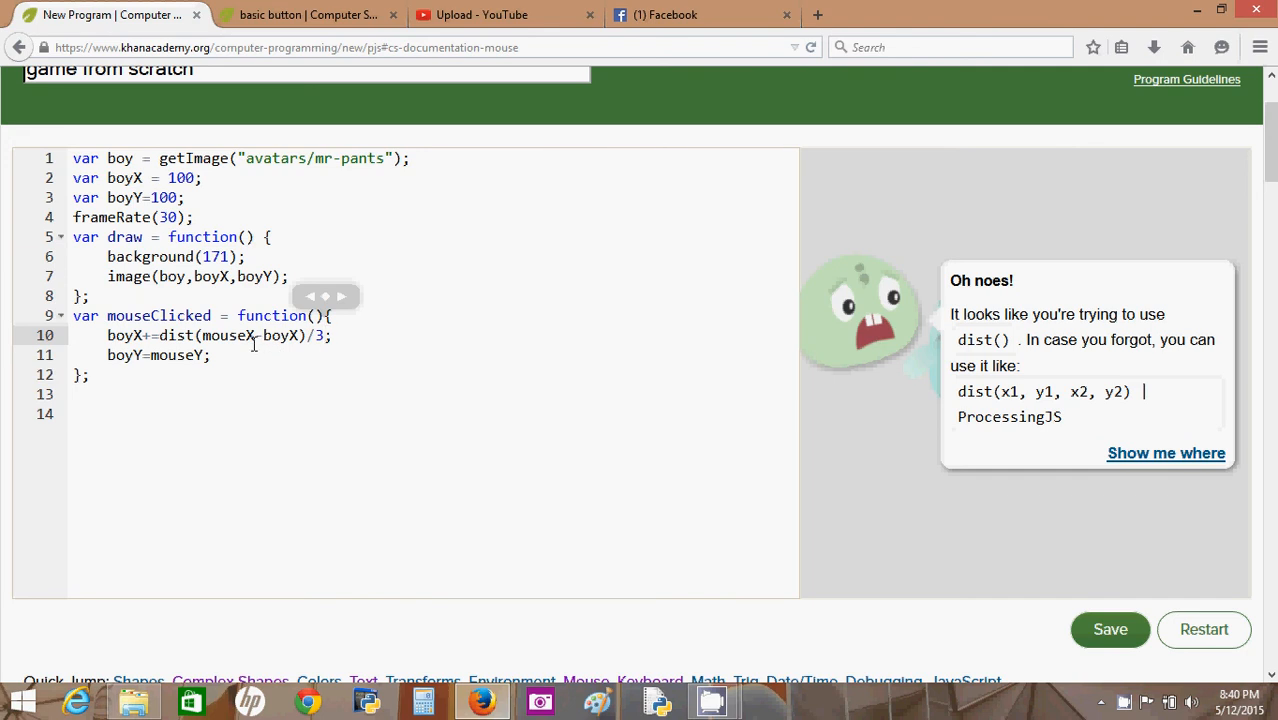
# - Try adding mouseY arguments to dist on line 10, then select the whole dist call
pyautogui.doubleClick(280, 335)
pyautogui.write('l')
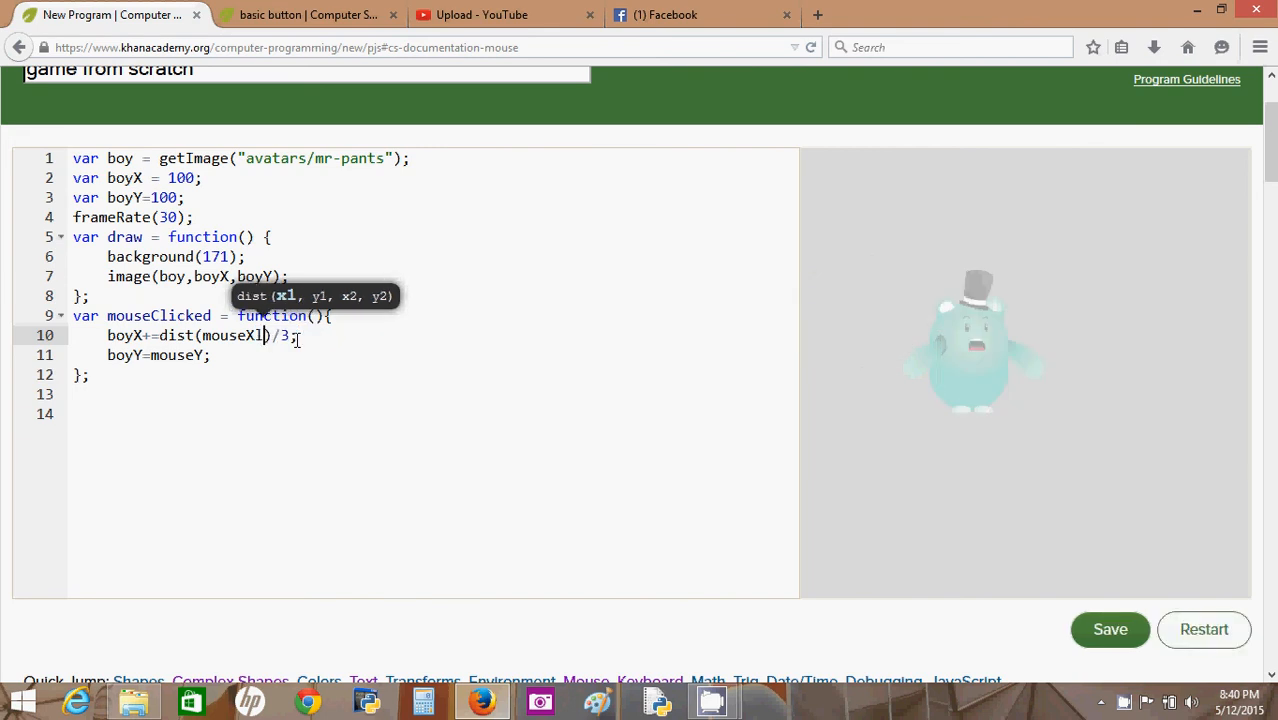
pyautogui.write(',mousY')
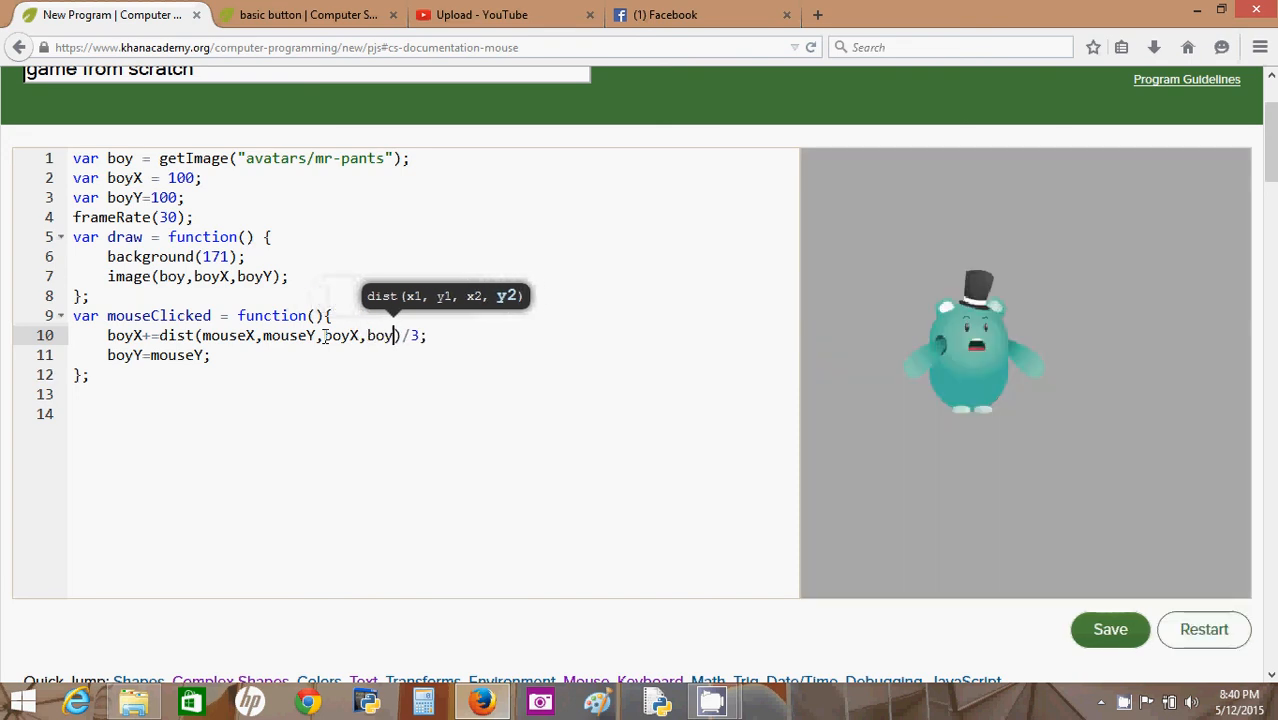
pyautogui.write('Y')
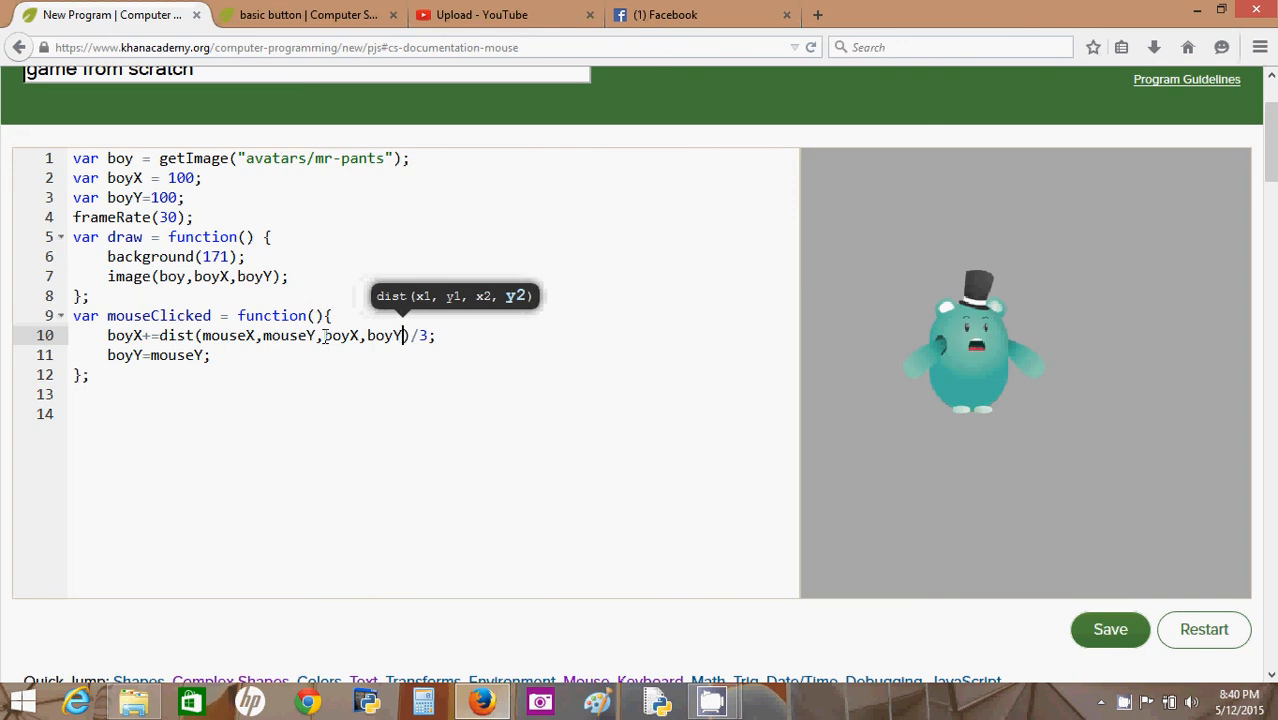
pyautogui.moveTo(789, 326)
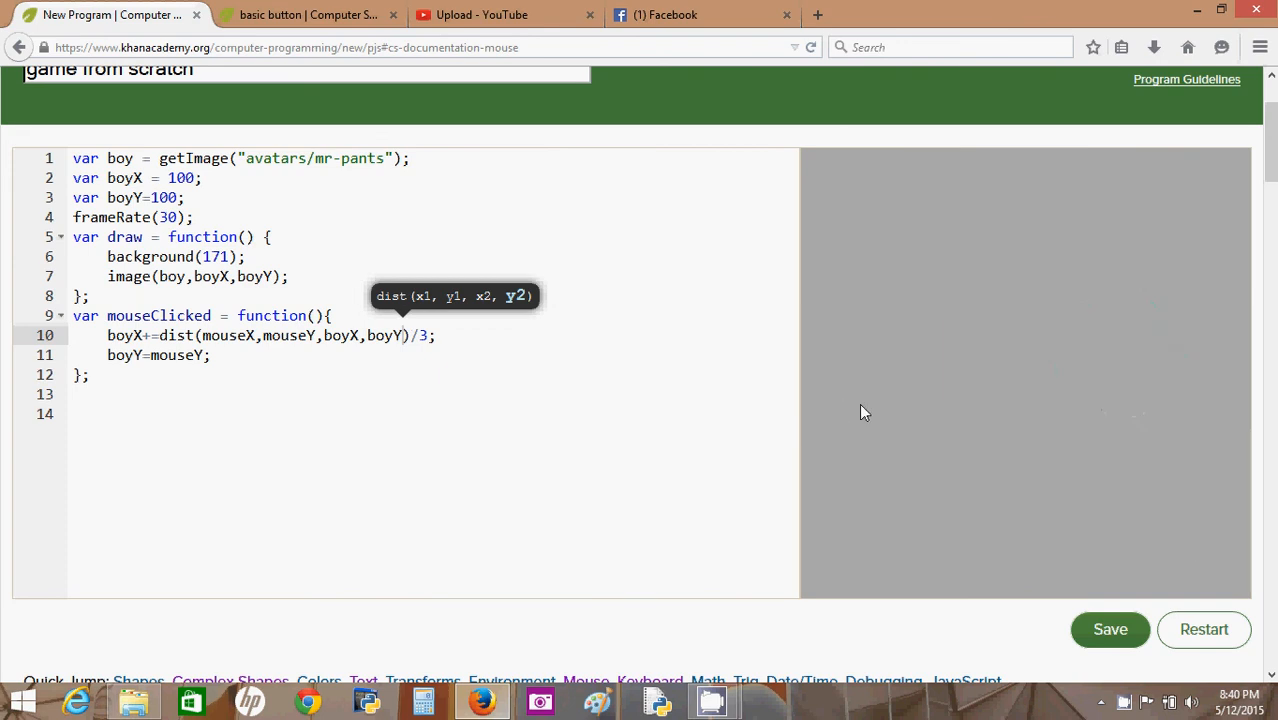
pyautogui.moveTo(587, 370)
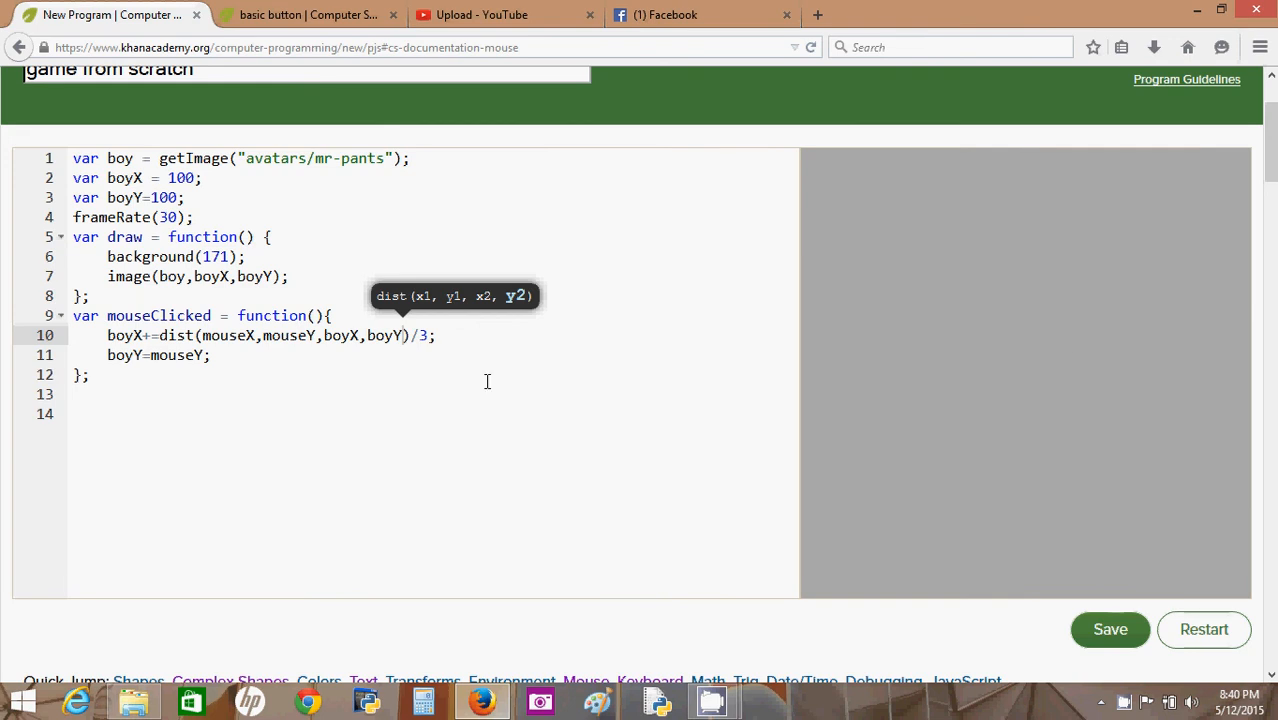
pyautogui.moveTo(268, 335); pyautogui.dragTo(410, 335)
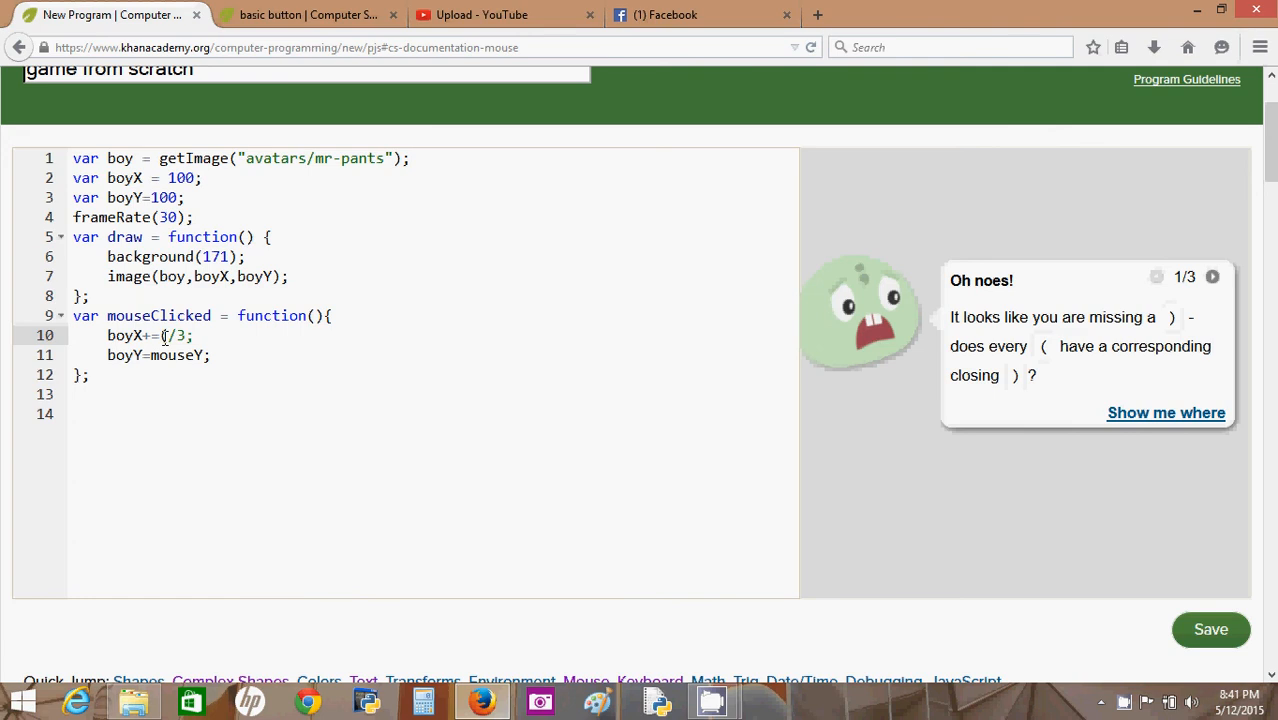
# - Complete line 10 as boyX += (mouseX-boyX)/3;
pyautogui.write('mouseX-')
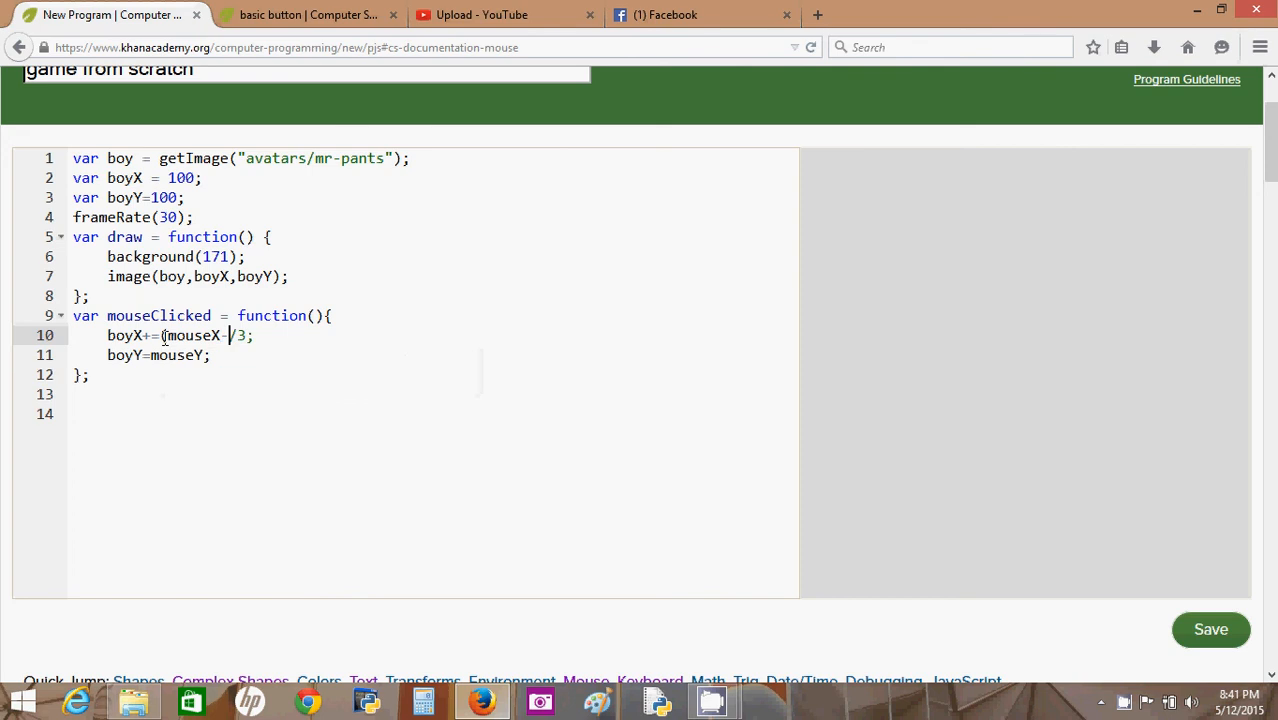
pyautogui.write('b')
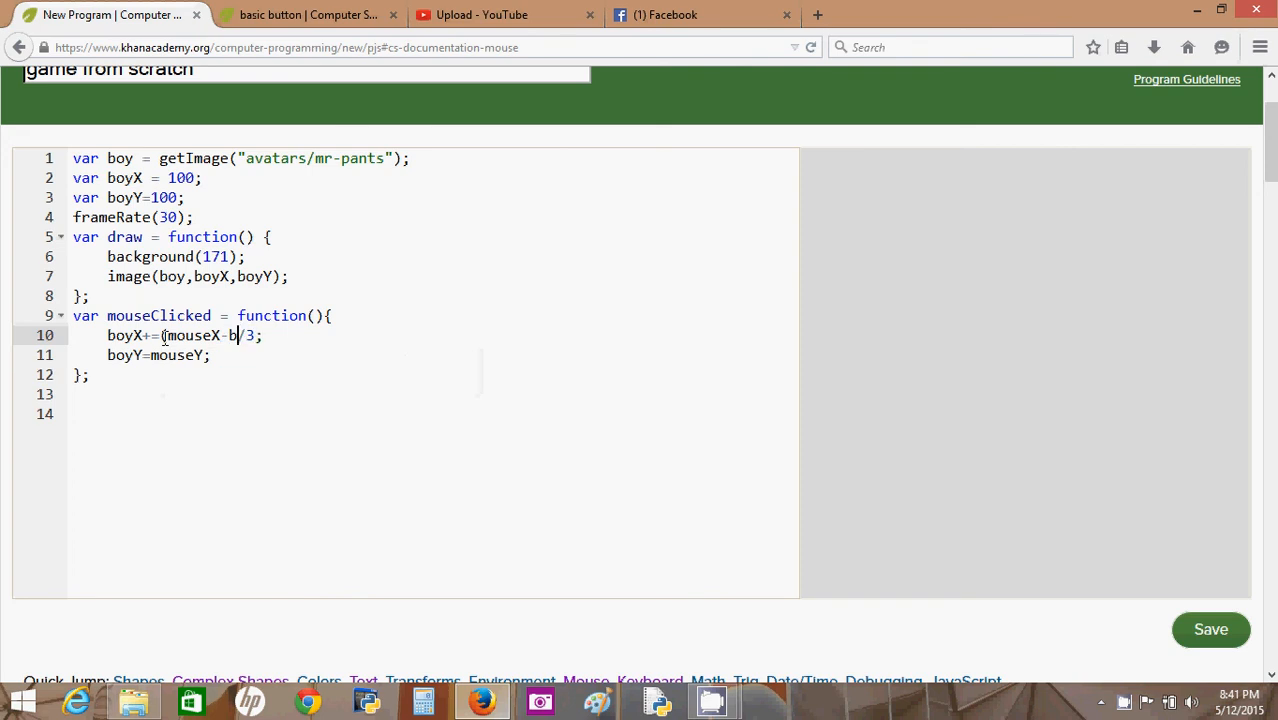
pyautogui.write('oyX)')
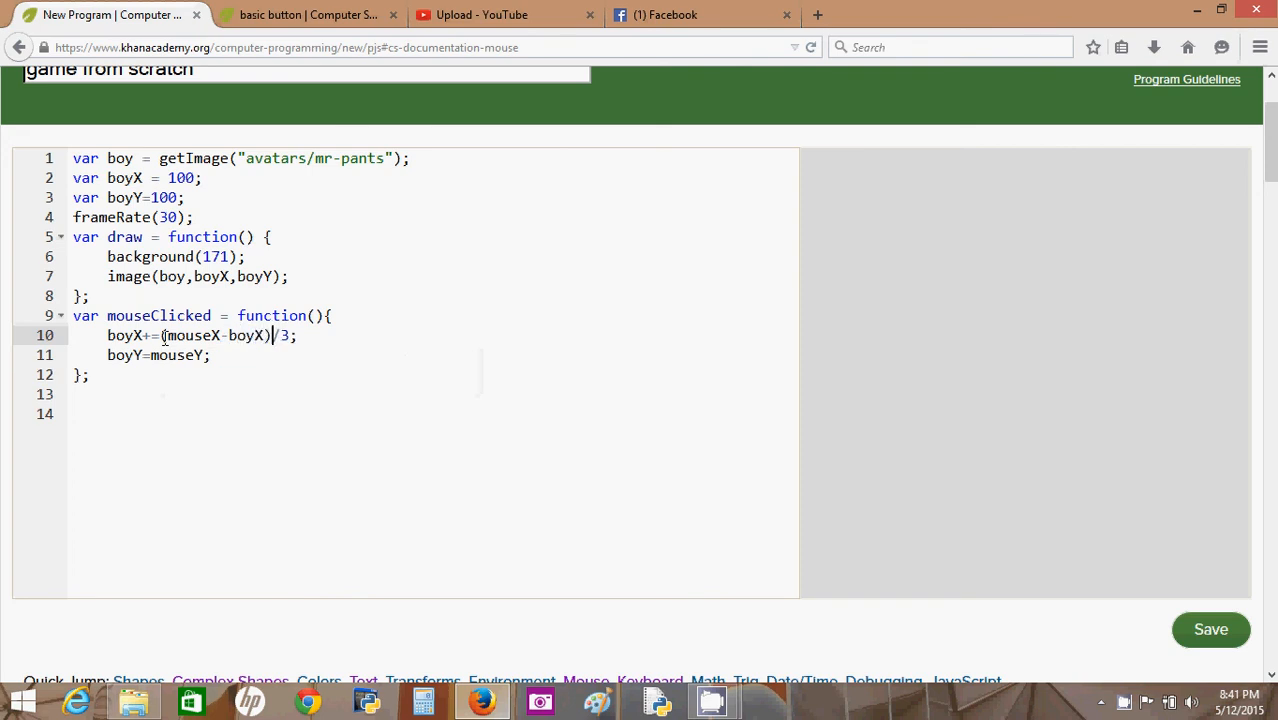
# - Restart the program and click the canvas twice to test partial horizontal movement
pyautogui.click(1204, 629)
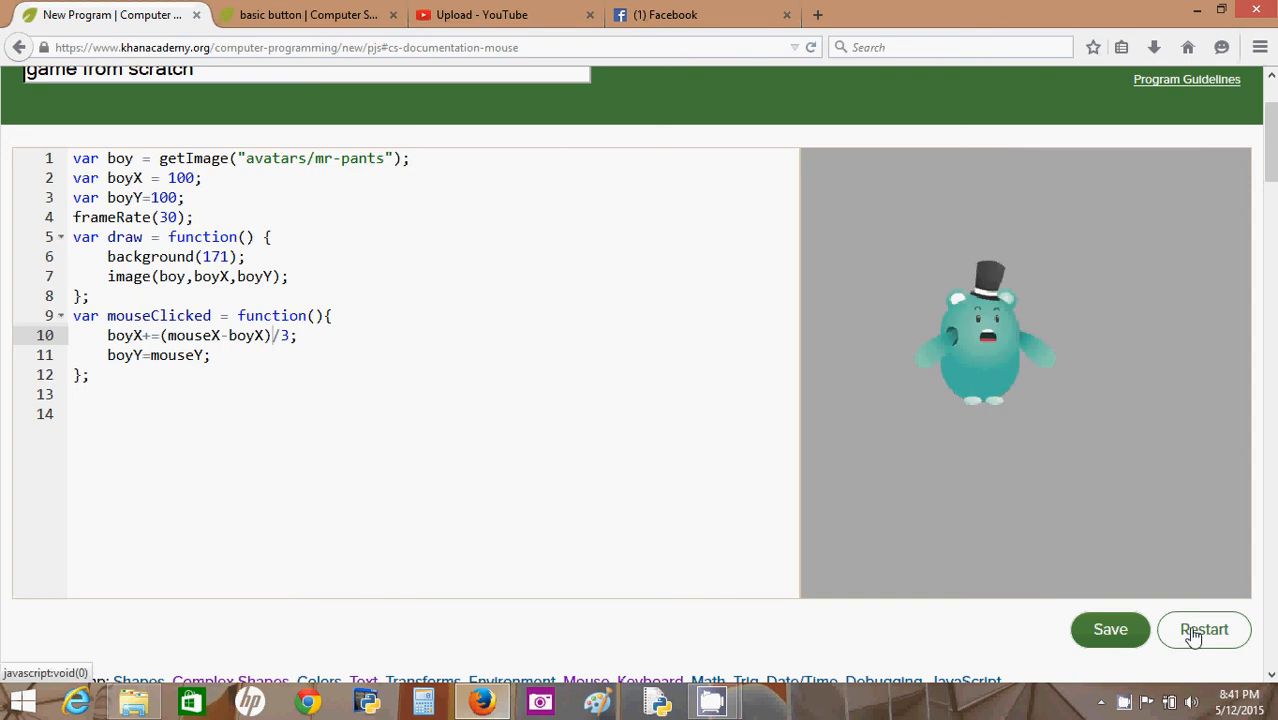
pyautogui.click(1135, 313)
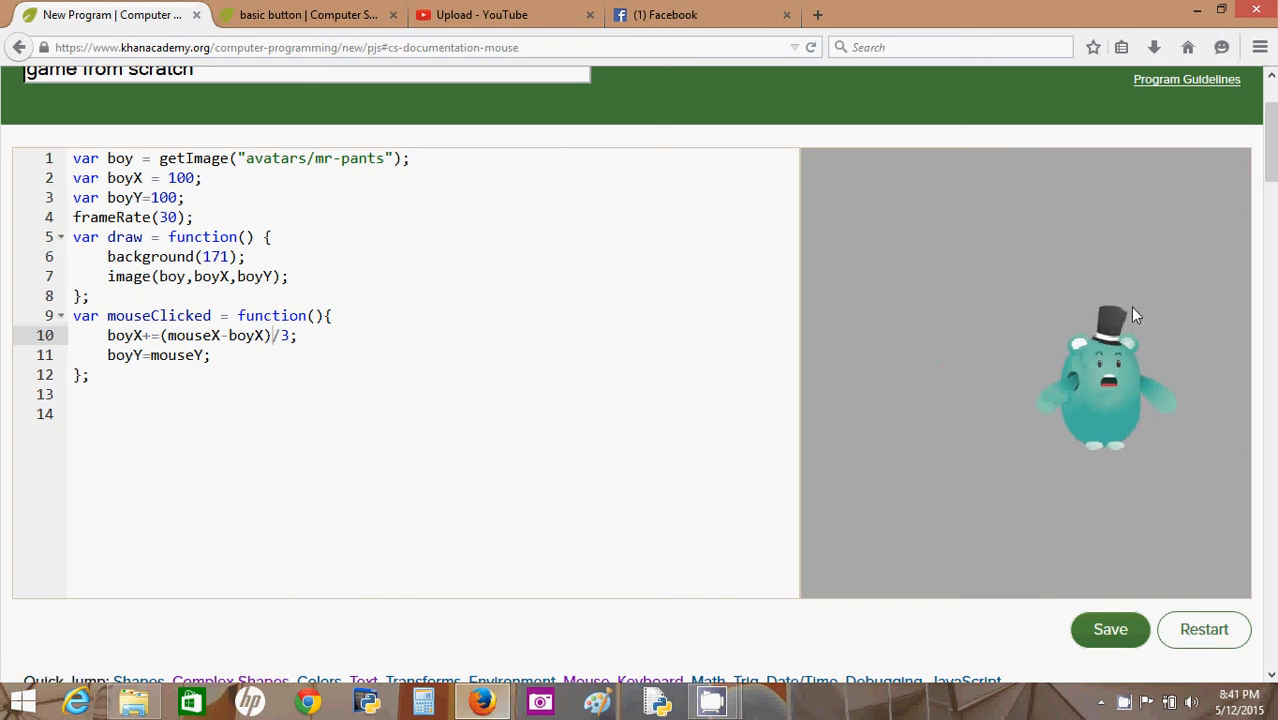
pyautogui.click(930, 306)
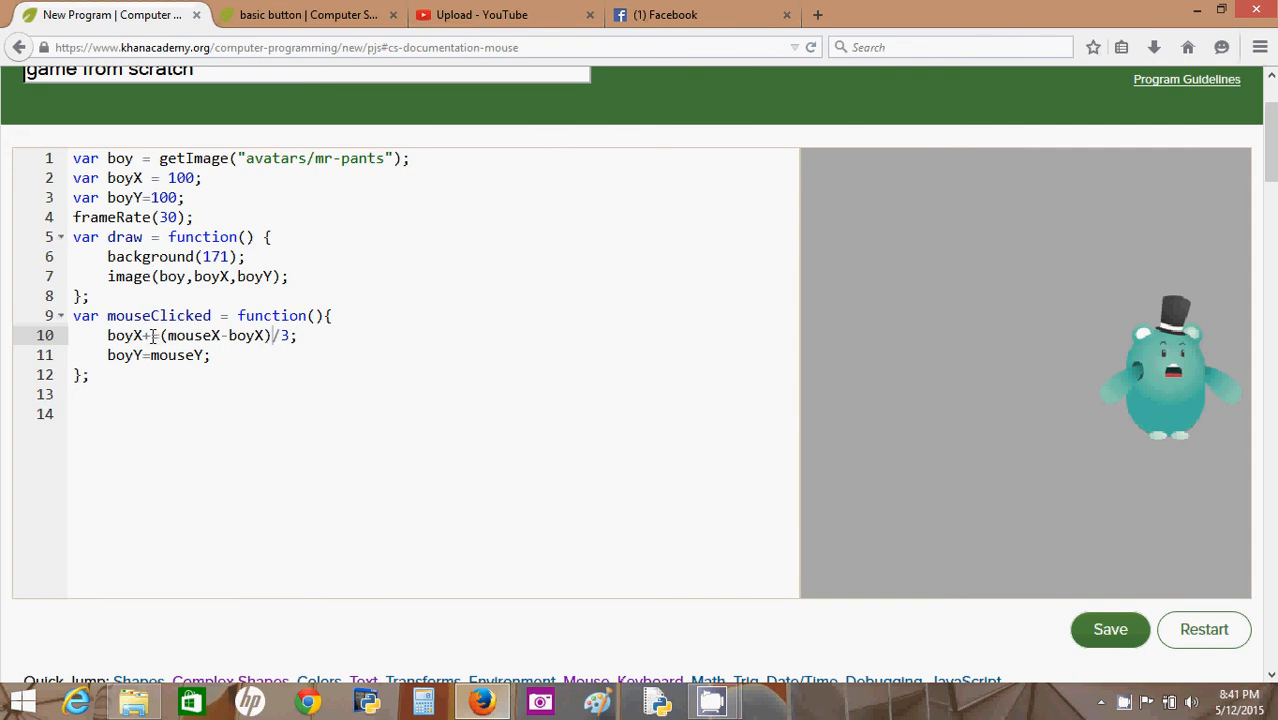
# - Select line 10's boyX update expression to reuse it for line 11
pyautogui.moveTo(143, 335); pyautogui.dragTo(297, 335)
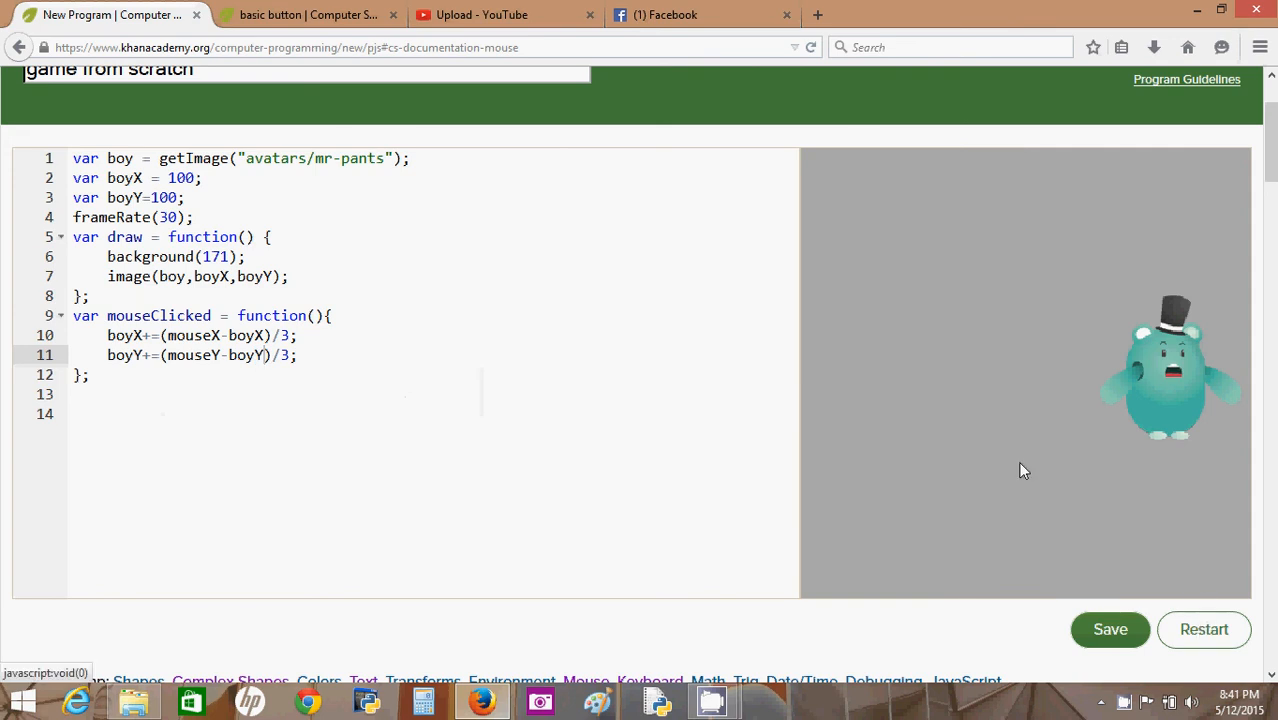
pyautogui.moveTo(922, 298)
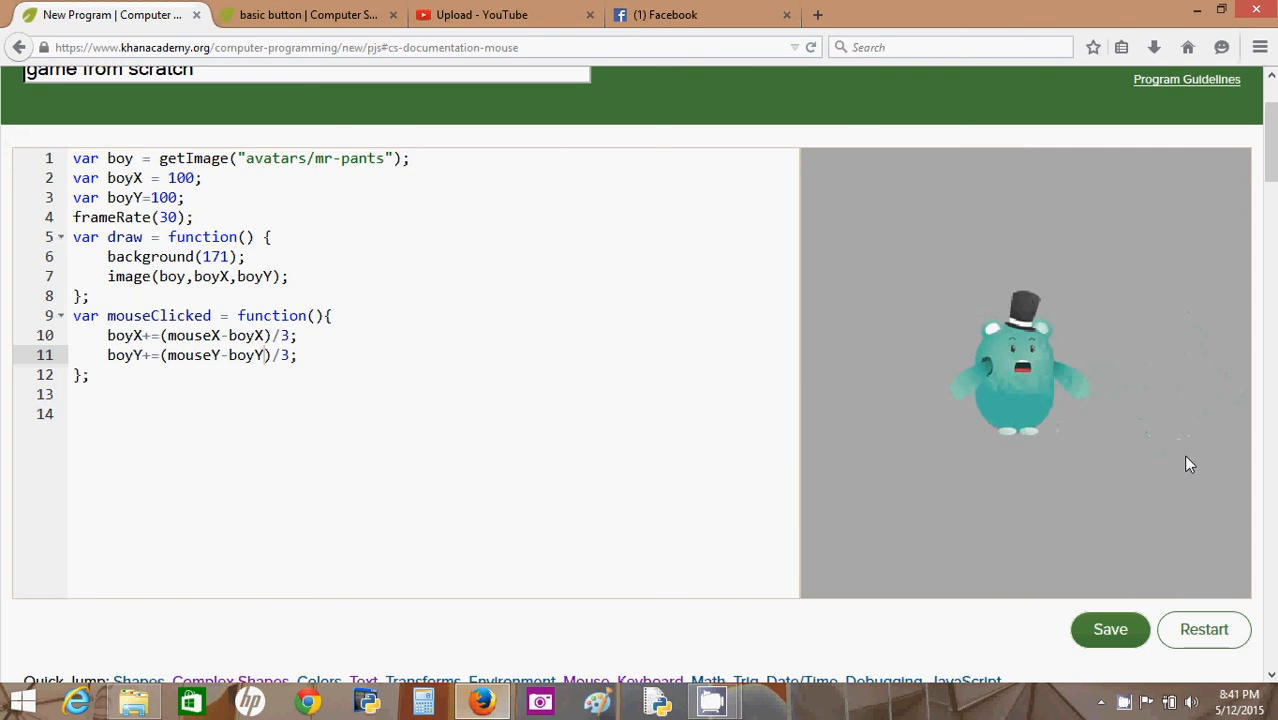
pyautogui.click(1204, 629)
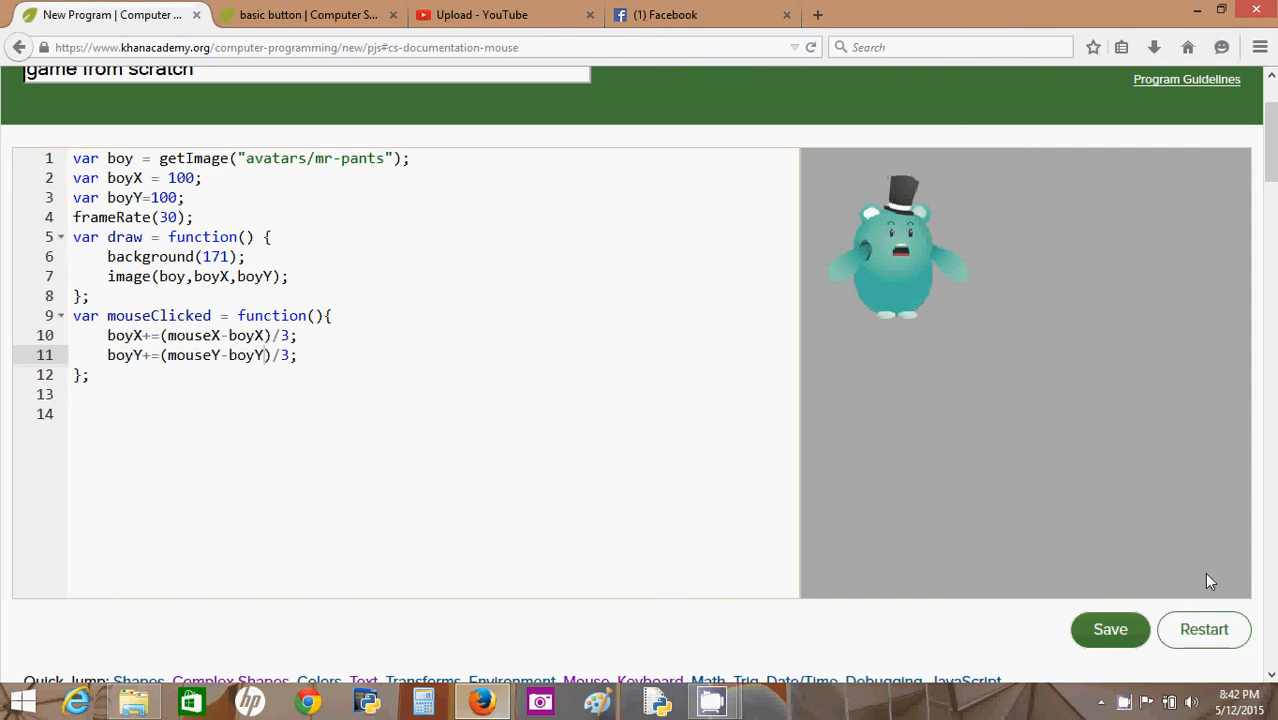
pyautogui.click(853, 438)
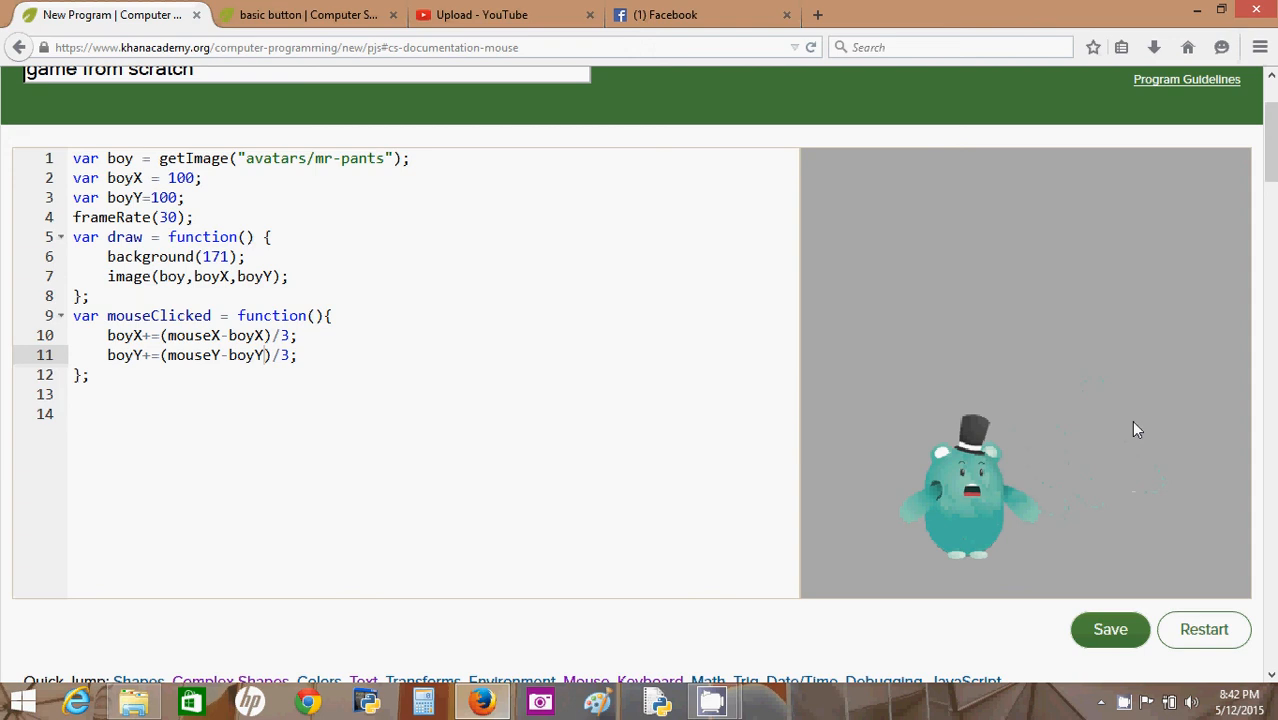
pyautogui.click(884, 237)
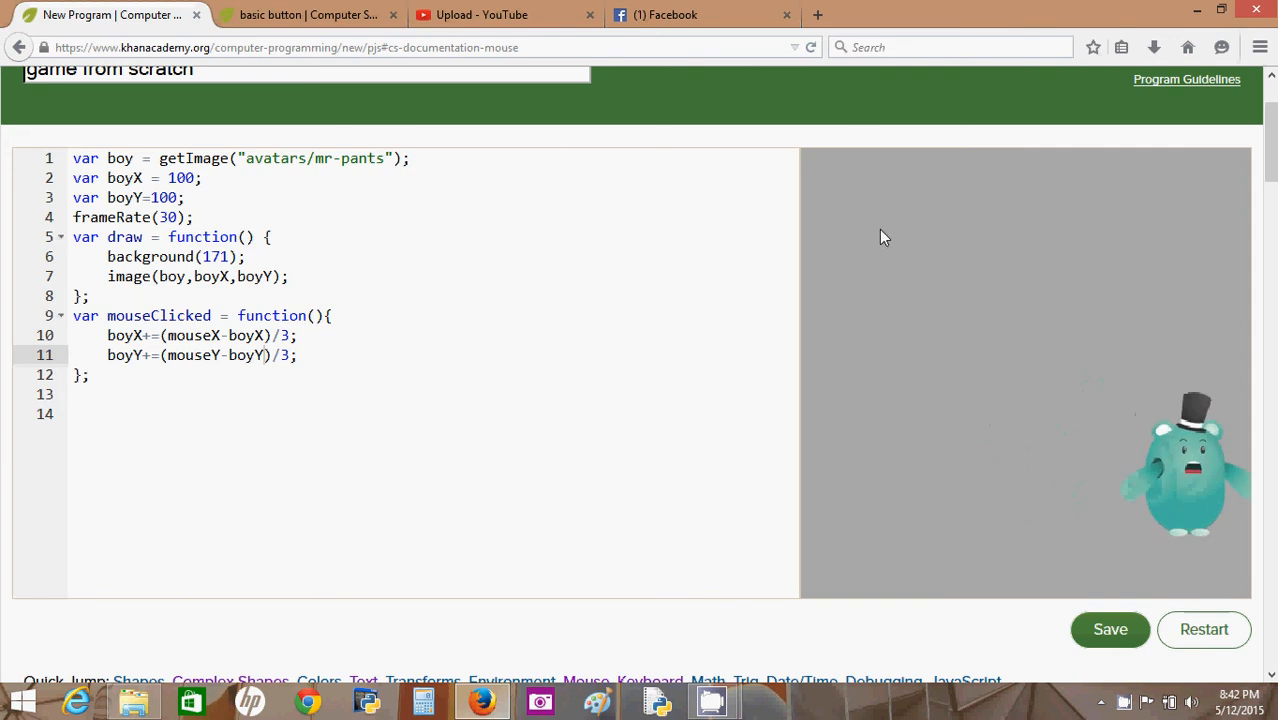
pyautogui.click(884, 237)
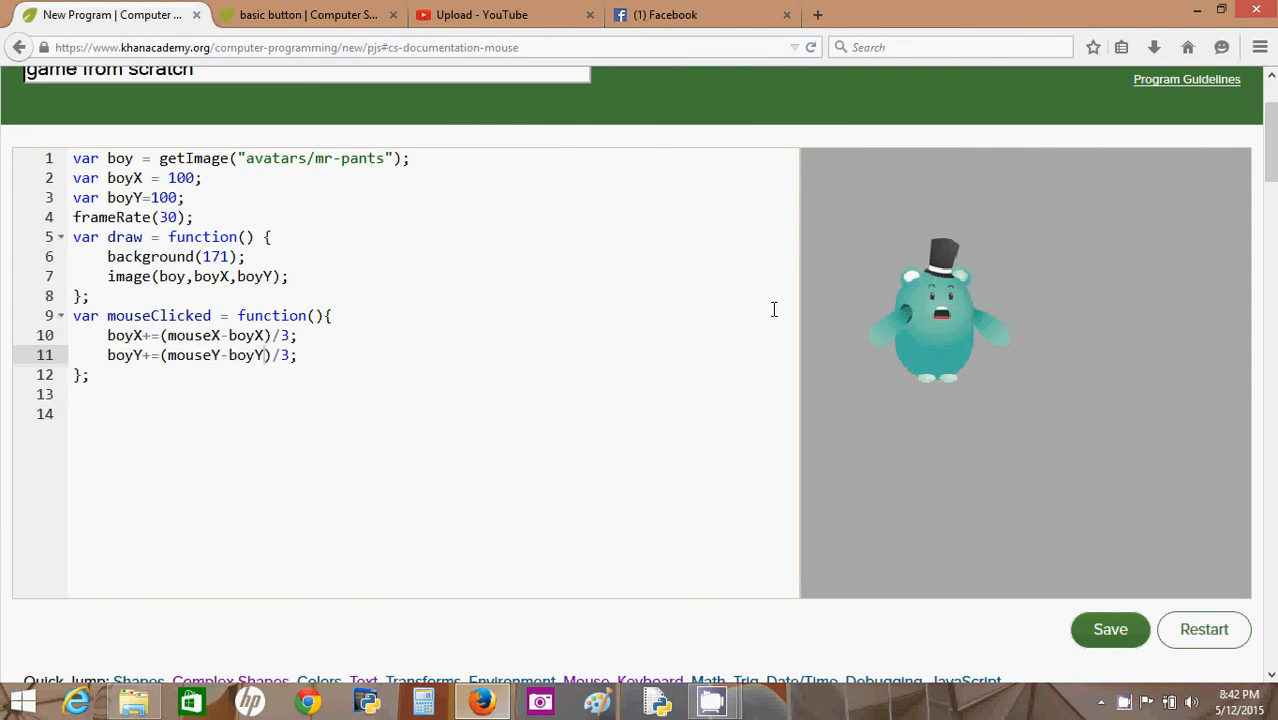
pyautogui.moveTo(922, 204)
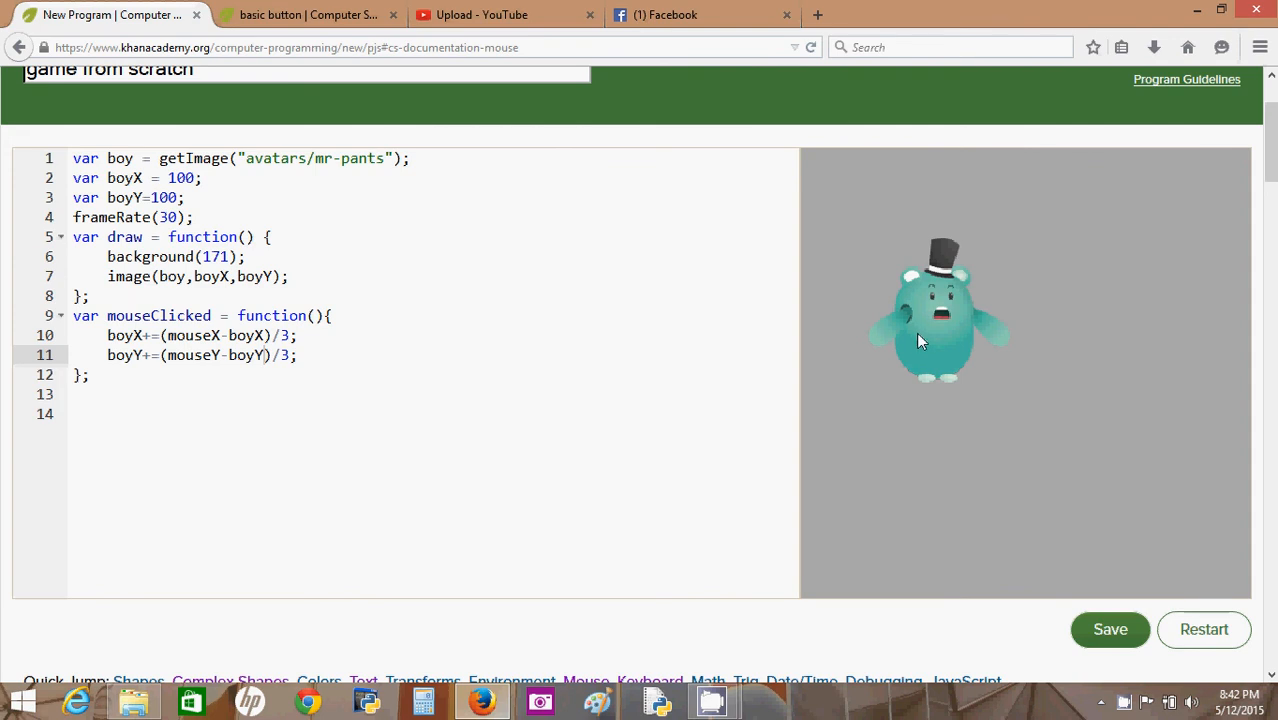
pyautogui.moveTo(1094, 212)
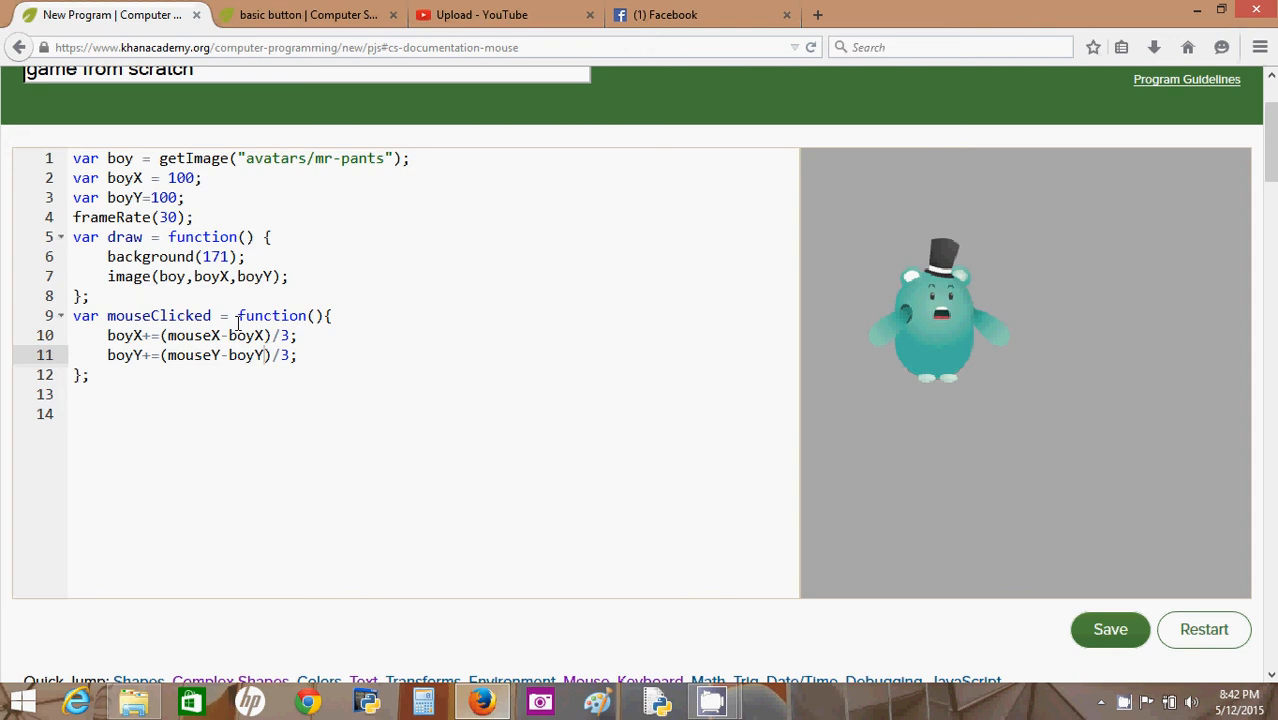
pyautogui.moveTo(241, 335)
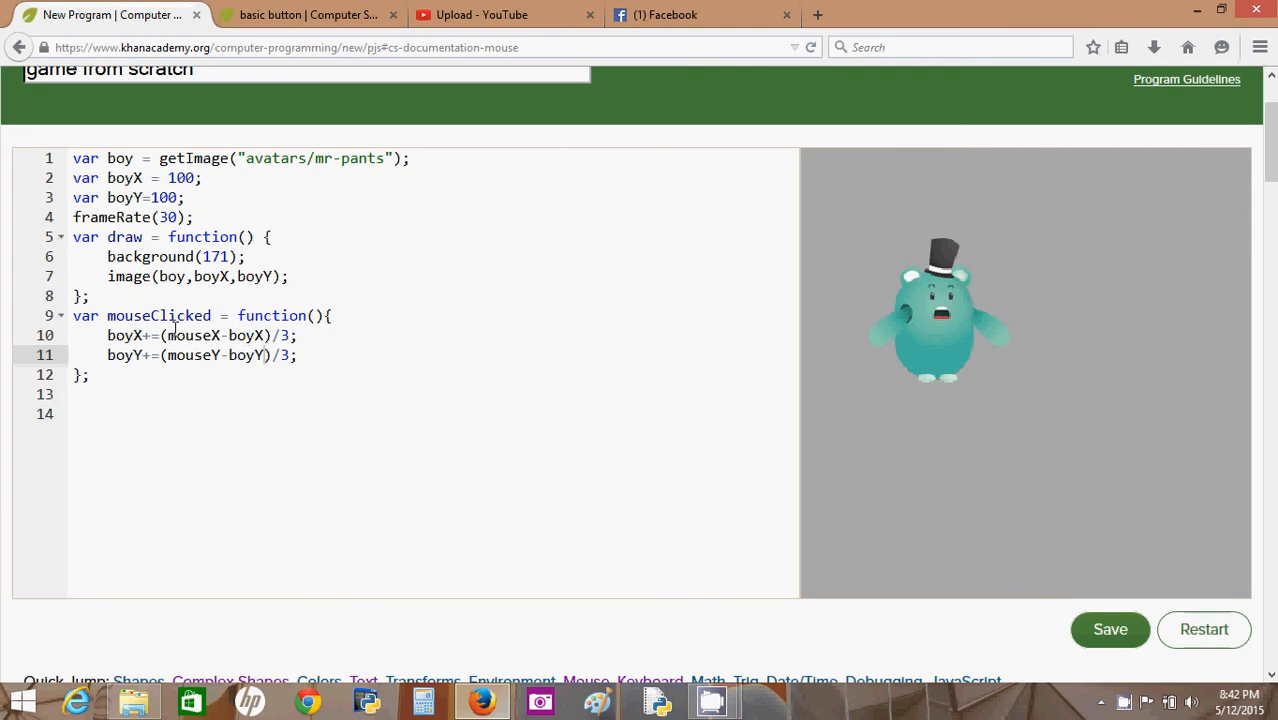
pyautogui.moveTo(118, 339)
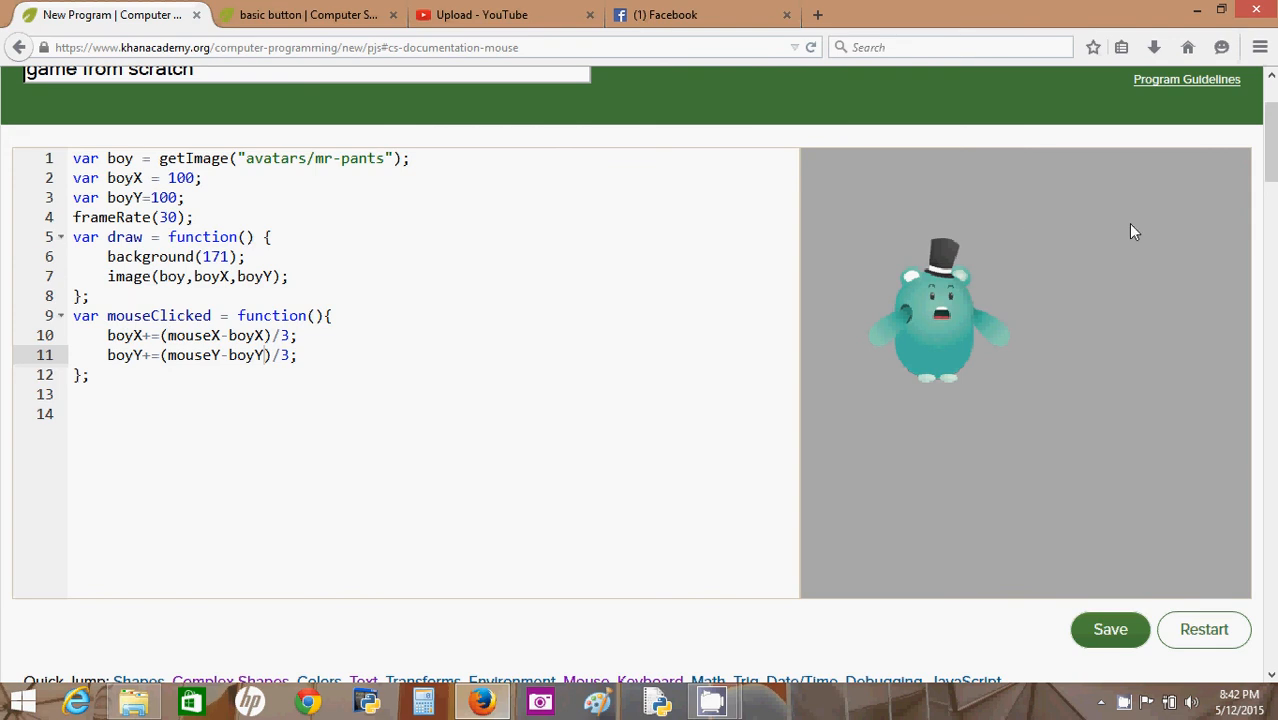
pyautogui.moveTo(1197, 305)
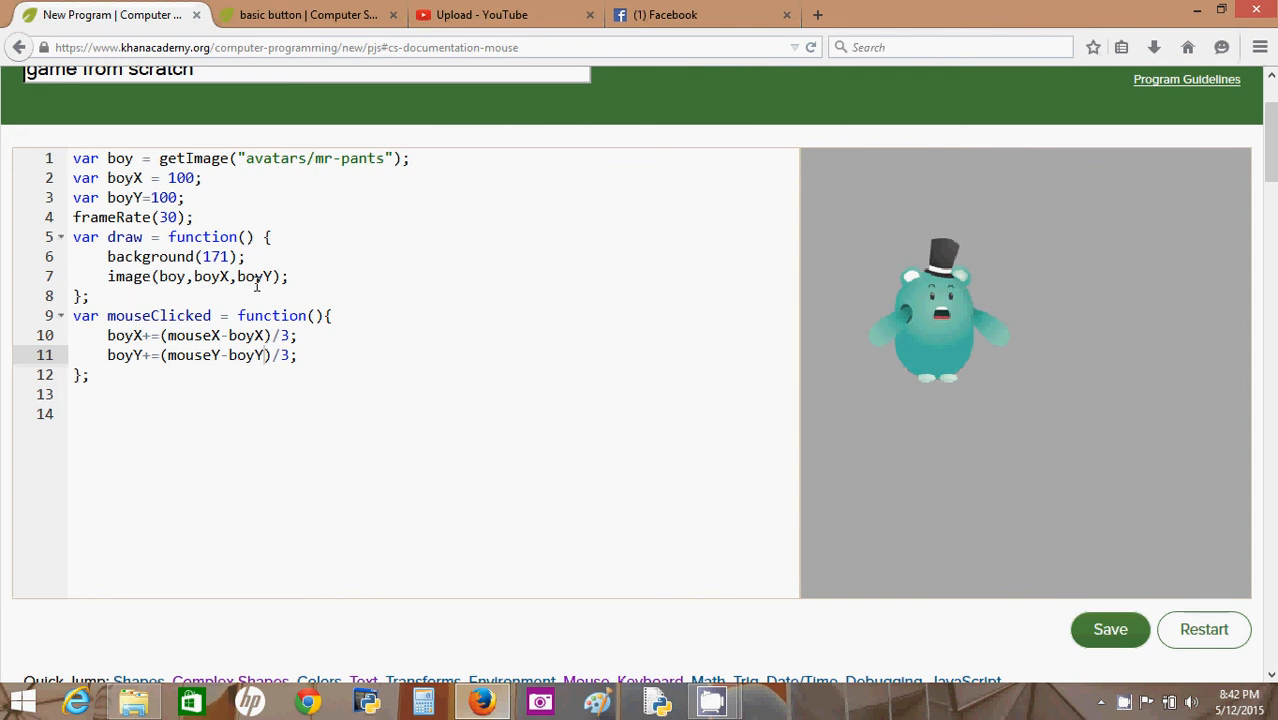
pyautogui.moveTo(1031, 276)
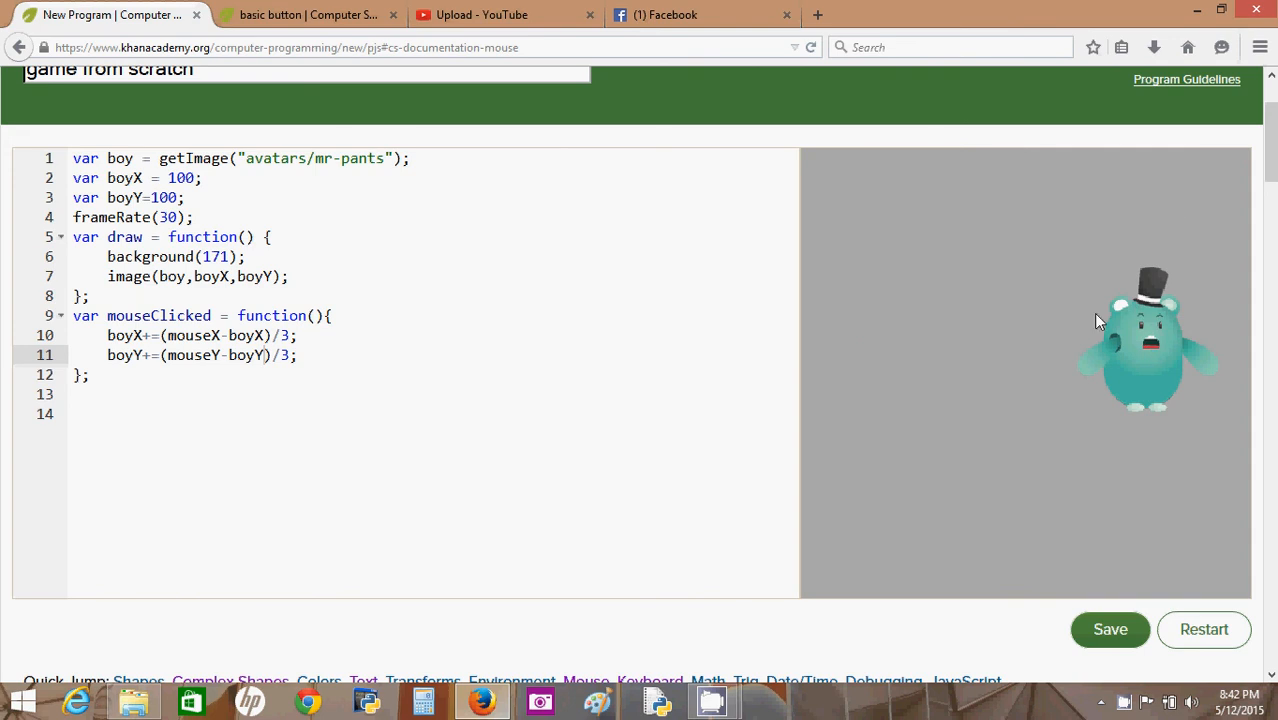
pyautogui.moveTo(731, 267)
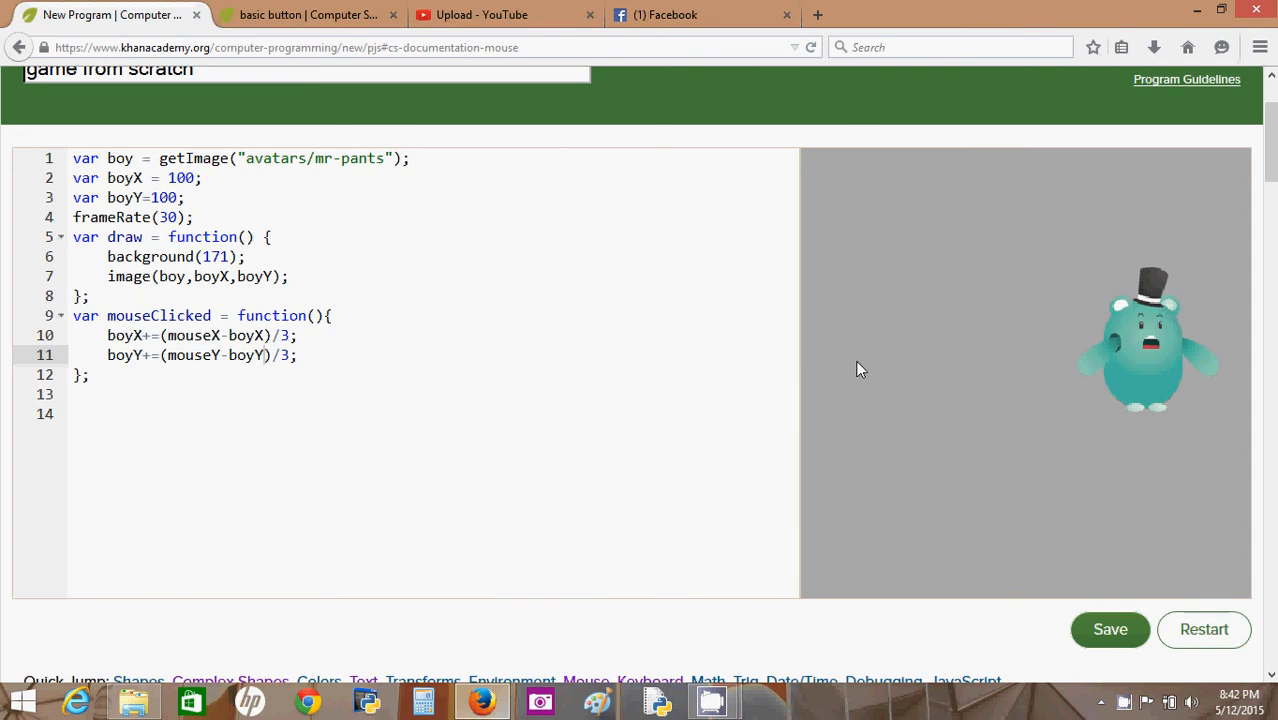
pyautogui.moveTo(949, 305)
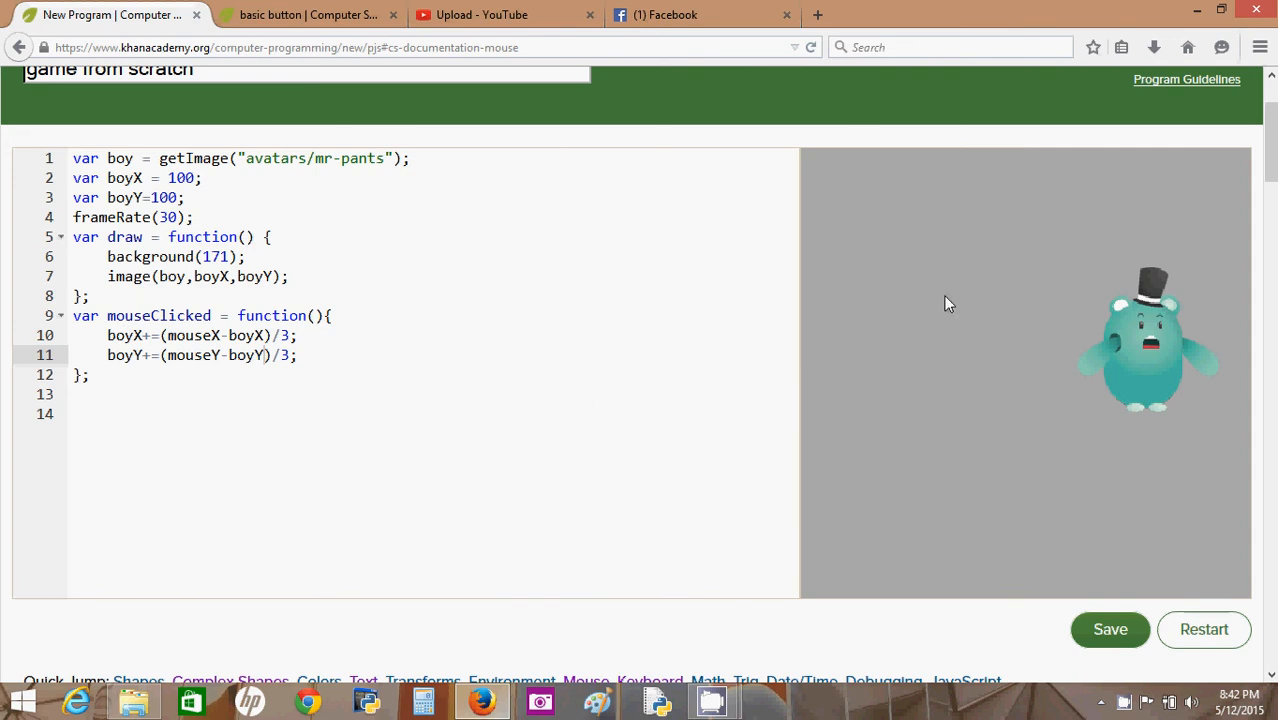